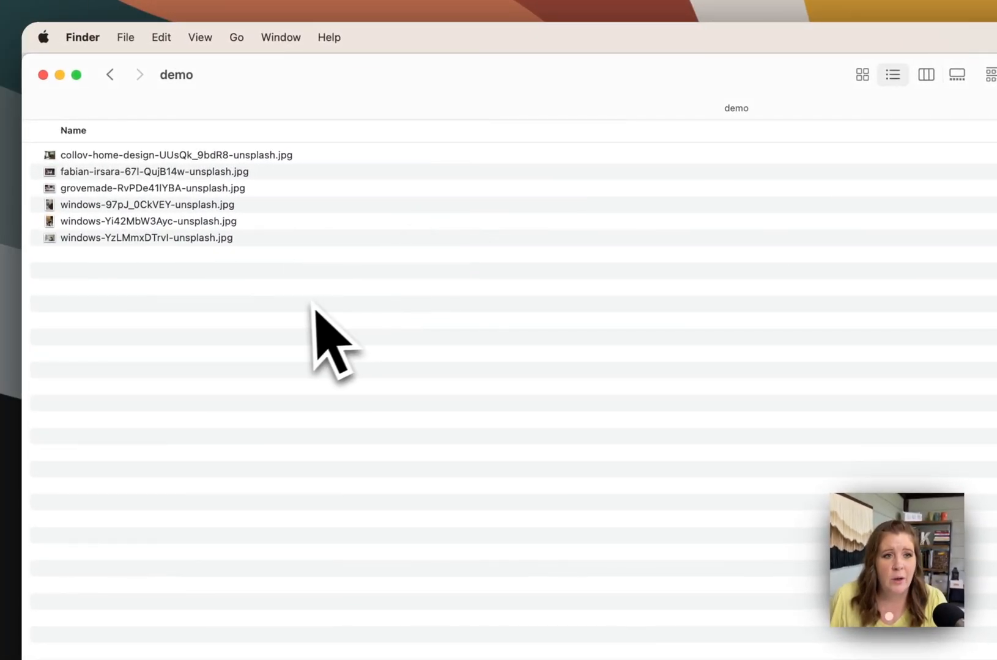
pyautogui.moveTo(381, 273)
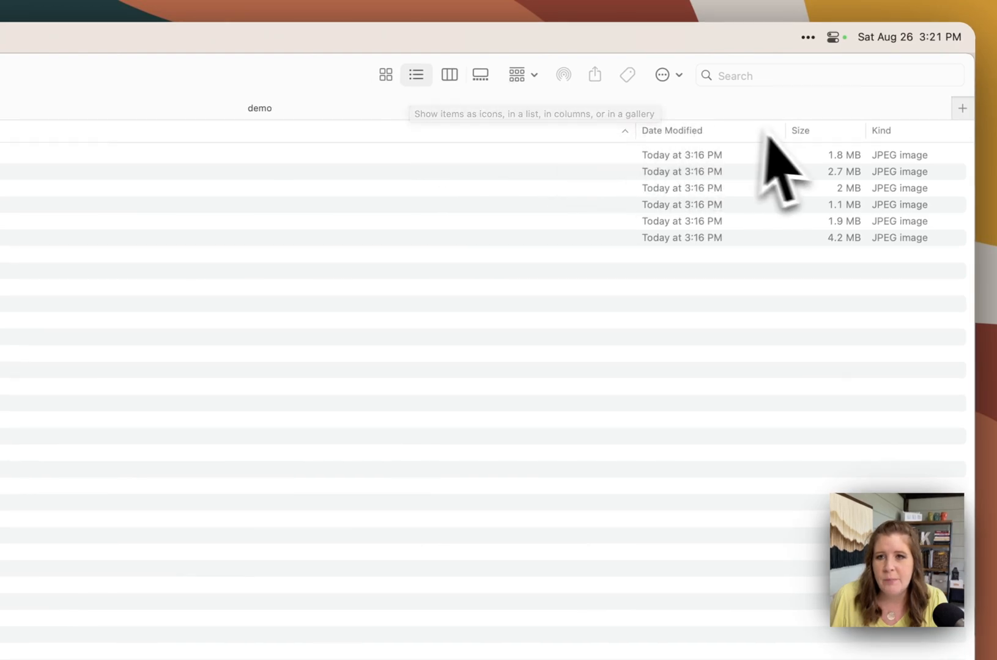
# - Sort the demo folder's photos by file size, largest first
pyautogui.click(800, 130)
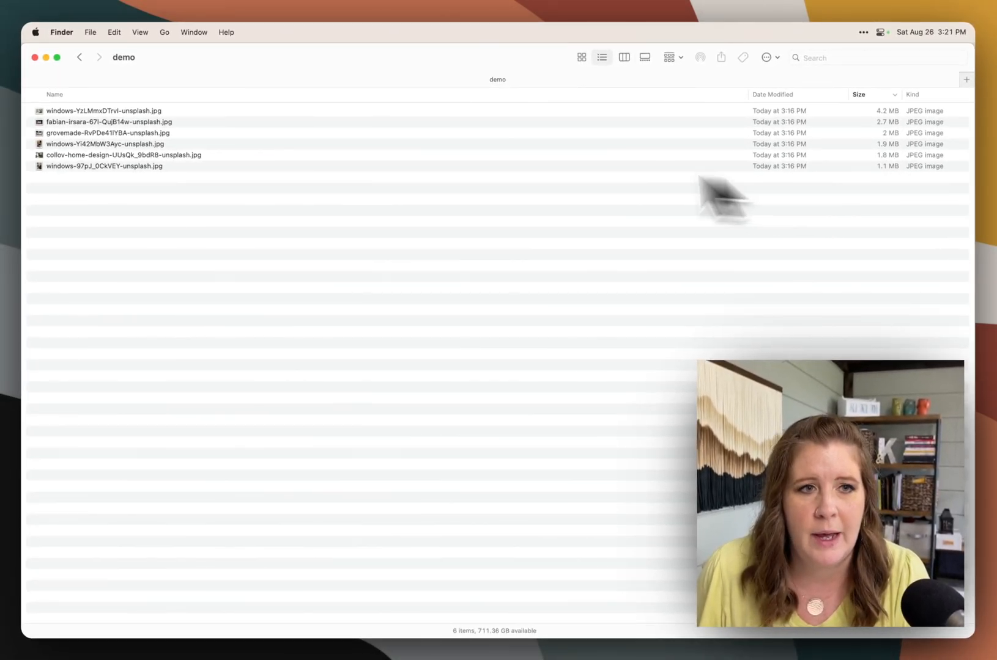
pyautogui.moveTo(207, 223)
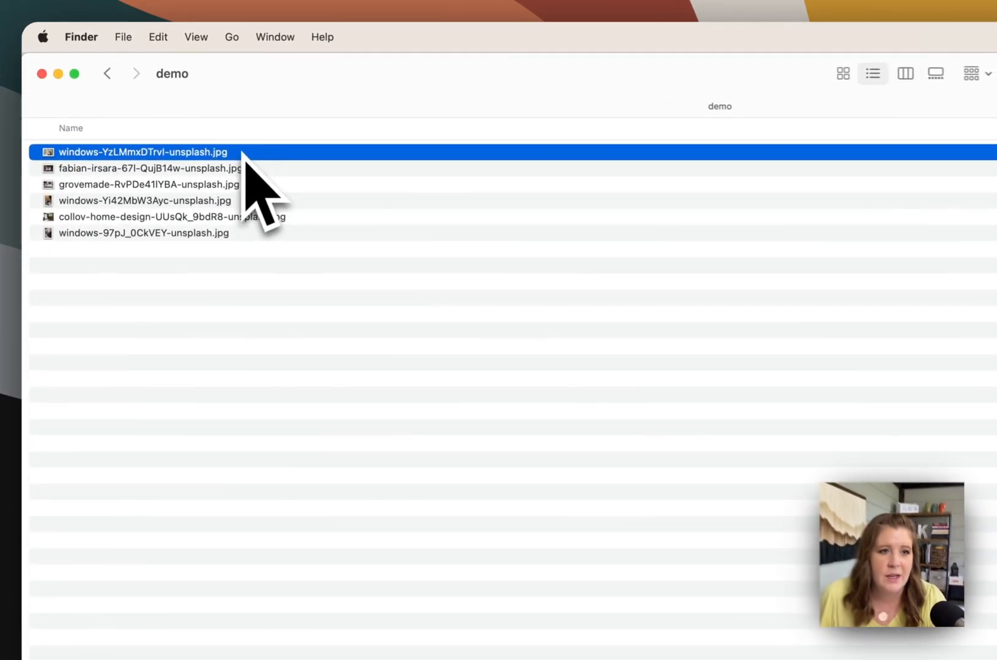
# - Select the four large photos (4.2, 2.7, 2 and 1.8 MB) for opening
pyautogui.press('cmd+a')
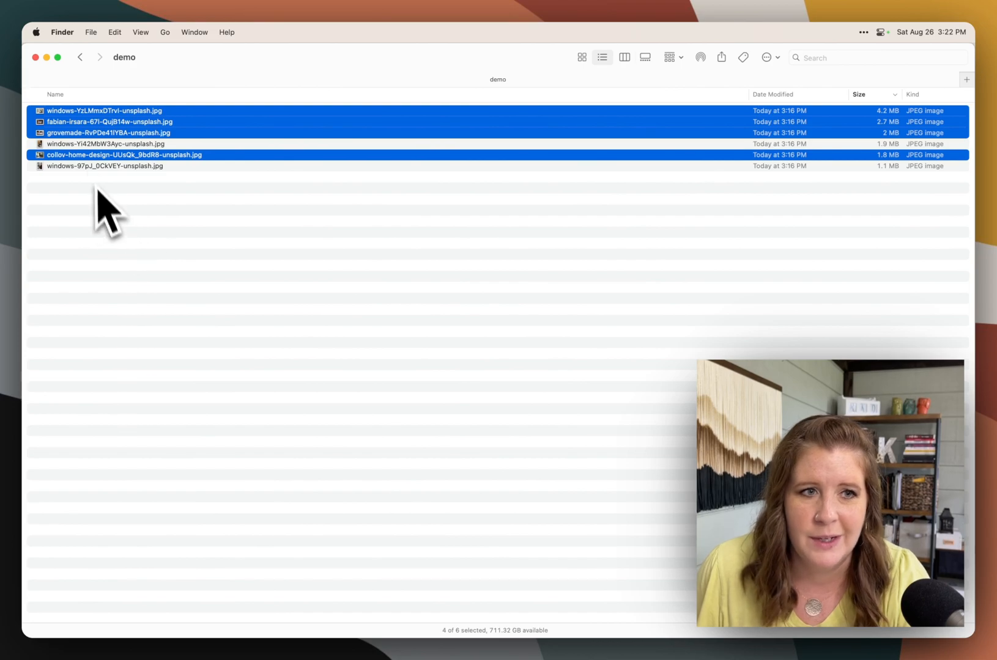
pyautogui.moveTo(68, 175)
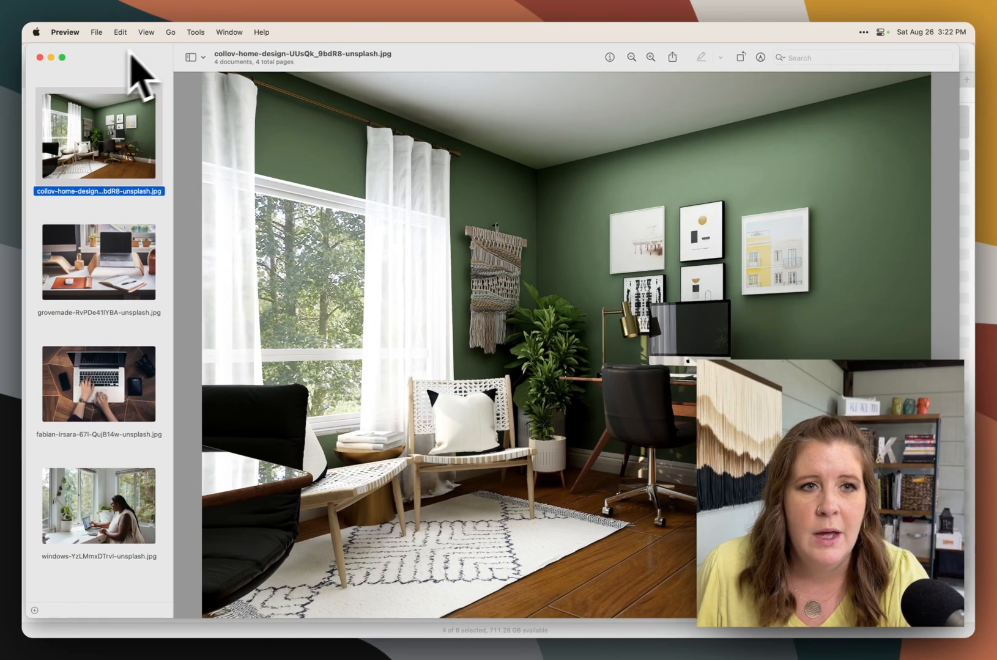
# - Resize the green living-room photo to 1000 × 750 pixels via Adjust Size
pyautogui.click(196, 32)
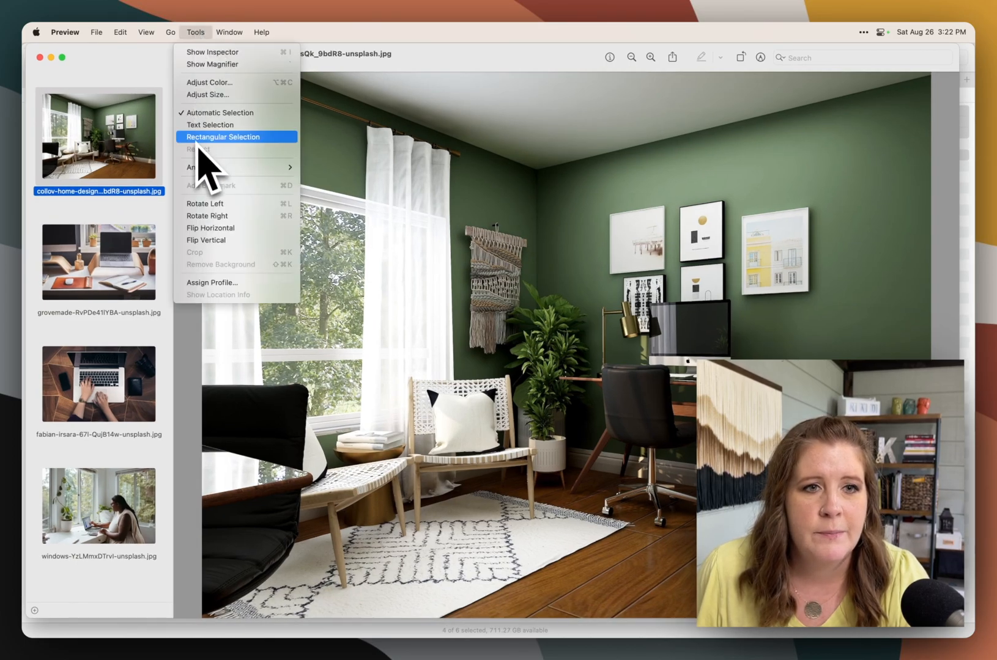
pyautogui.click(208, 94)
pyautogui.write('1000')
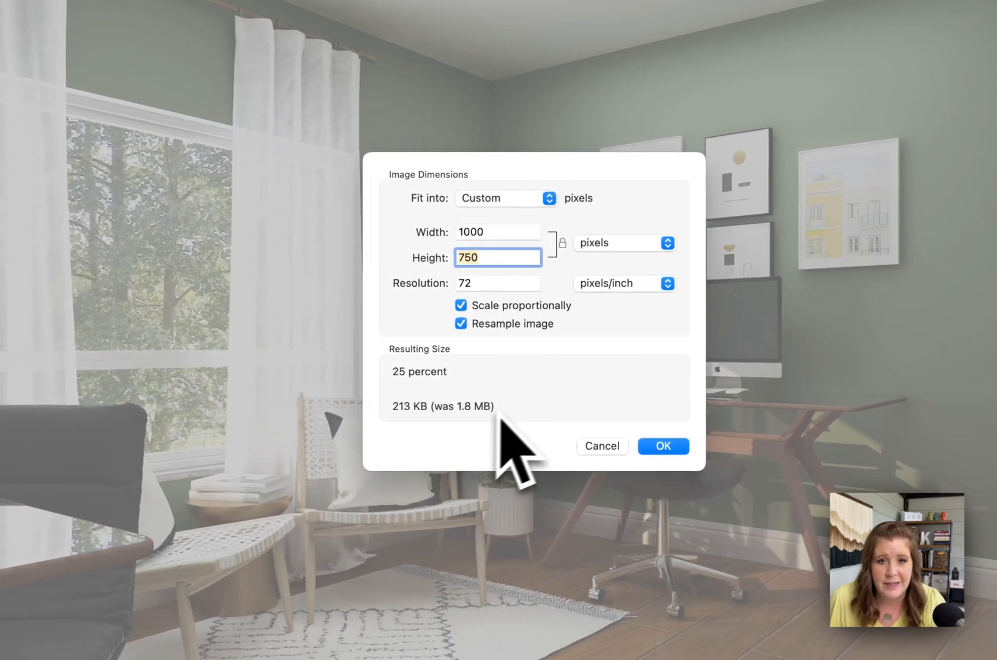
pyautogui.moveTo(525, 344)
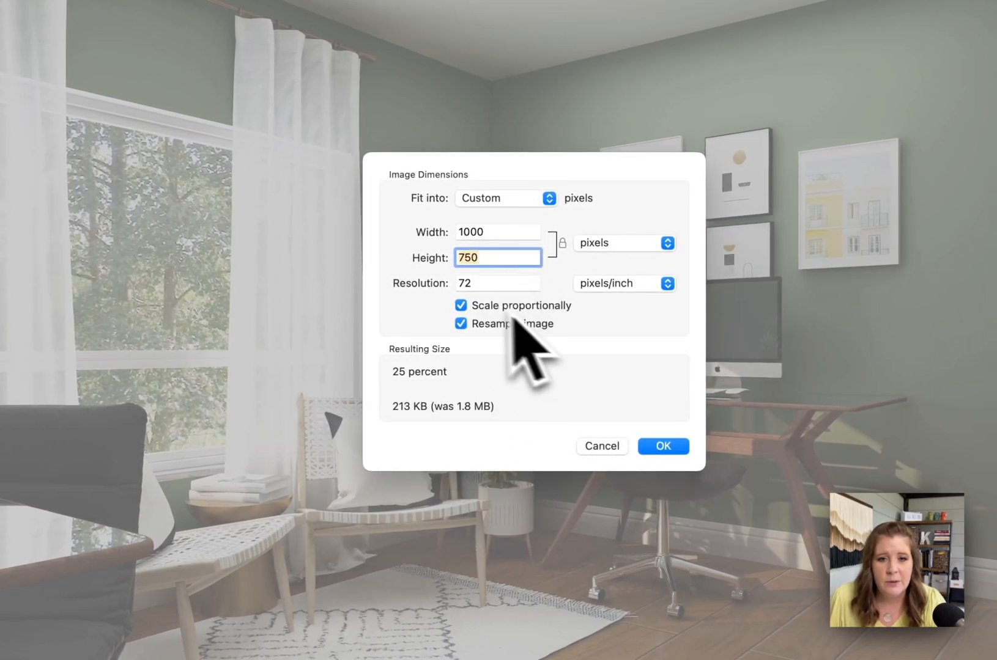
pyautogui.click(498, 282)
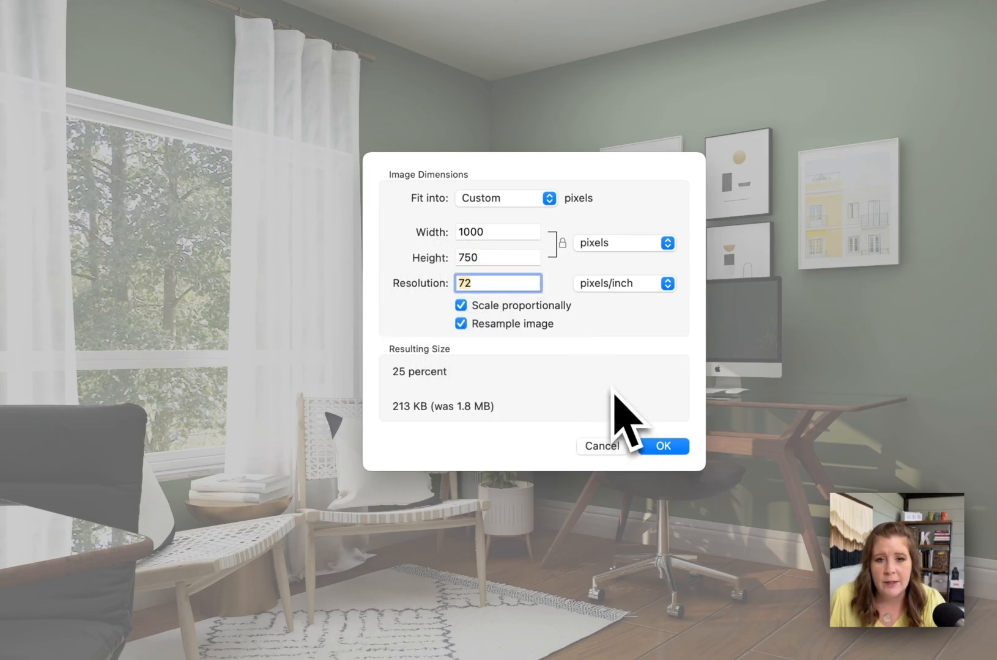
pyautogui.click(663, 447)
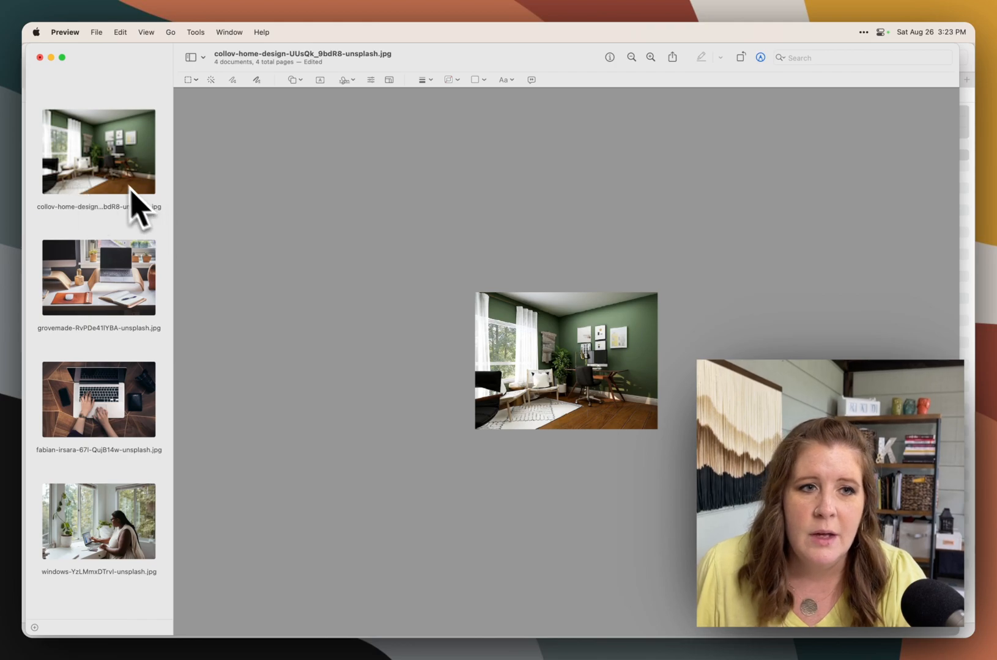
# - Resize the other three photos together to 1000 pixels wide, keeping proportions
pyautogui.click(99, 150)
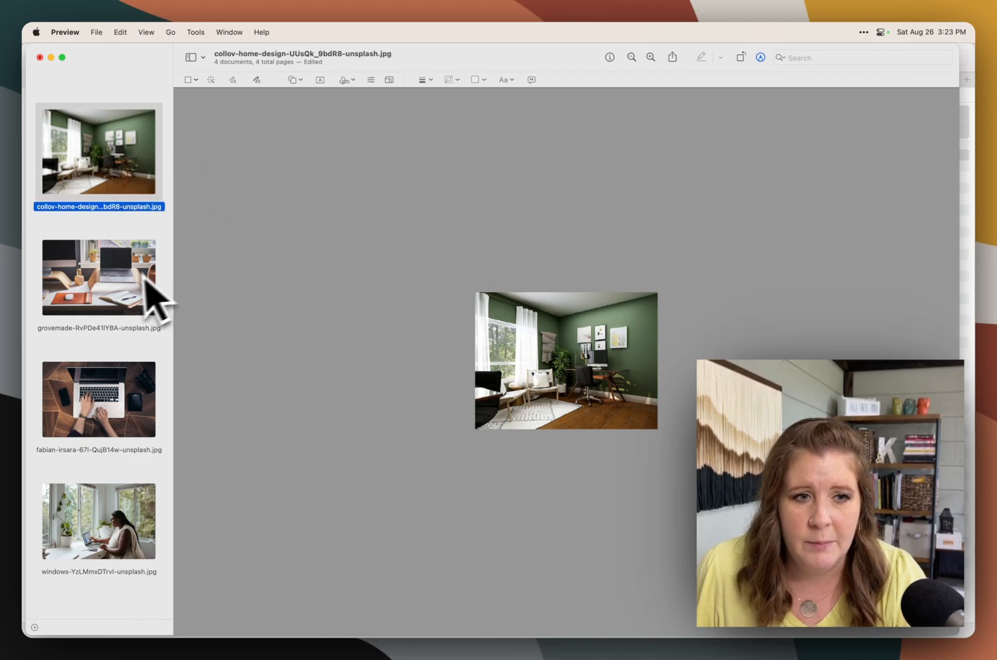
pyautogui.click(99, 277)
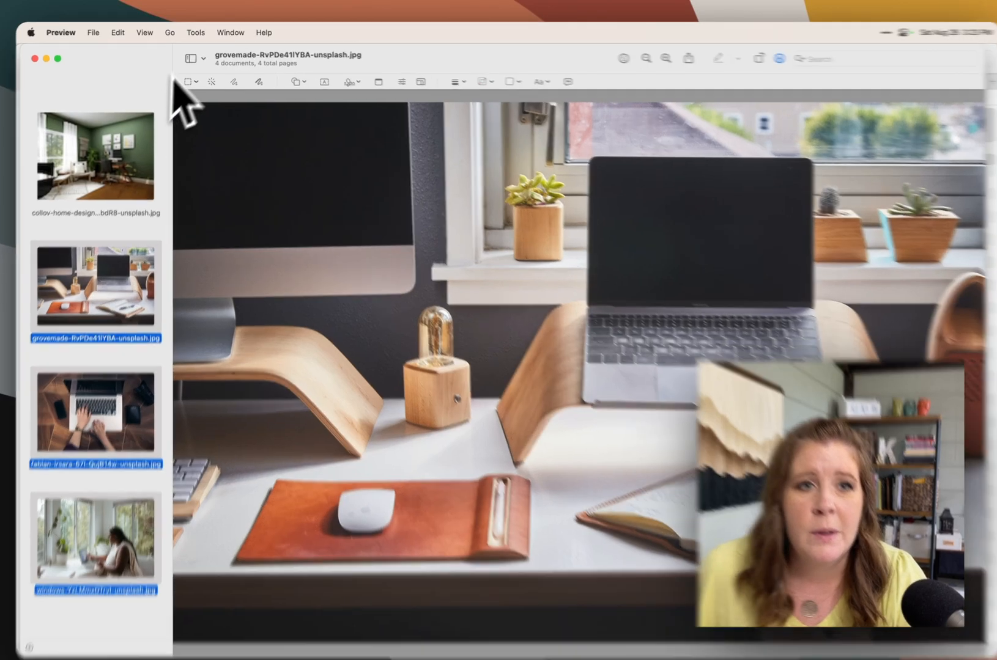
pyautogui.click(195, 33)
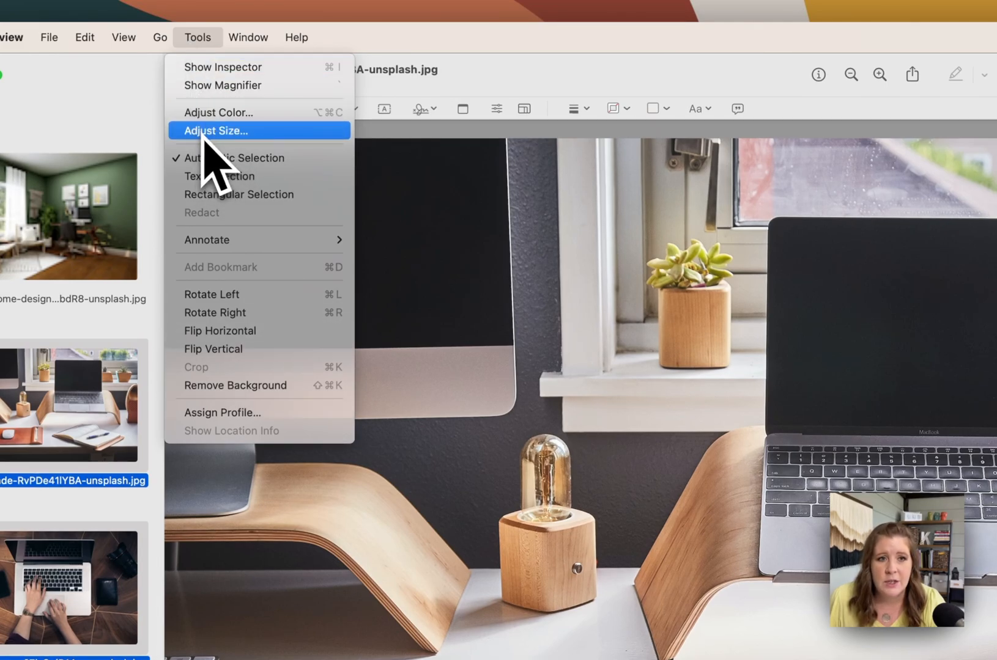
pyautogui.click(216, 131)
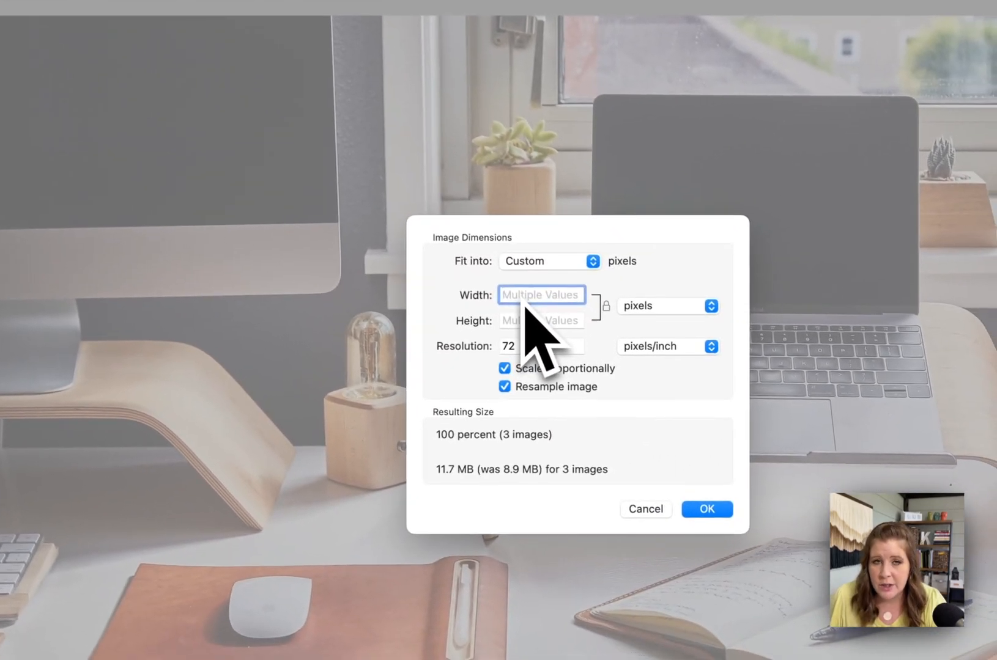
pyautogui.write('1000')
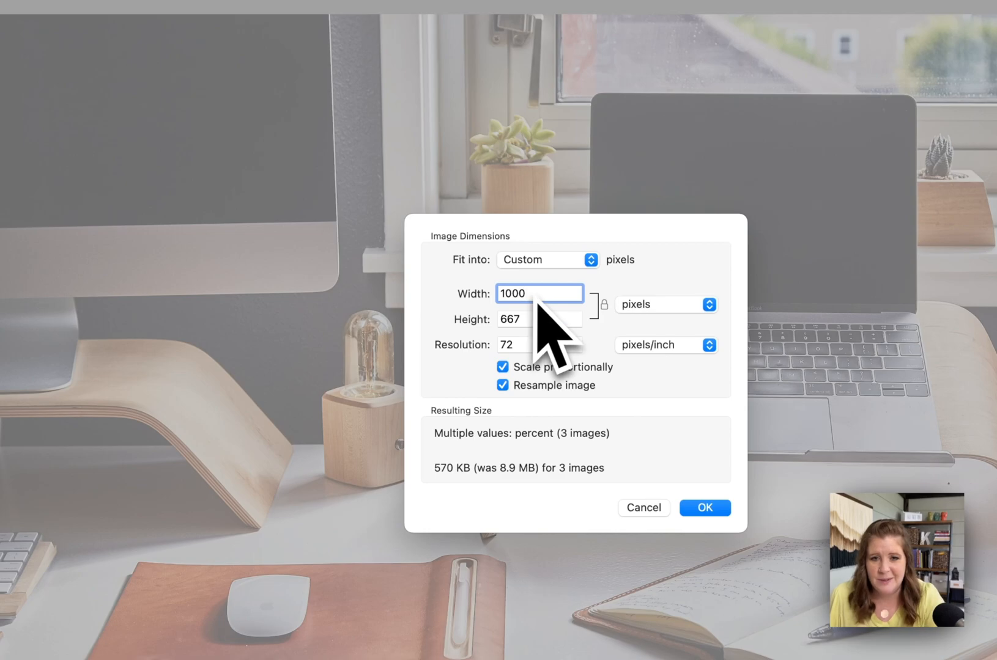
pyautogui.moveTo(546, 344)
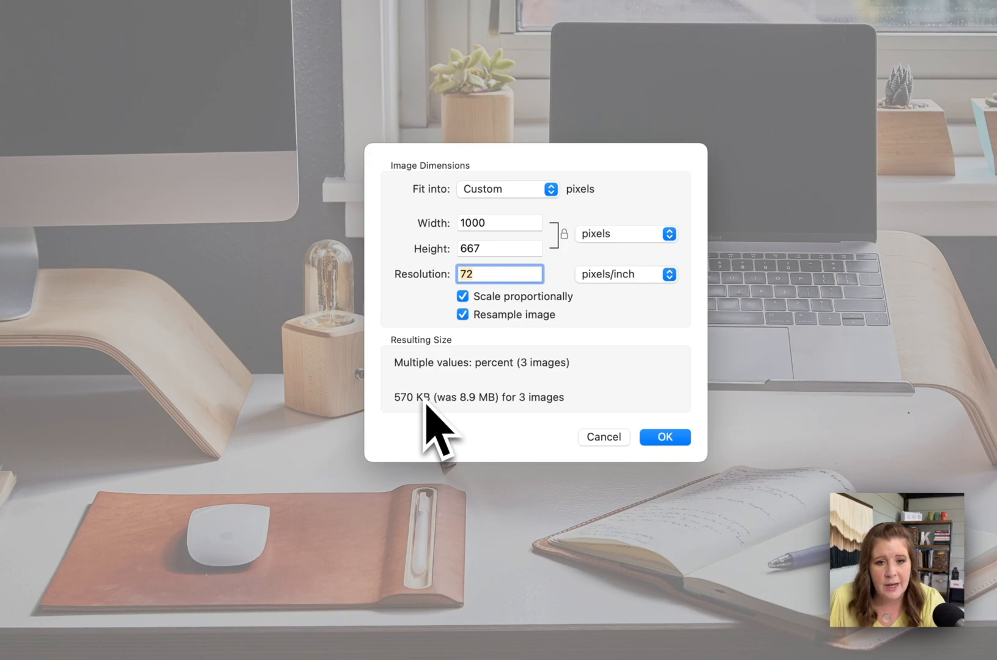
pyautogui.moveTo(489, 439)
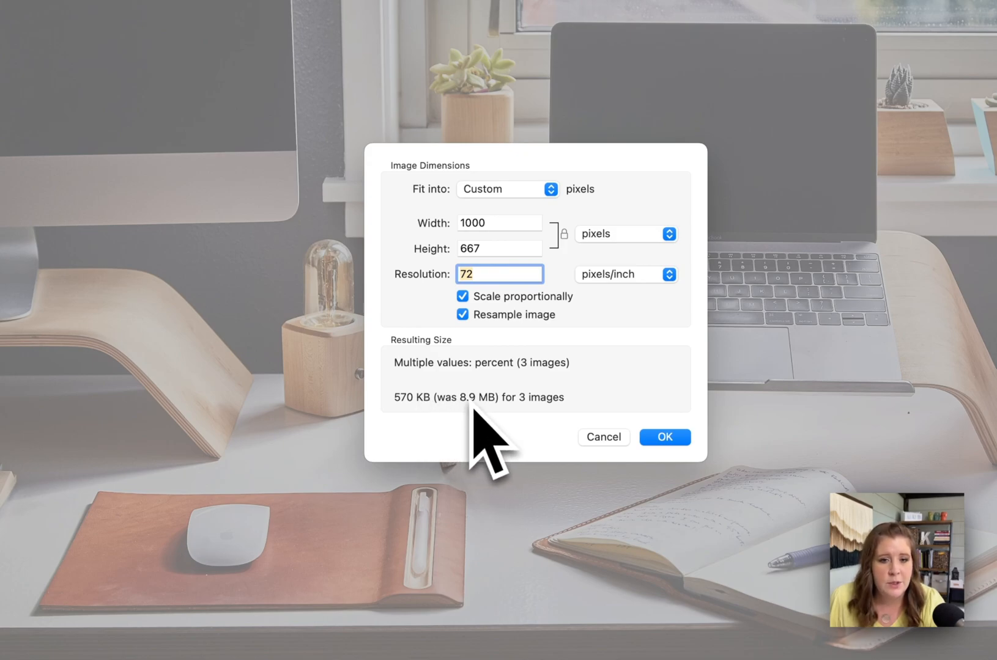
pyautogui.moveTo(547, 445)
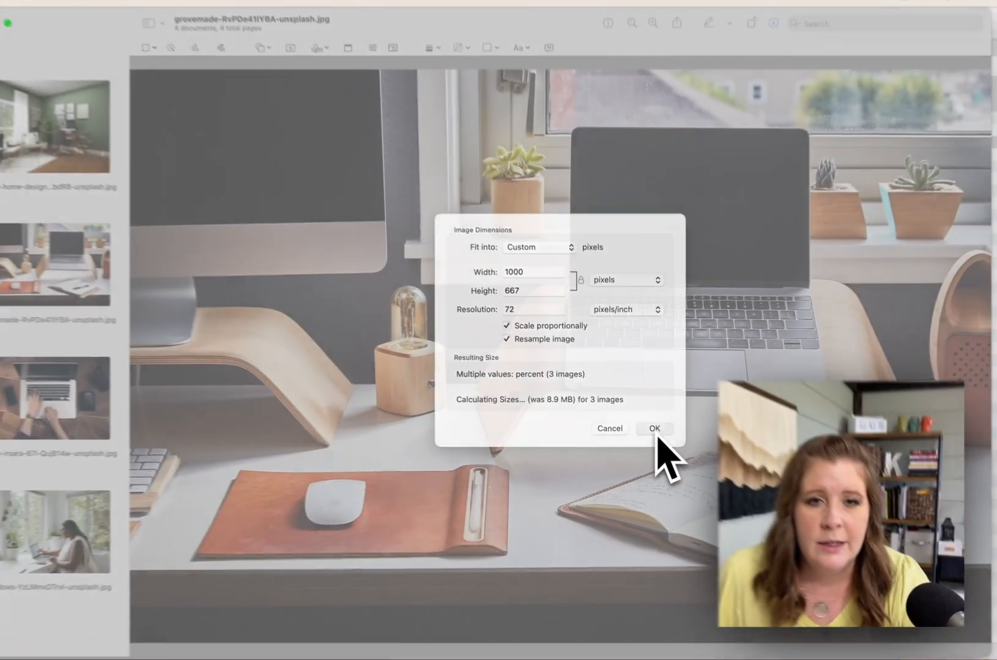
pyautogui.click(653, 428)
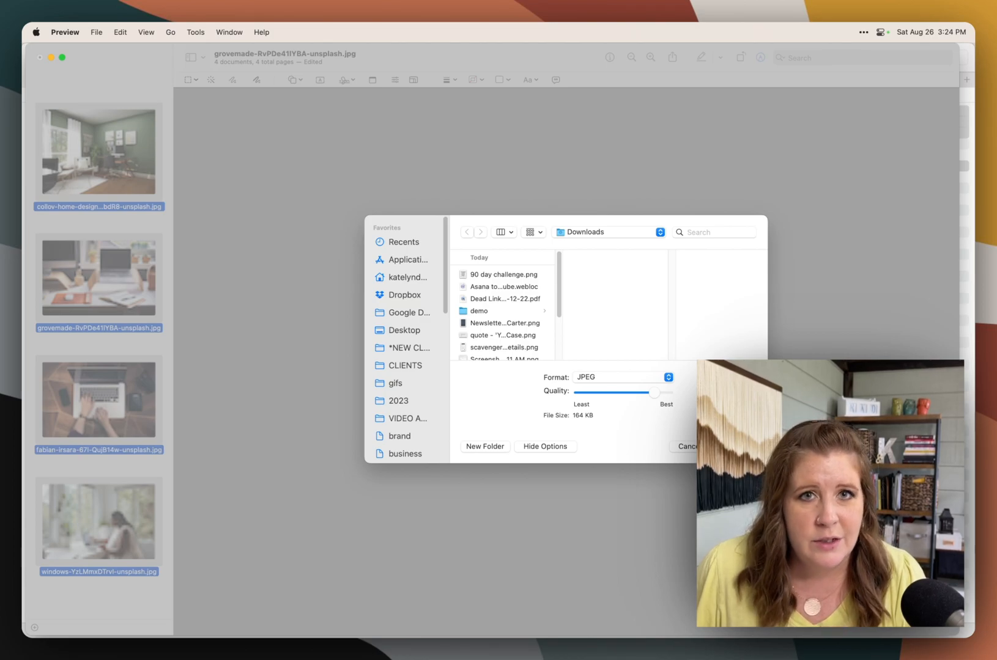
pyautogui.moveTo(339, 370)
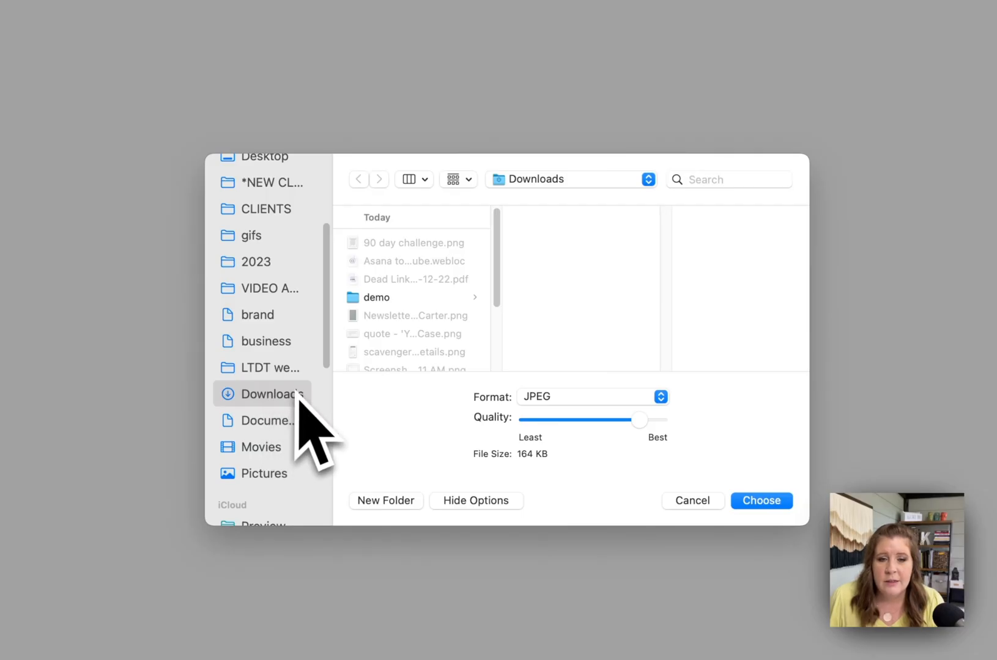
# - Create a new jpg folder inside demo and export the resized photos into it
pyautogui.click(375, 297)
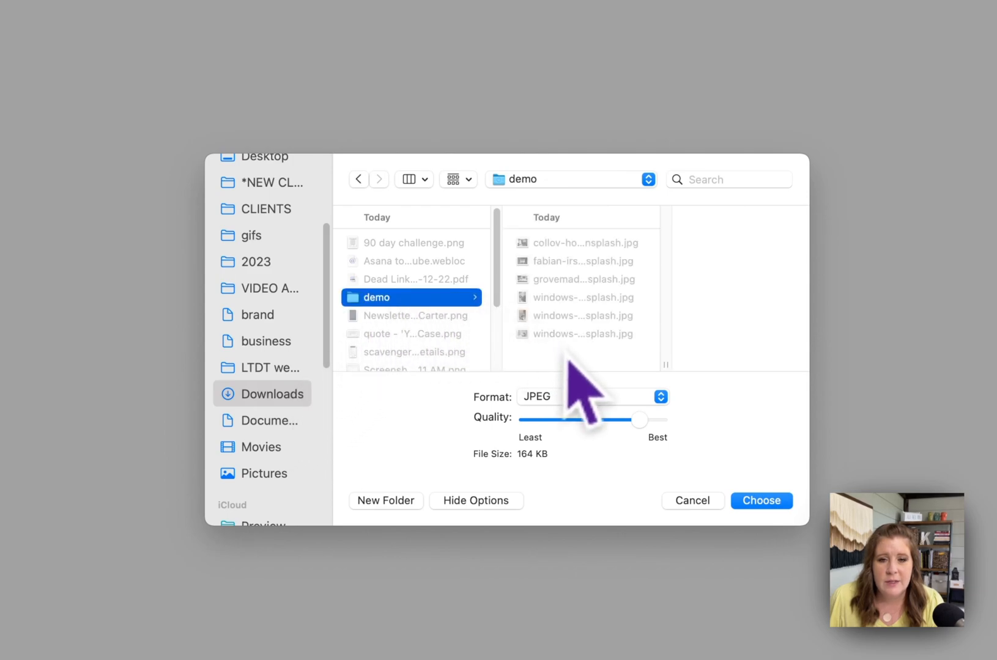
pyautogui.click(385, 501)
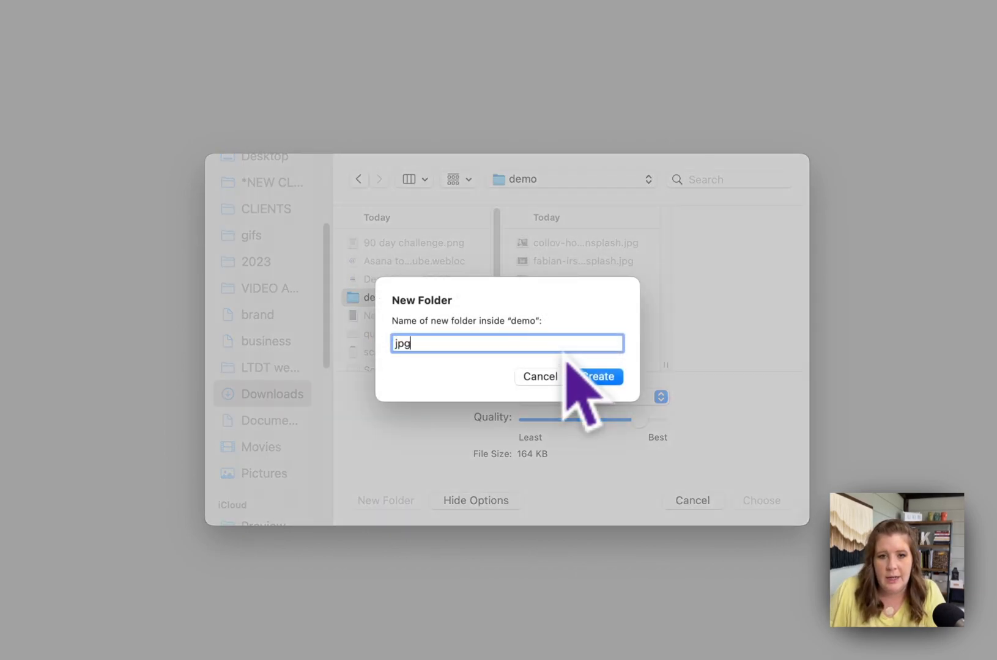
pyautogui.click(598, 377)
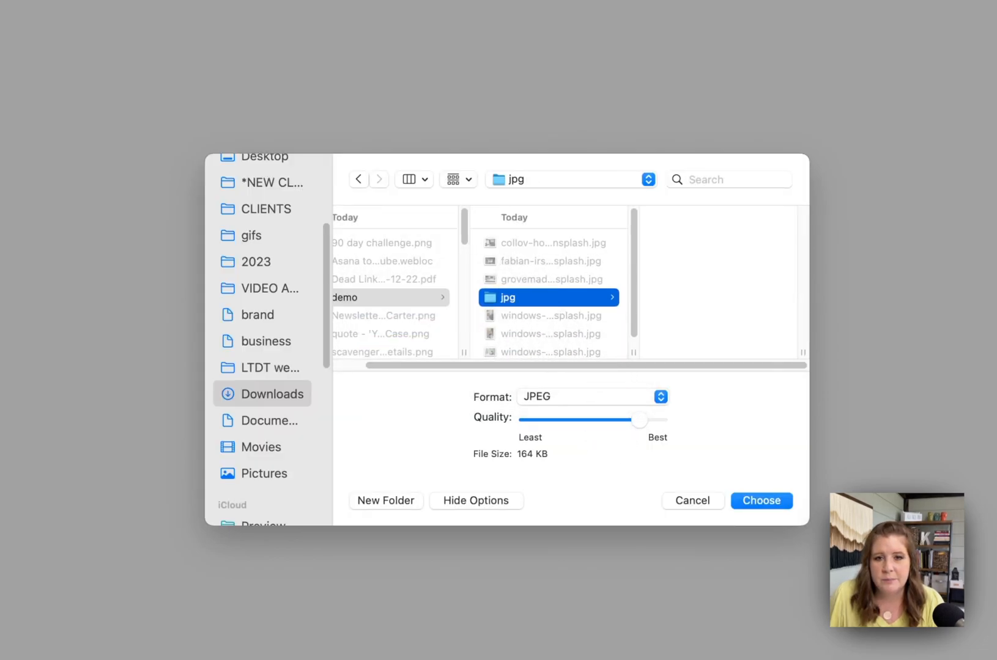
pyautogui.moveTo(553, 503)
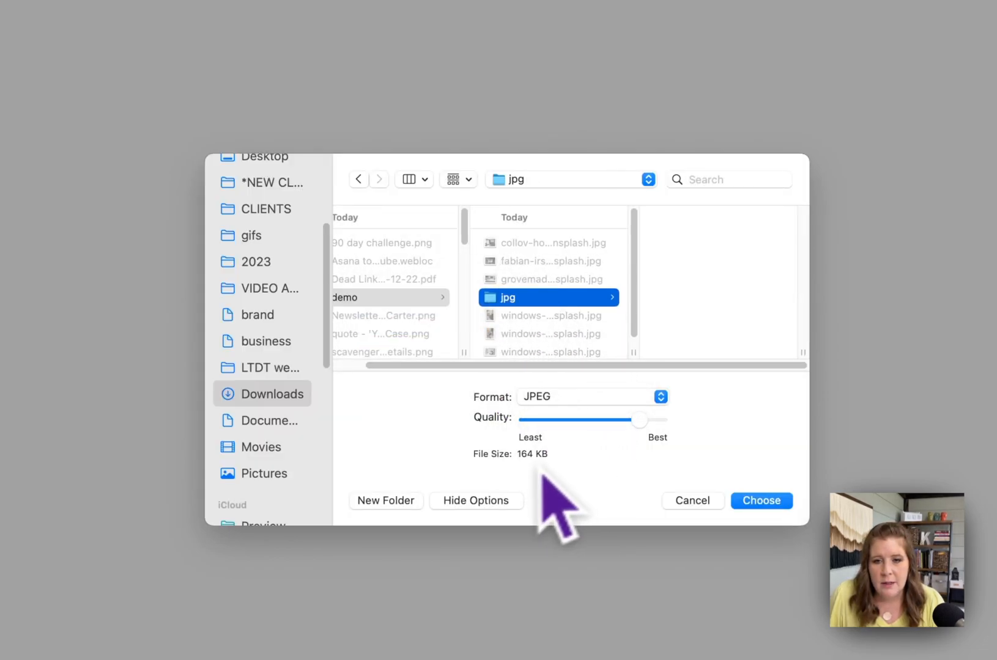
pyautogui.click(760, 501)
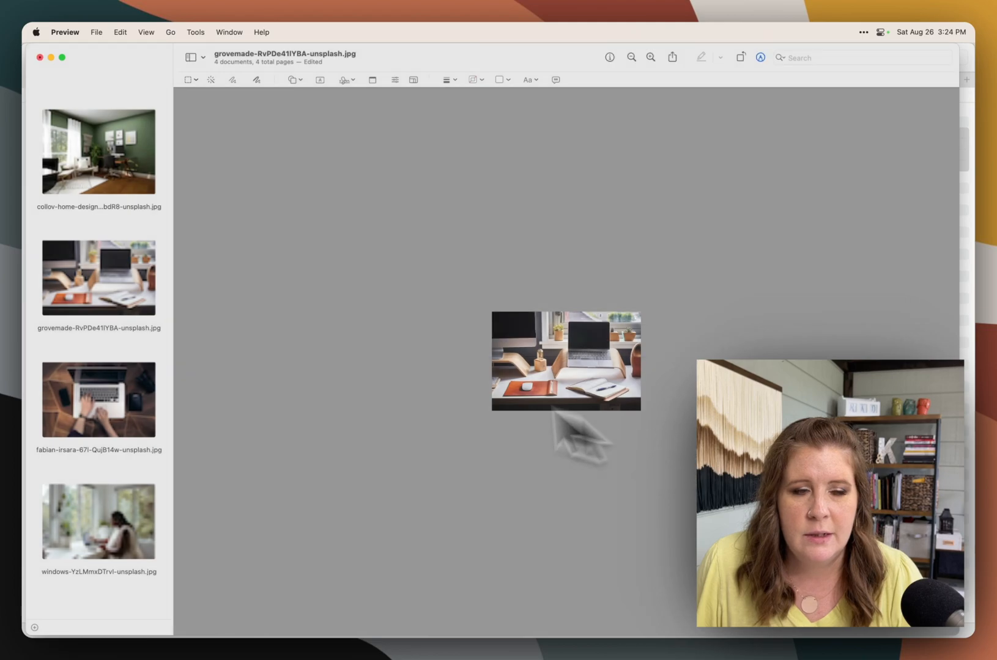
pyautogui.moveTo(442, 187)
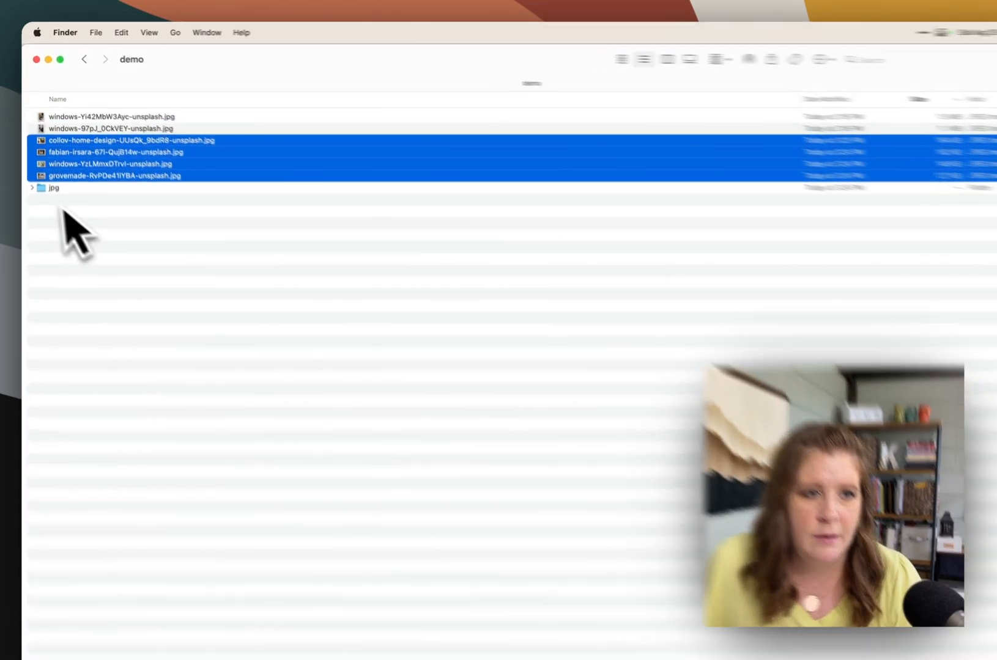
# - Compare the collov home design original's size with its smaller copy in the jpg folder
pyautogui.click(33, 187)
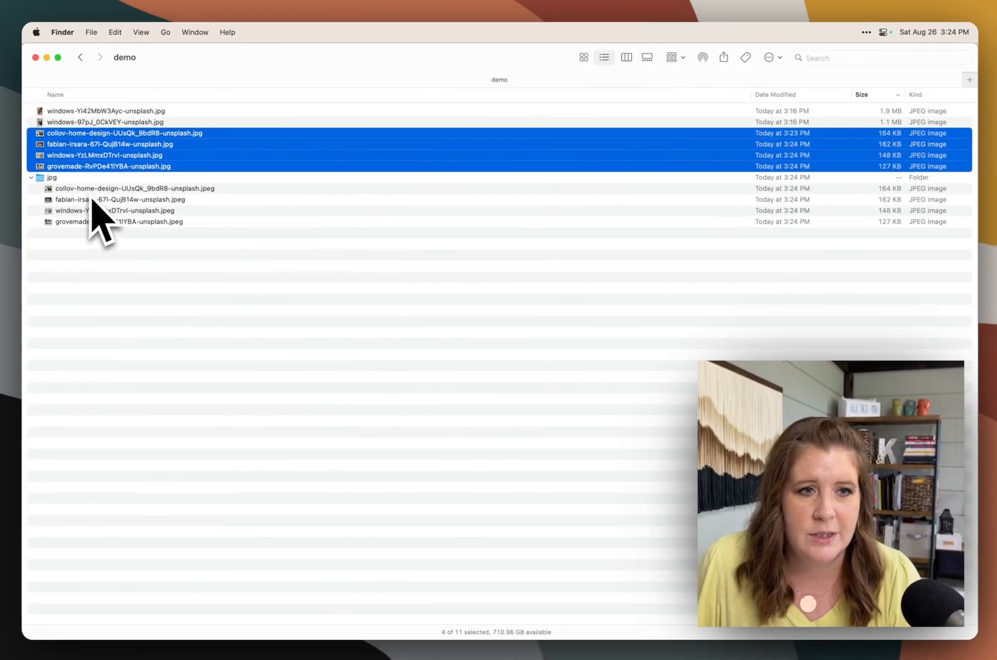
pyautogui.click(860, 95)
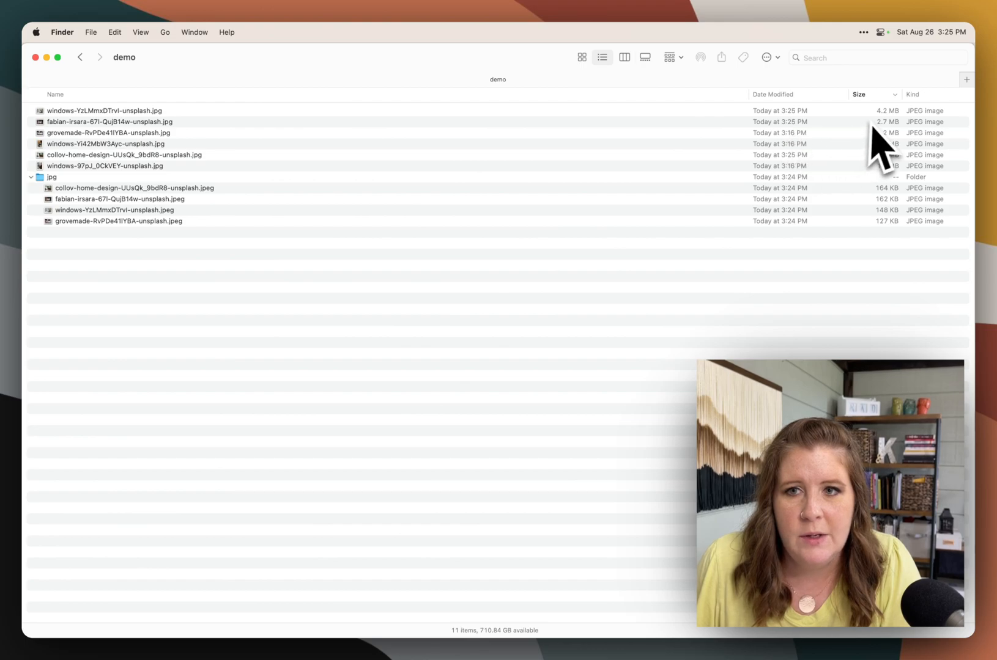
pyautogui.click(123, 154)
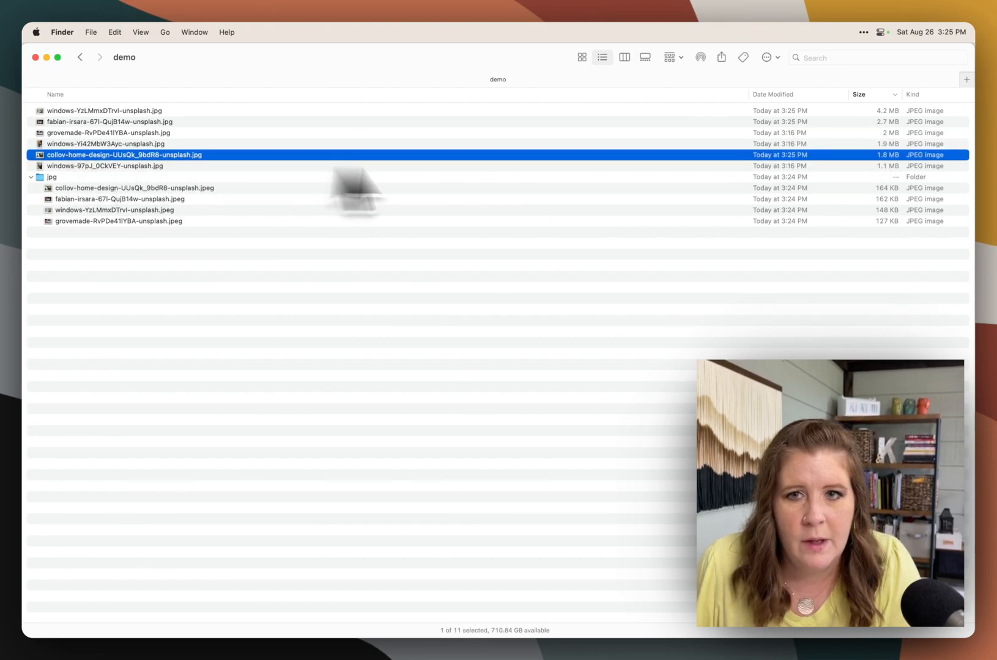
pyautogui.moveTo(896, 187)
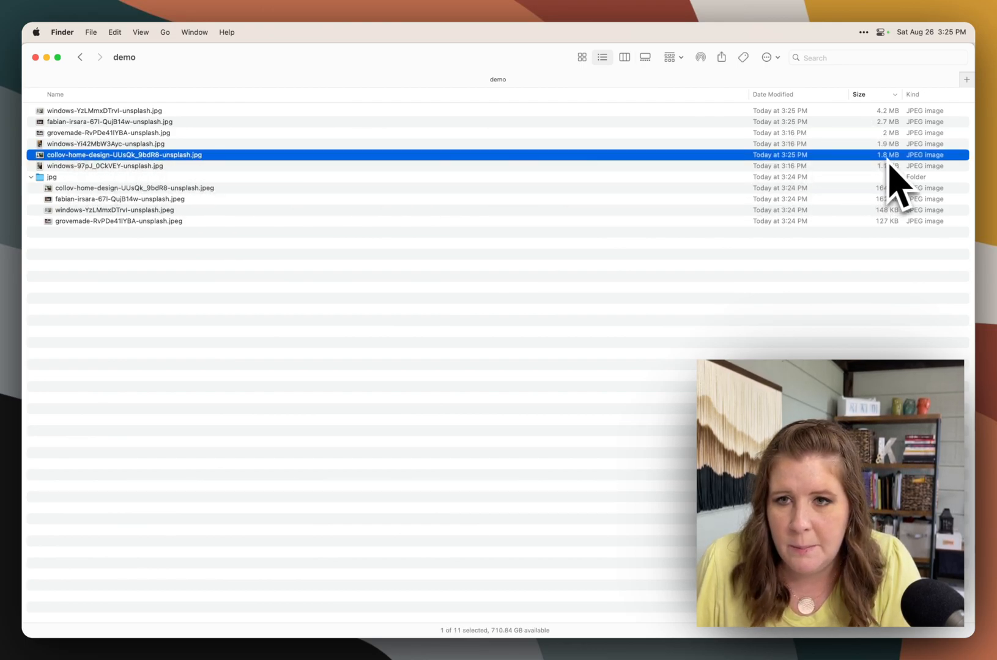
pyautogui.click(133, 187)
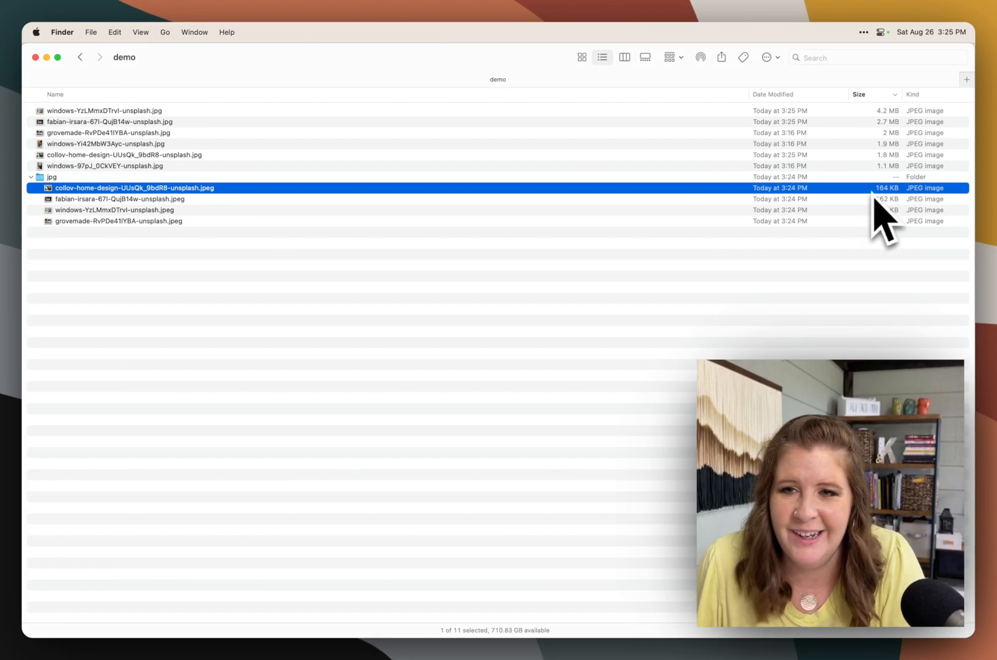
pyautogui.moveTo(210, 226)
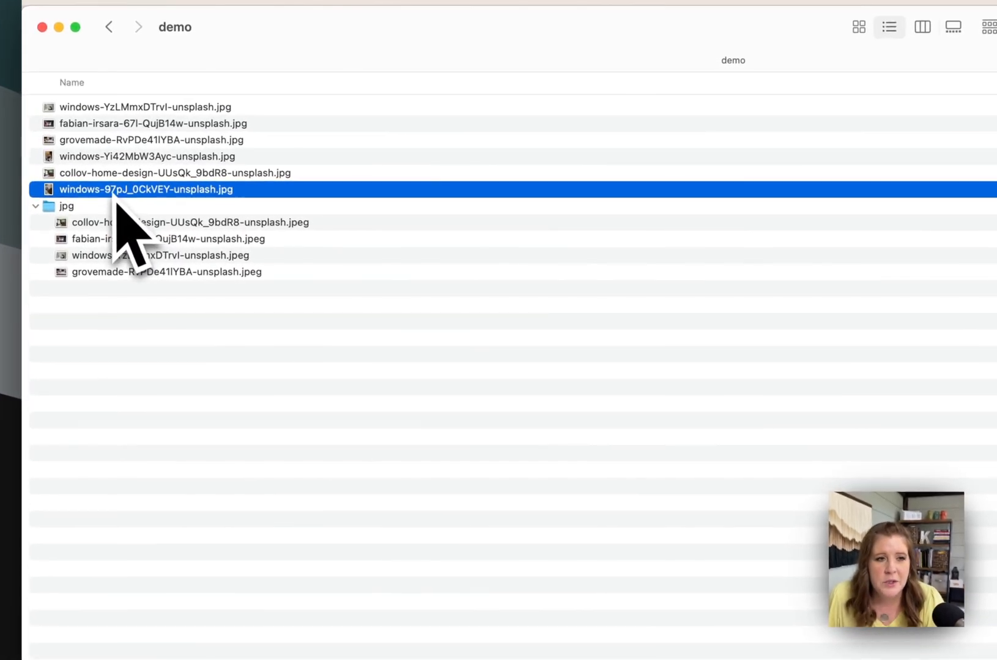
# - Resize both windows photos together to 1000 pixels tall, keeping proportions
pyautogui.click(147, 157)
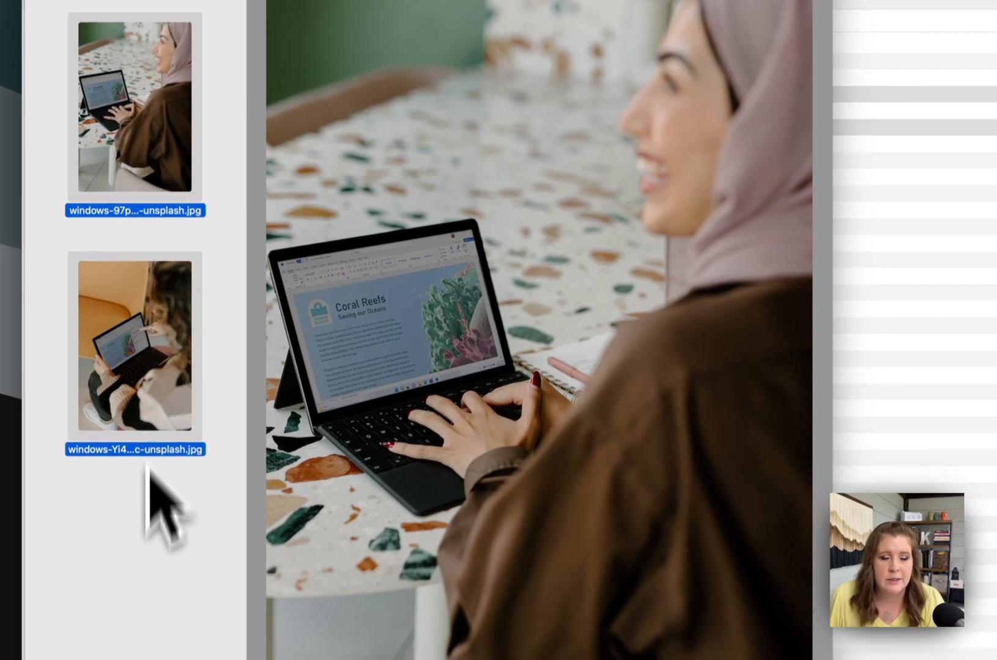
pyautogui.click(283, 37)
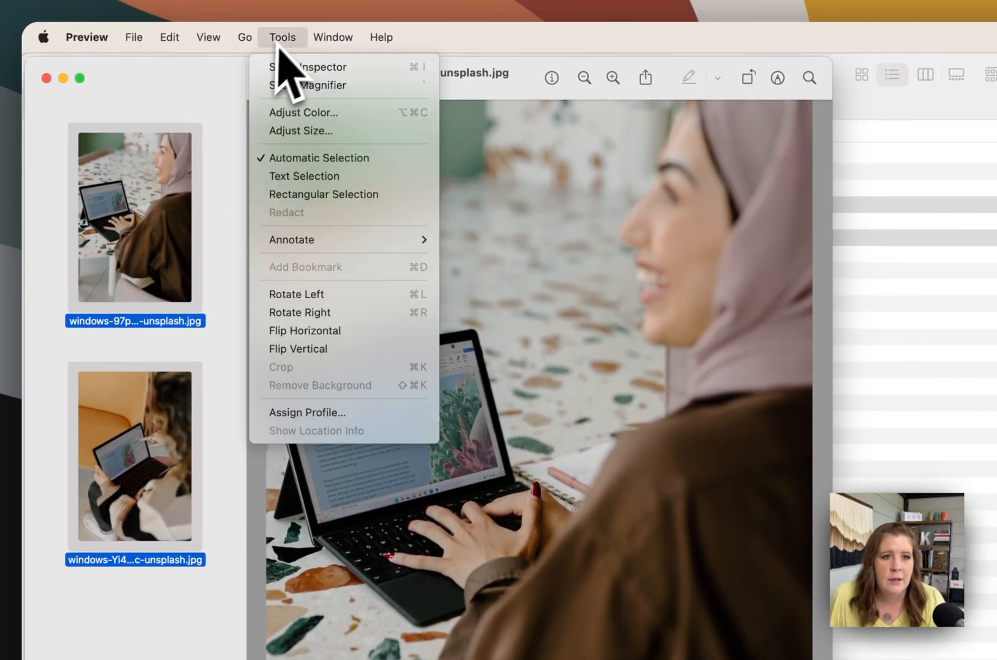
pyautogui.click(300, 131)
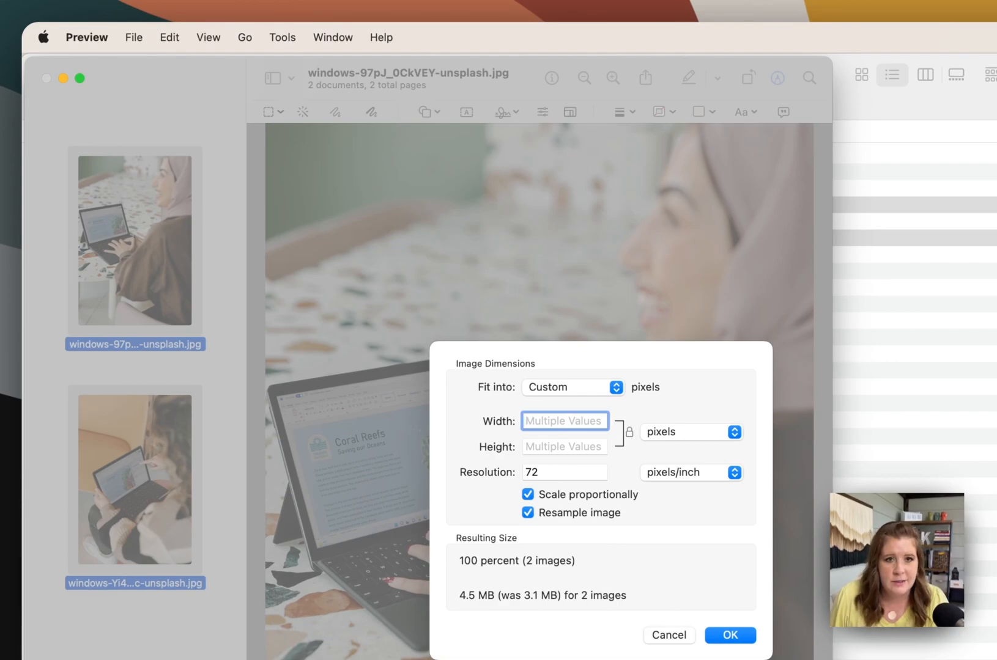
pyautogui.click(564, 447)
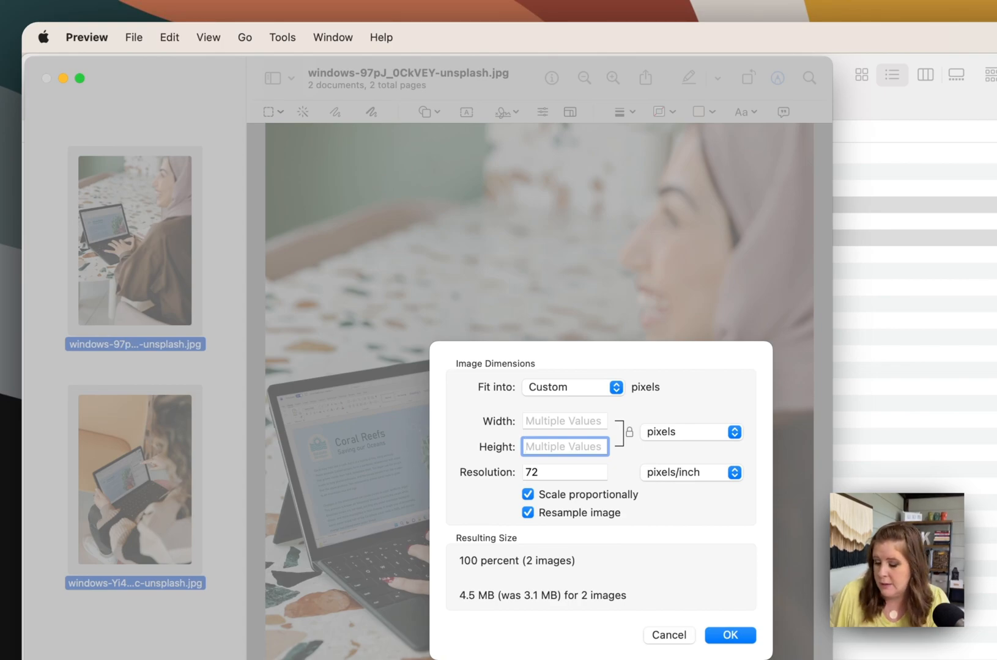
pyautogui.write('1000')
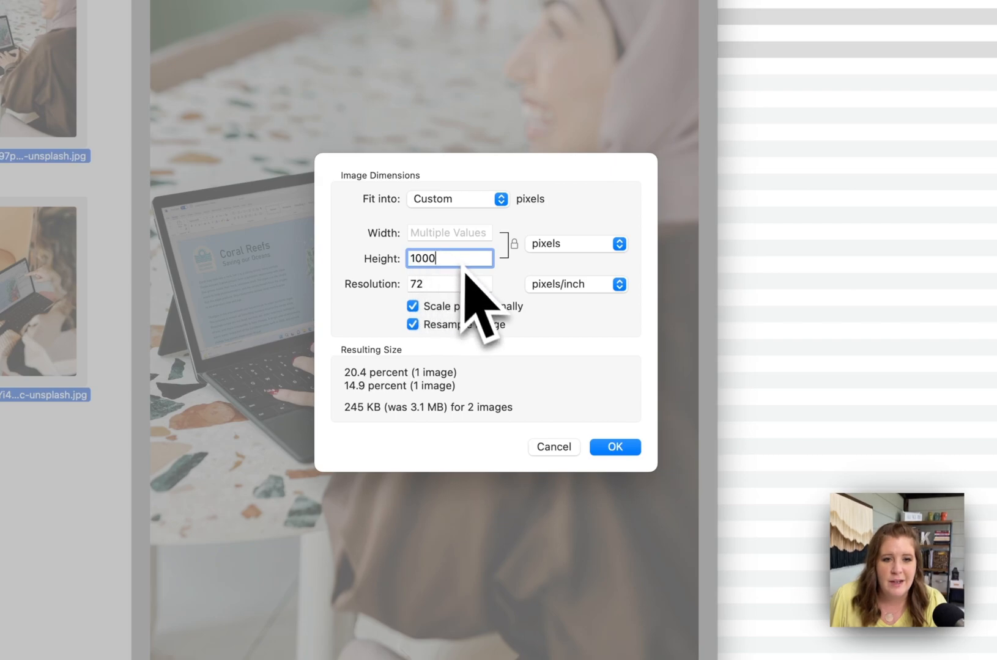
pyautogui.moveTo(458, 287)
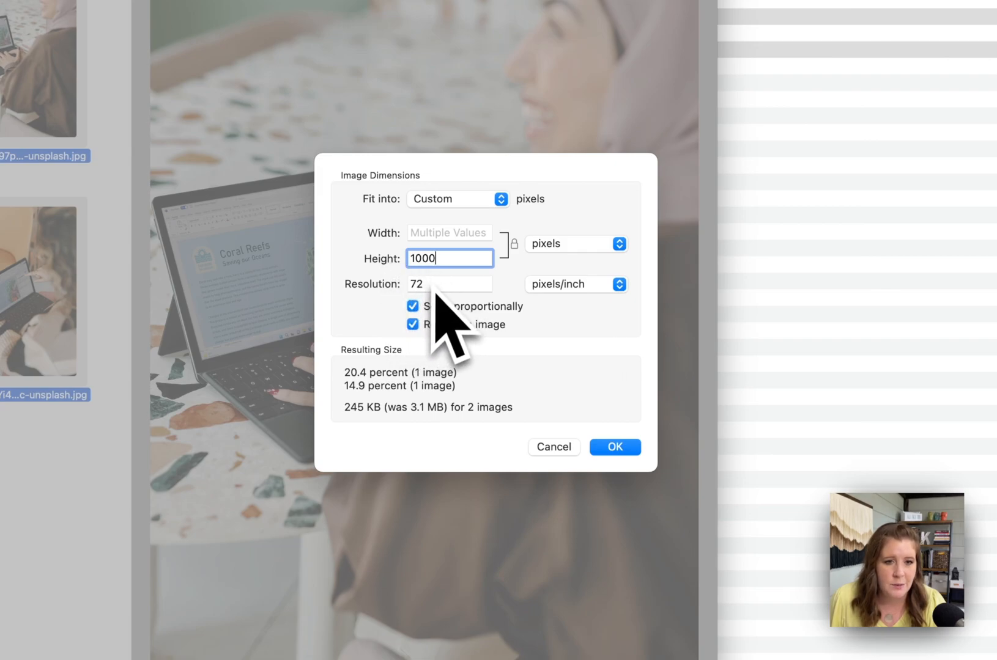
pyautogui.moveTo(360, 461)
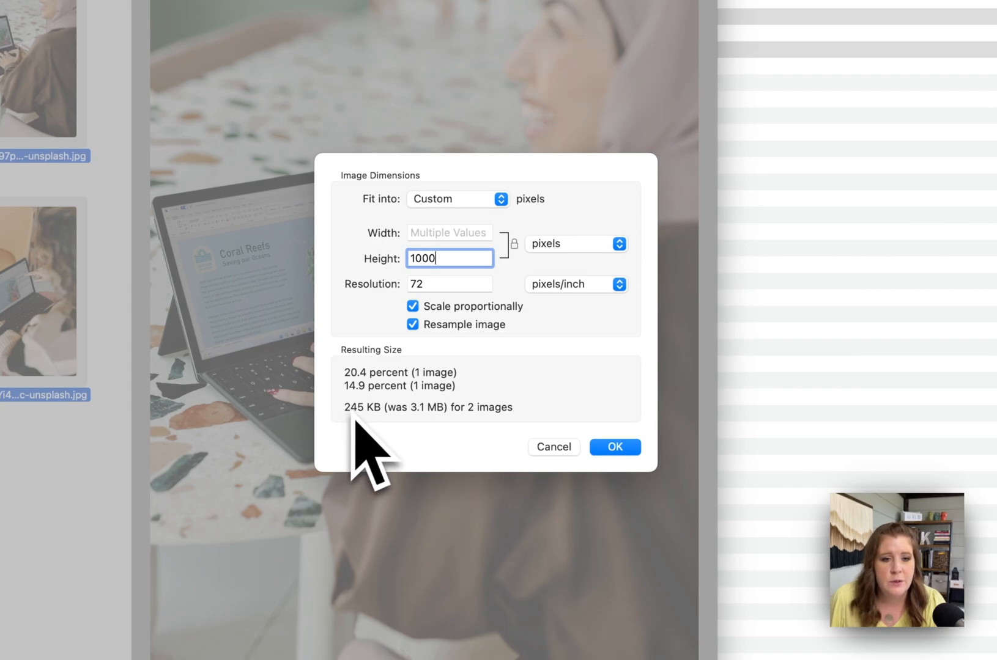
pyautogui.moveTo(614, 447)
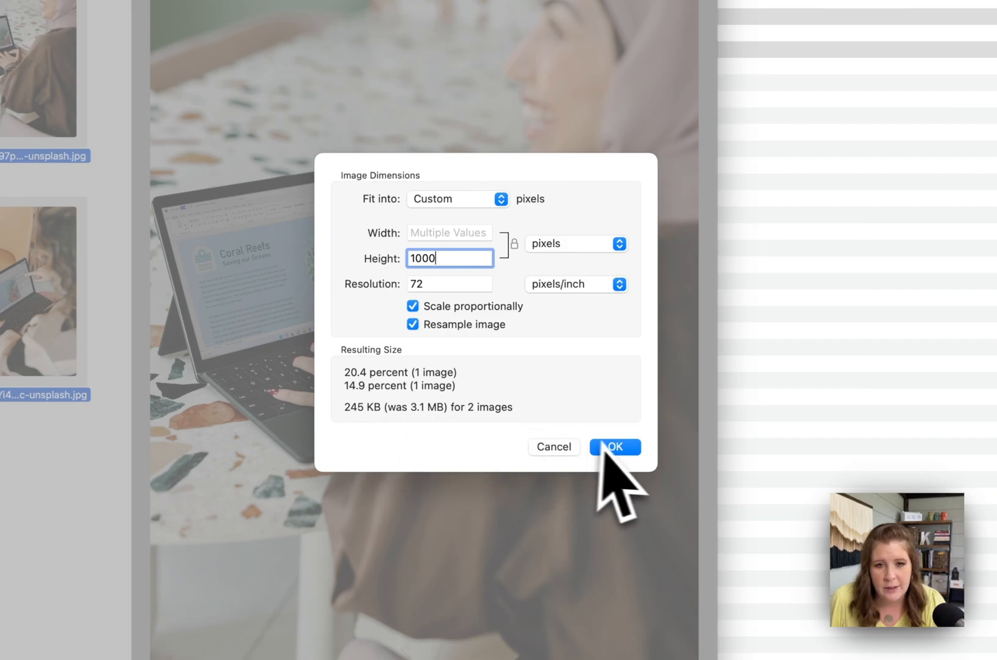
pyautogui.click(613, 446)
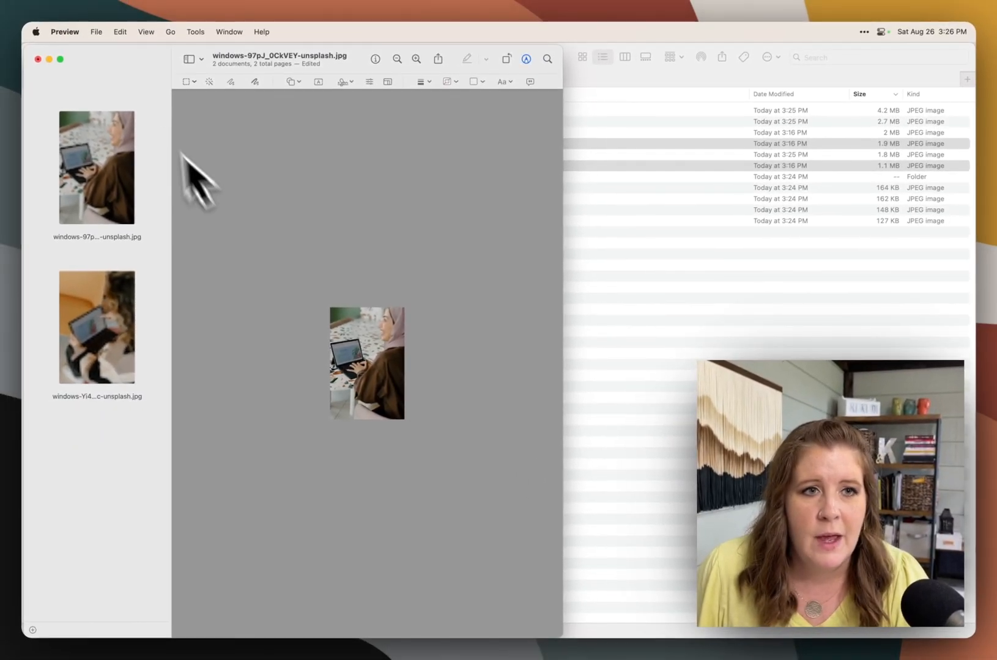
# - Export both windows photos as JPEG copies into the jpg folder with adjusted quality
pyautogui.click(95, 31)
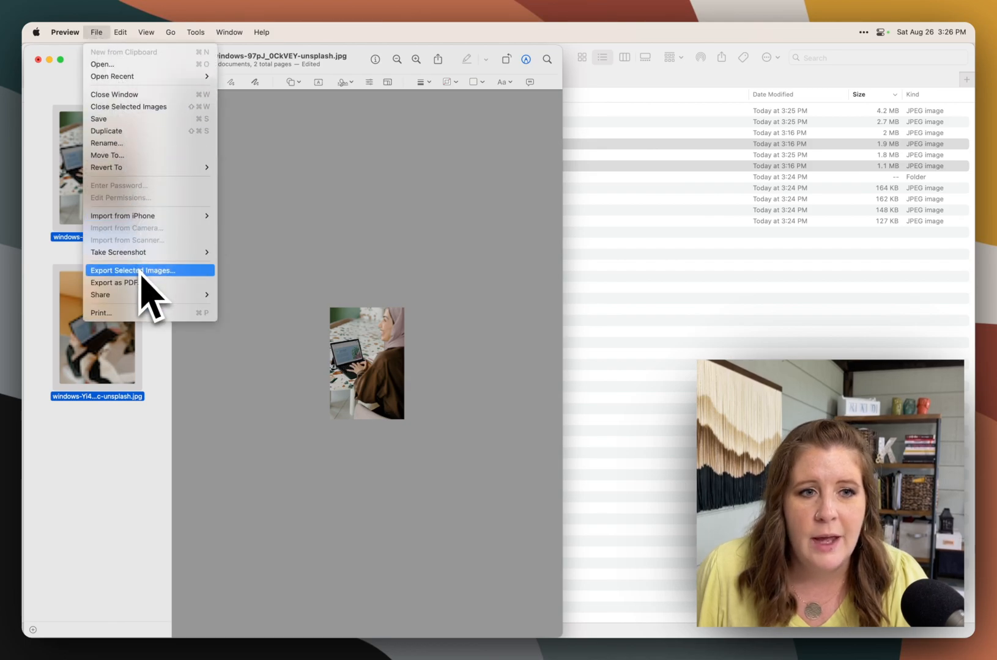
pyautogui.click(132, 270)
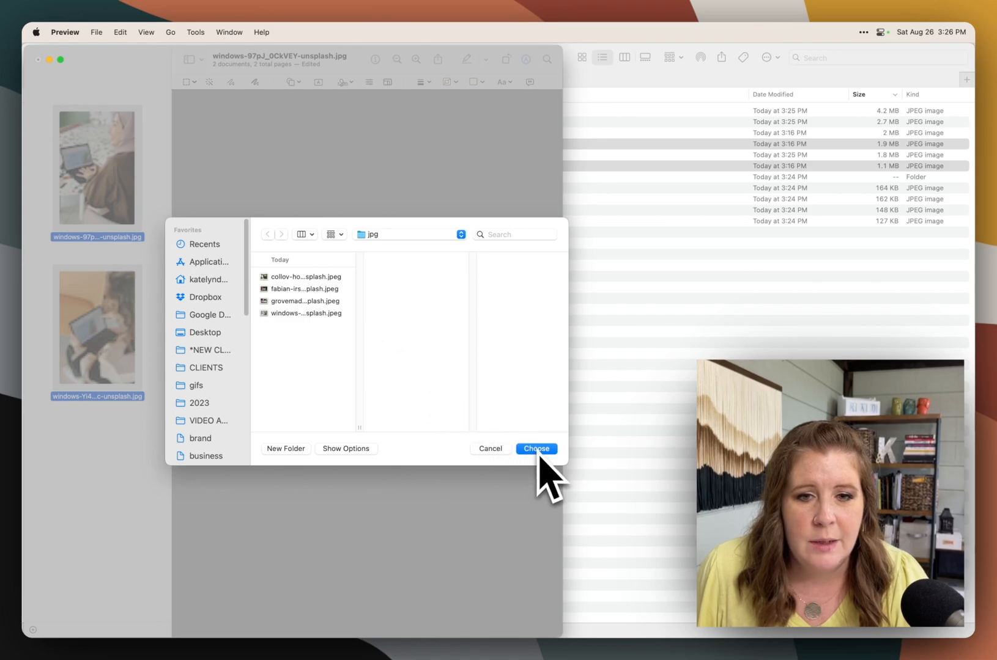
pyautogui.click(346, 449)
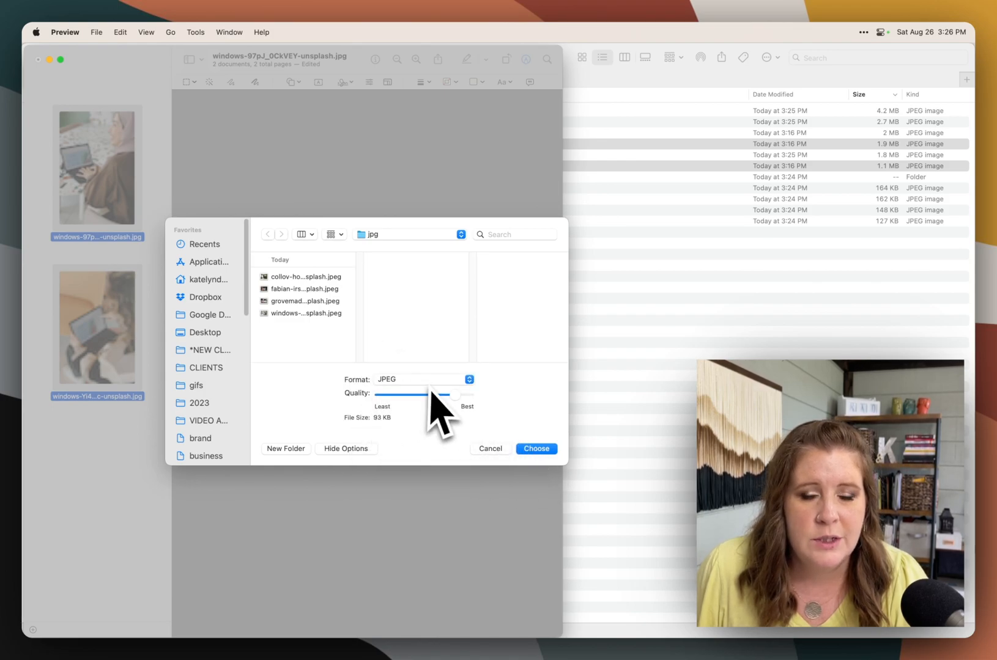
pyautogui.moveTo(439, 395); pyautogui.dragTo(456, 395)
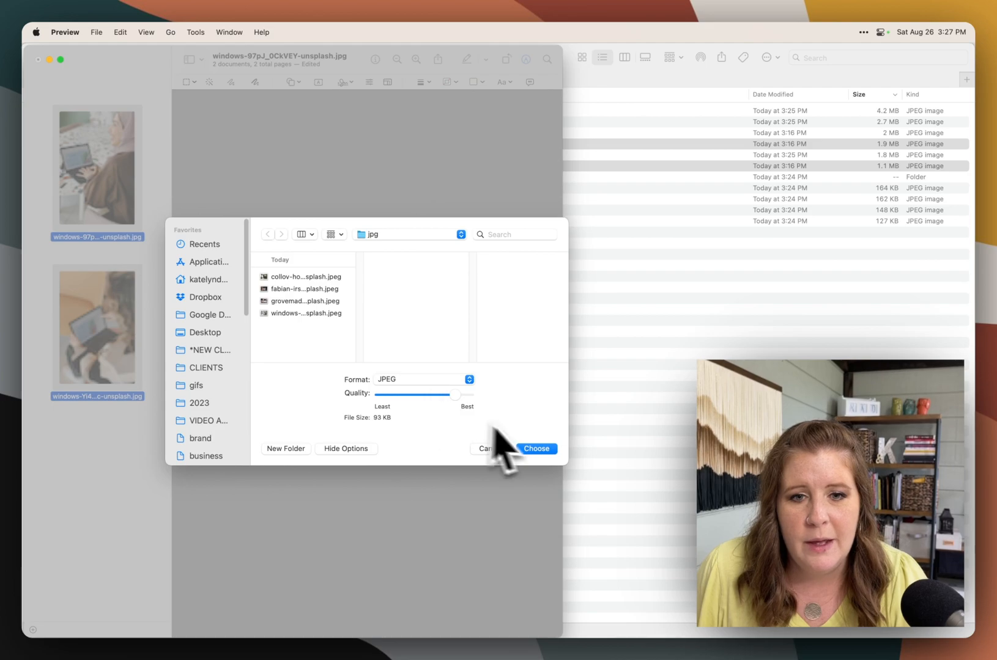
pyautogui.click(535, 449)
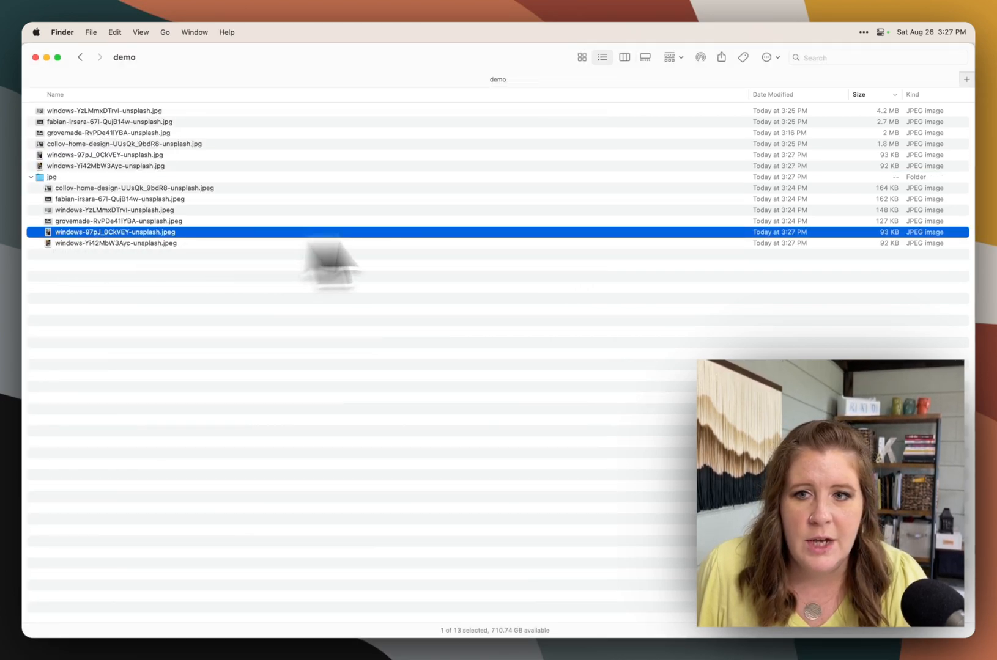
pyautogui.press('space')
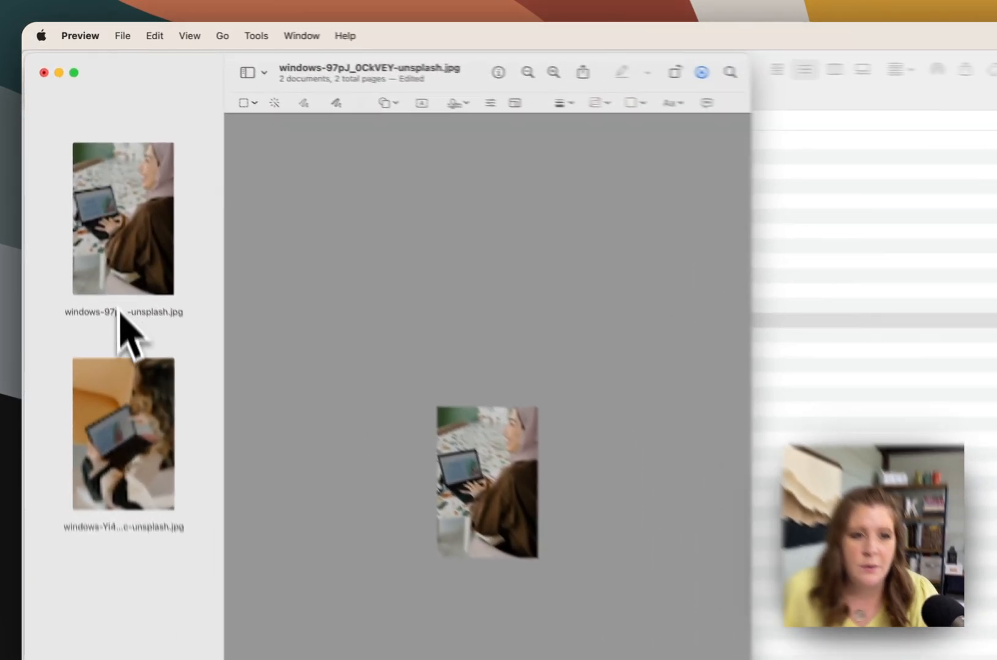
# - Review the resized photos, quit Preview and close the Quick Look of the original
pyautogui.click(121, 434)
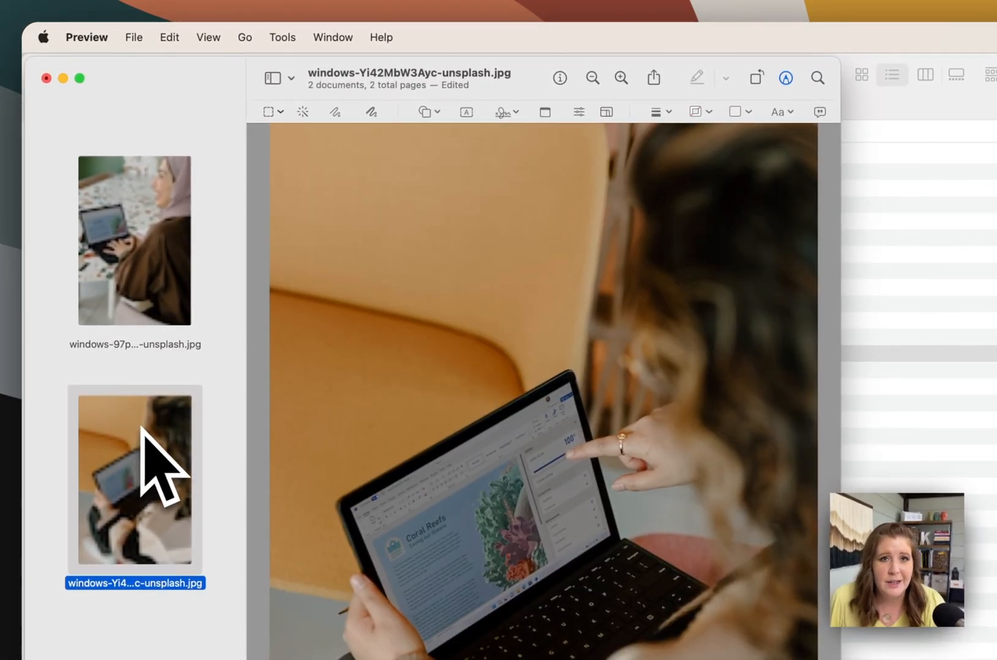
pyautogui.click(134, 37)
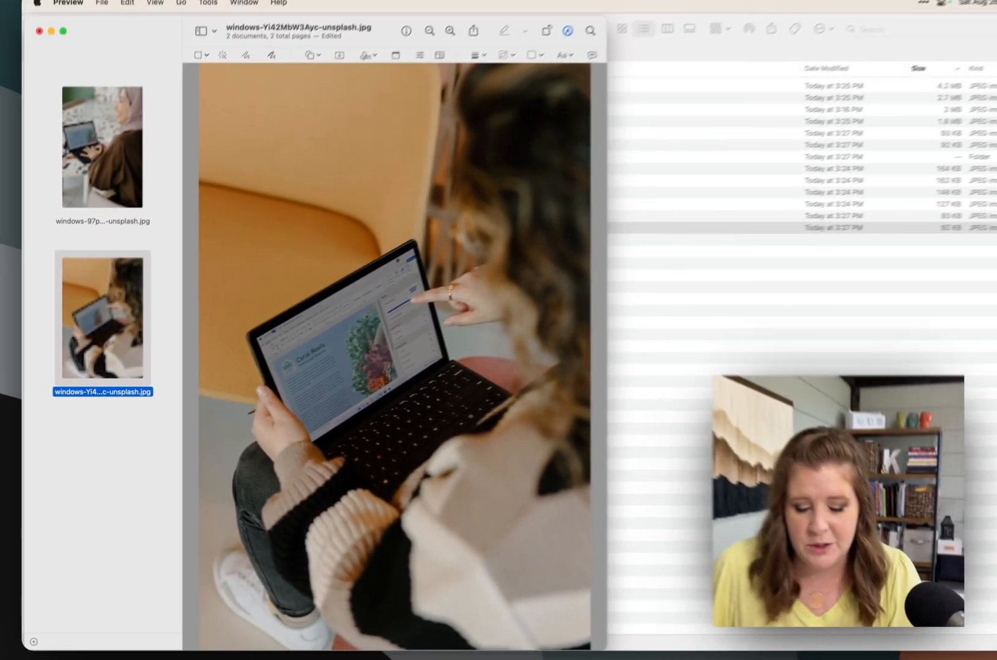
pyautogui.press('cmd+z')
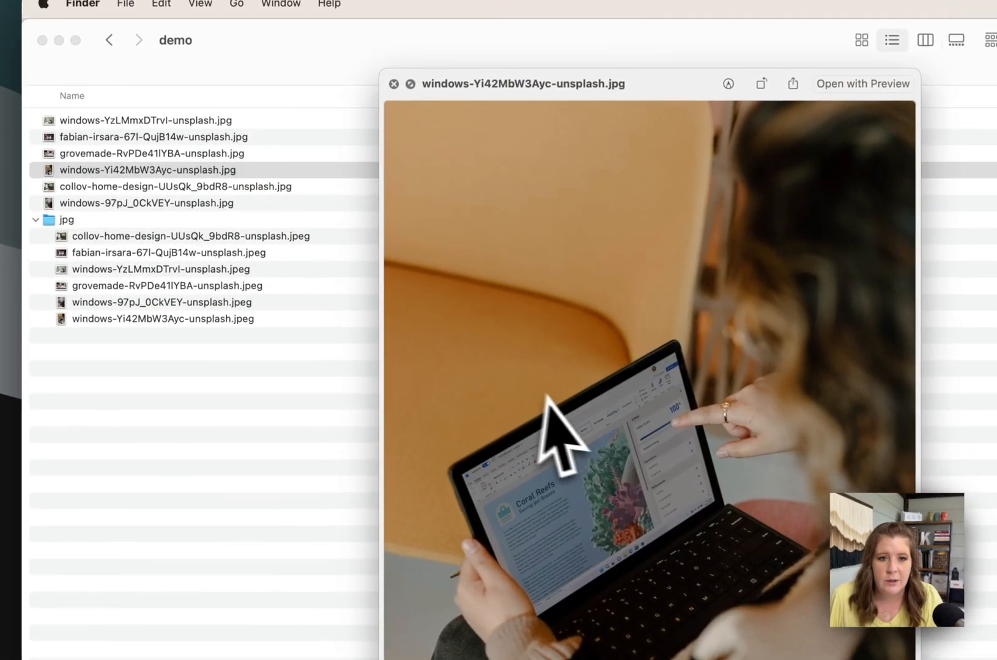
pyautogui.click(393, 84)
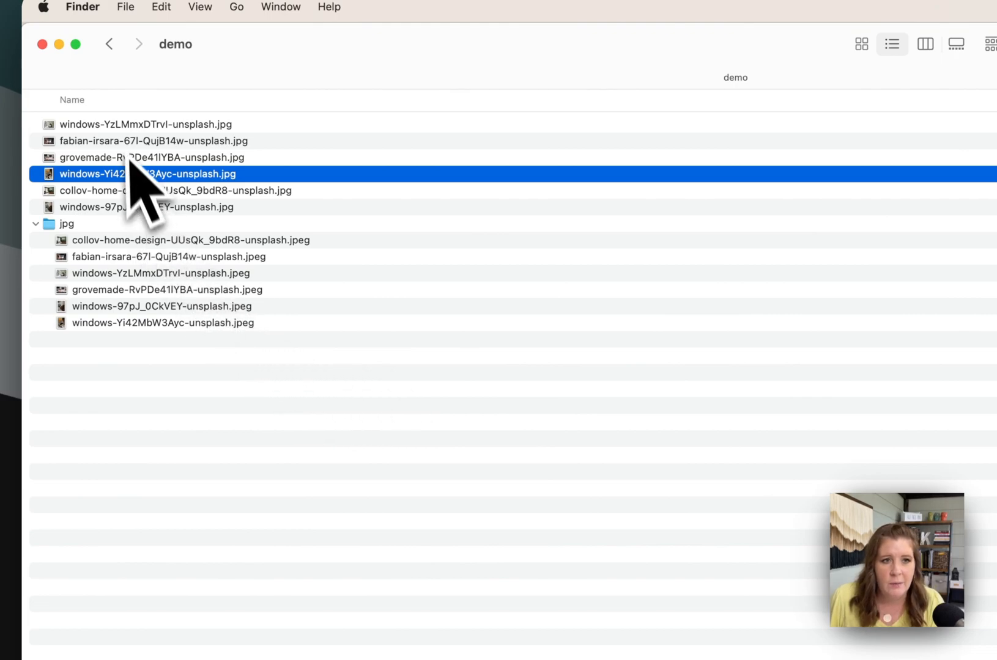
# - Duplicate the six originals, gather the copies into a new resized folder and open it
pyautogui.click(66, 224)
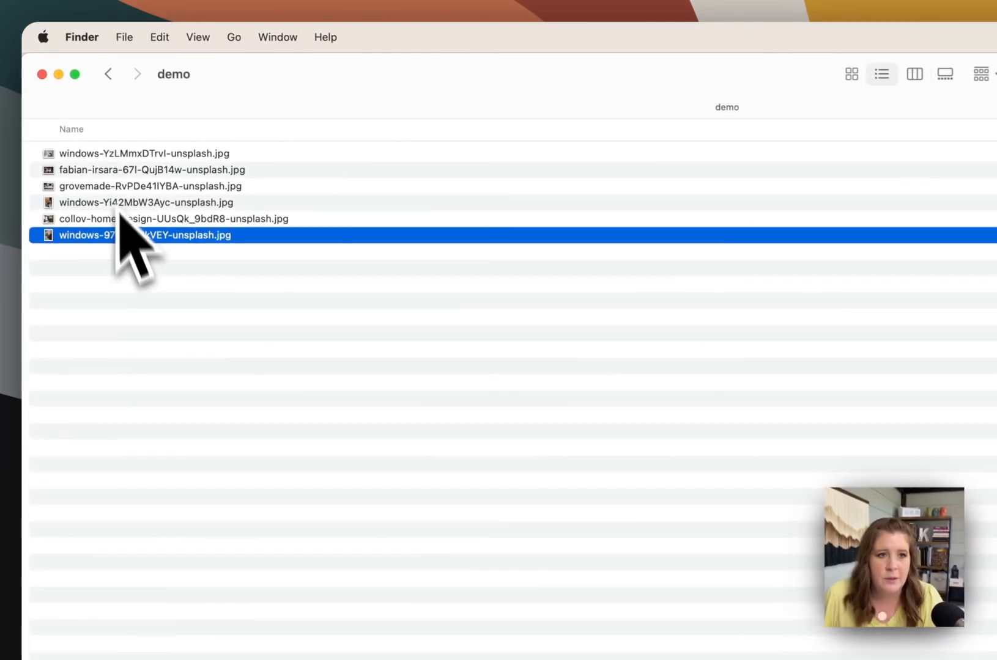
pyautogui.rightClick(146, 235)
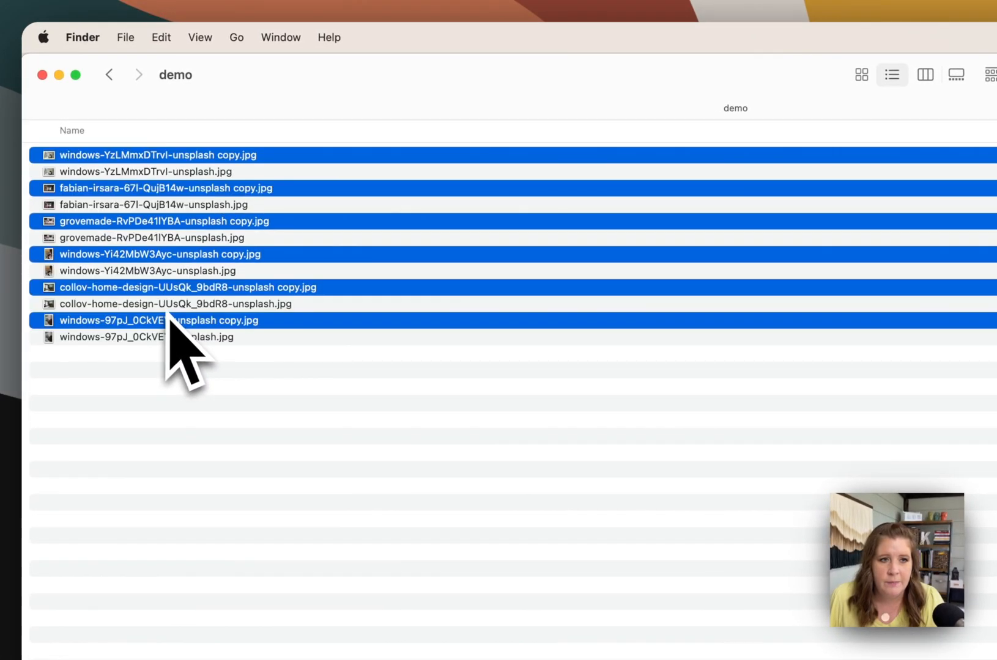
pyautogui.click(159, 188)
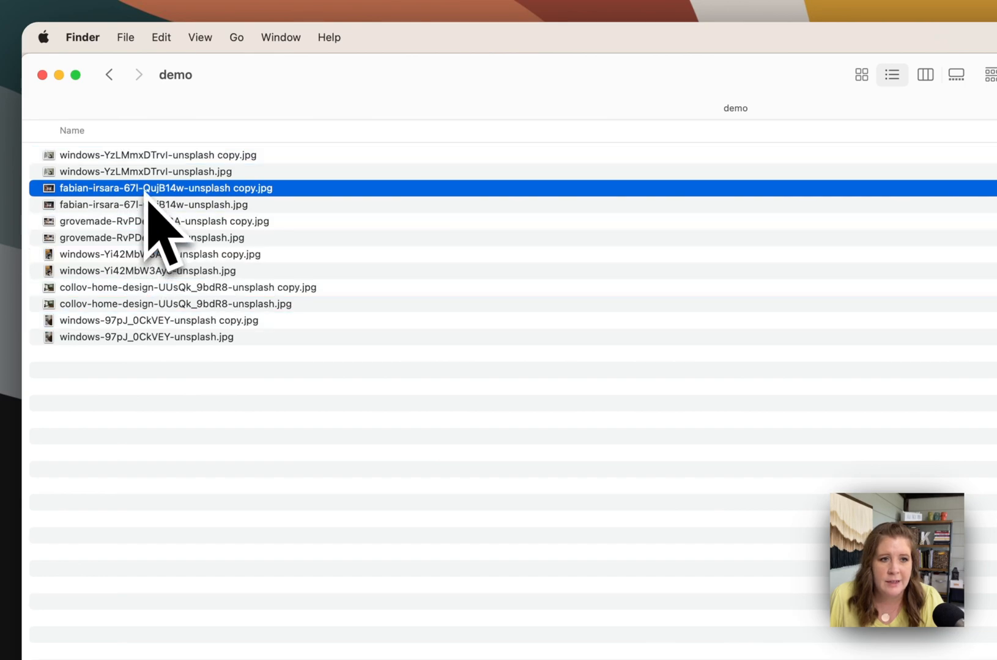
pyautogui.rightClick(159, 222)
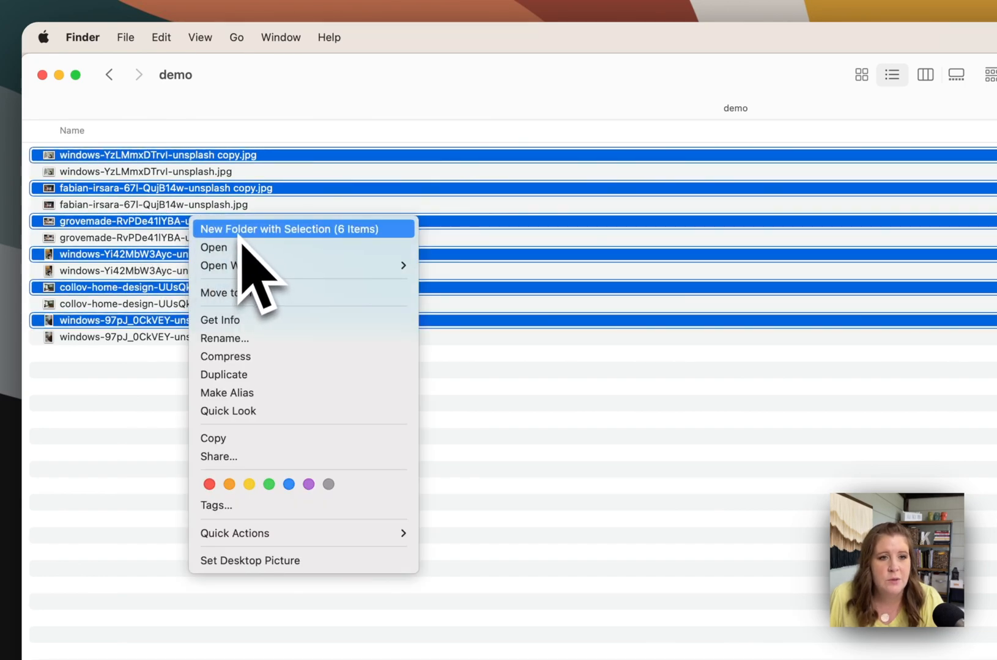
pyautogui.click(287, 229)
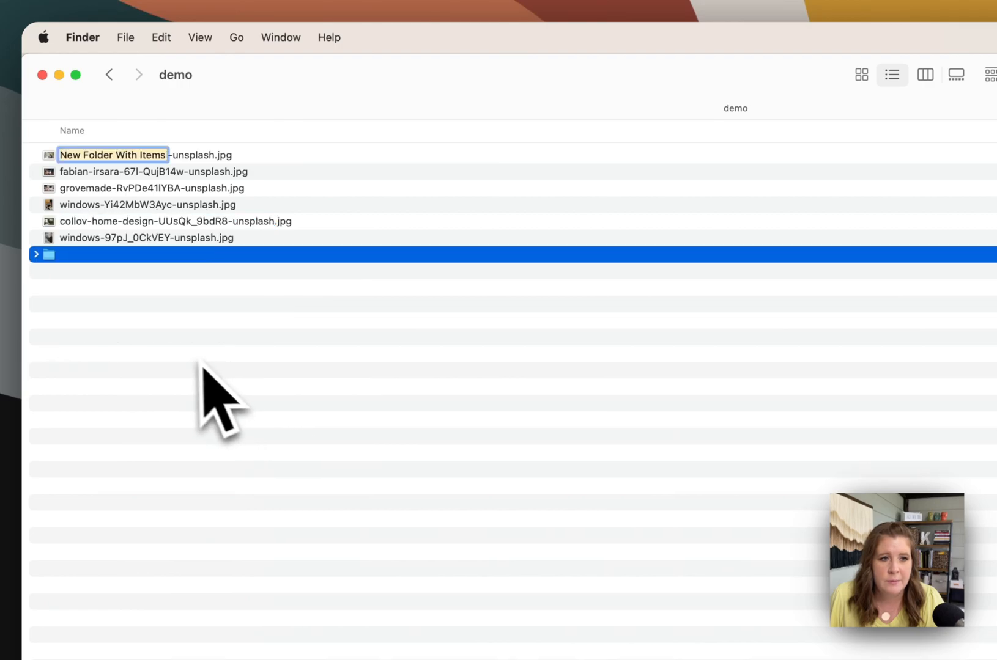
pyautogui.moveTo(155, 414)
pyautogui.write('resized')
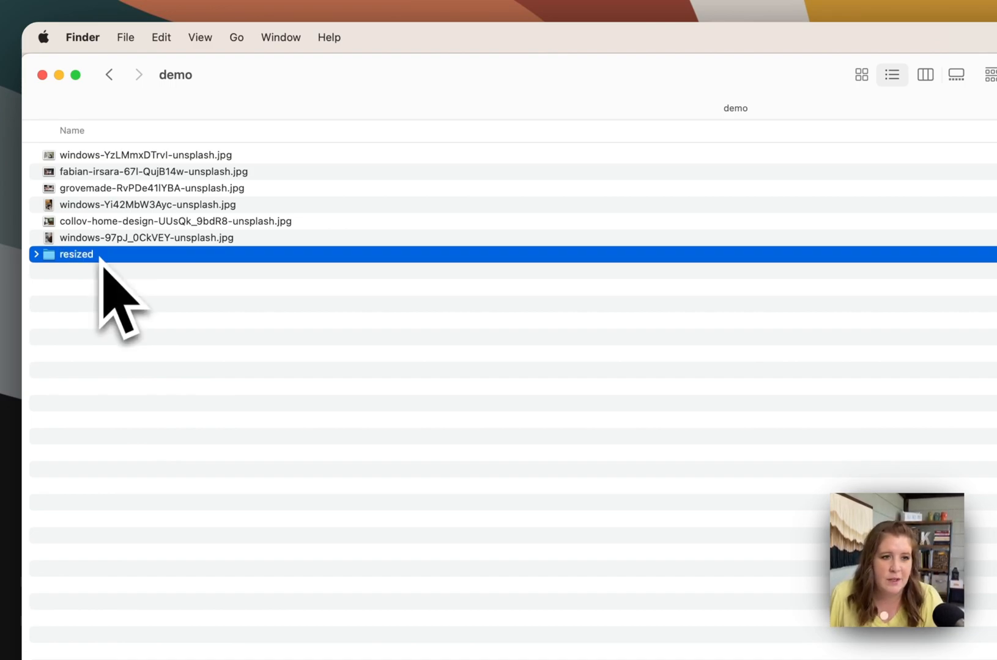
pyautogui.doubleClick(76, 254)
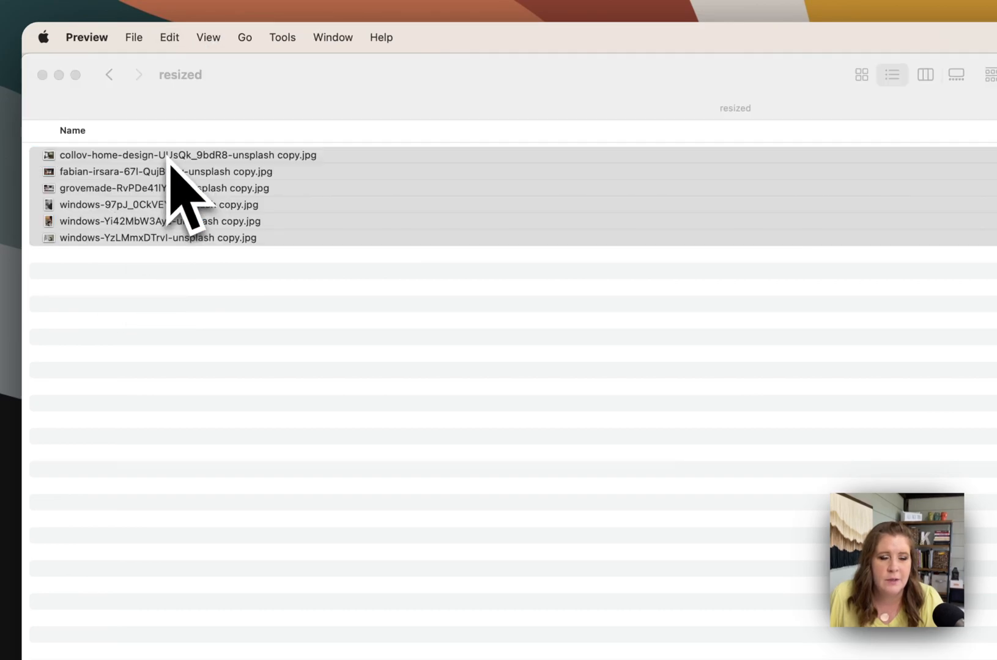
# - Scale the four landscape photos to 2000 pixels wide via Adjust Size
pyautogui.doubleClick(186, 154)
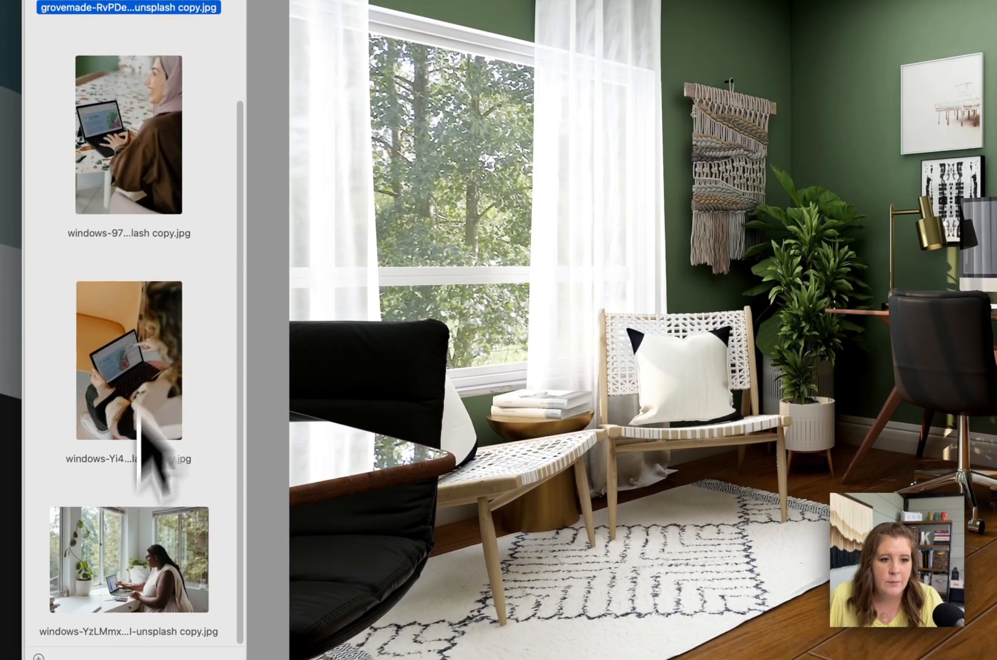
pyautogui.click(246, 37)
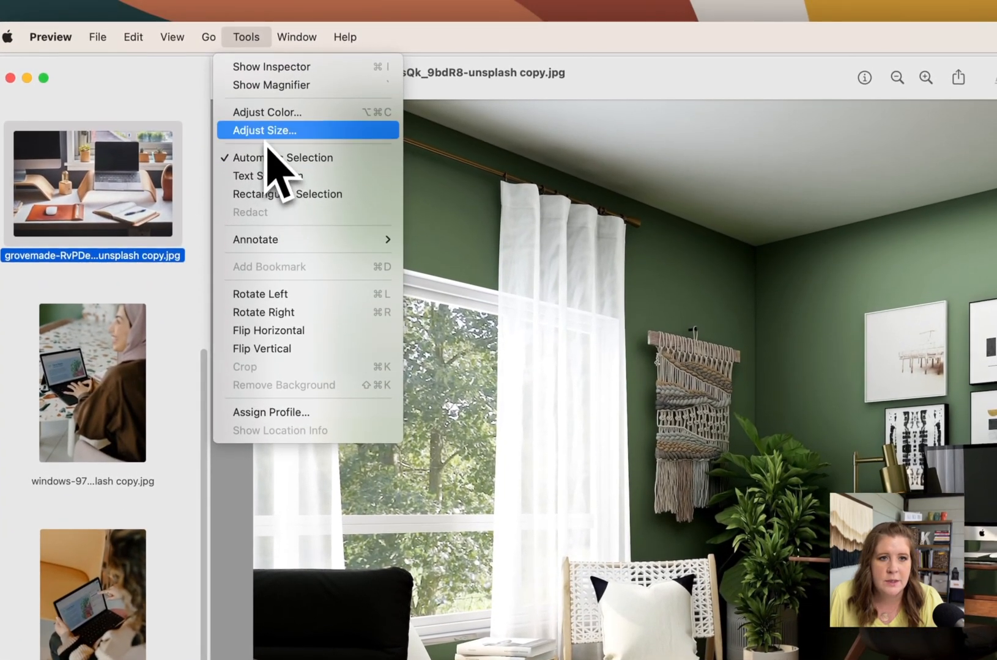
pyautogui.click(264, 131)
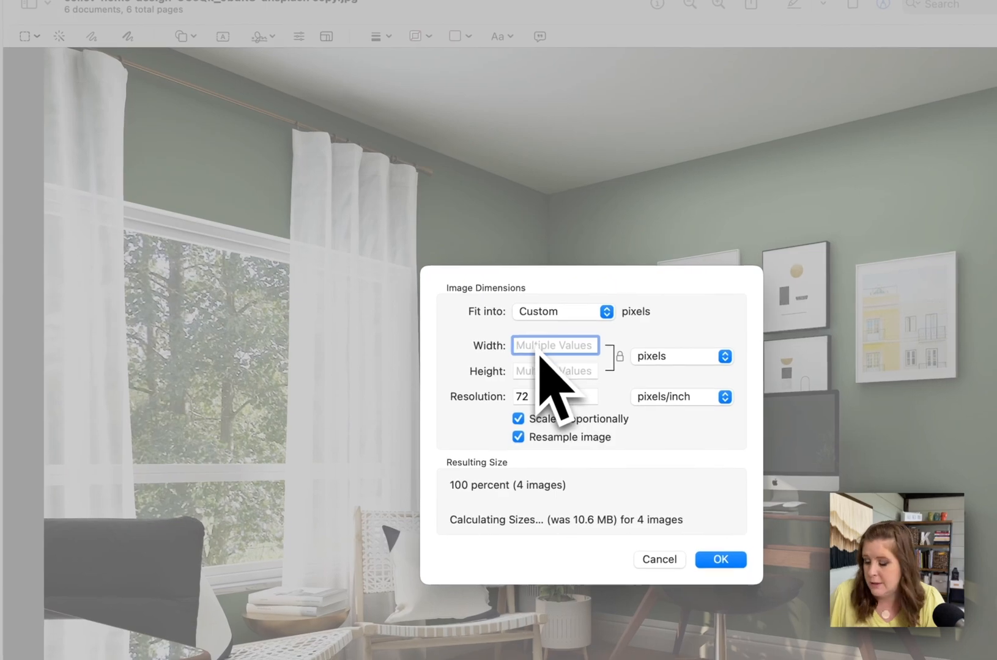
pyautogui.write('2')
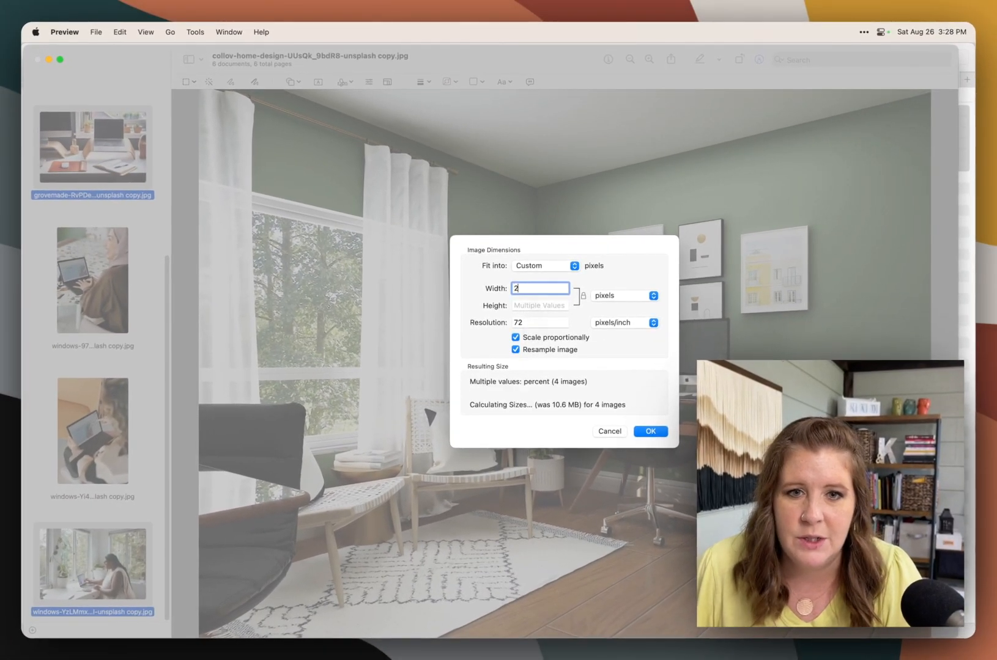
pyautogui.write('000')
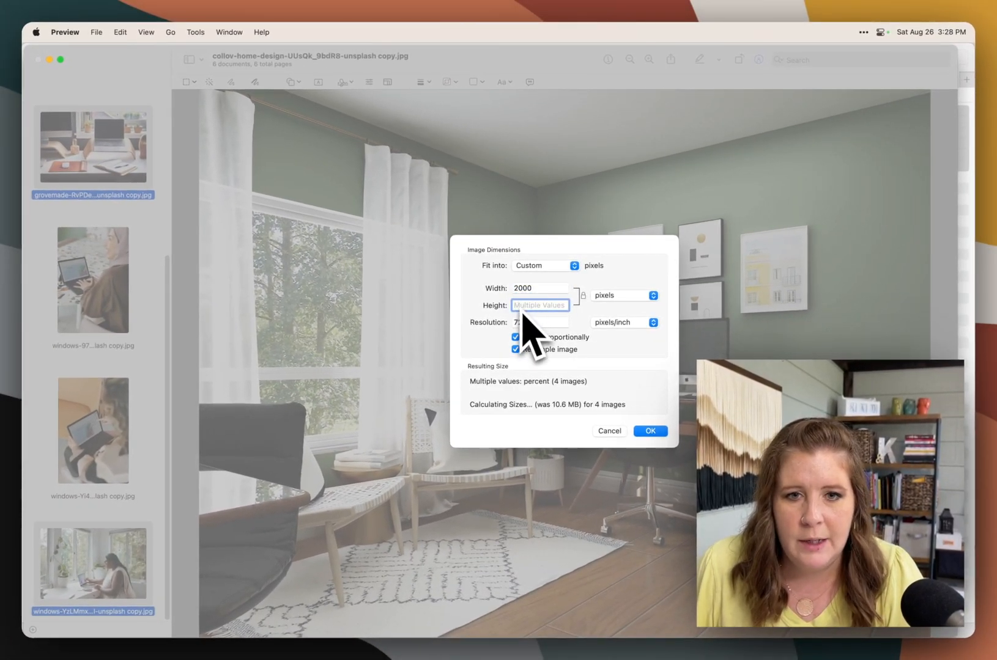
pyautogui.click(650, 430)
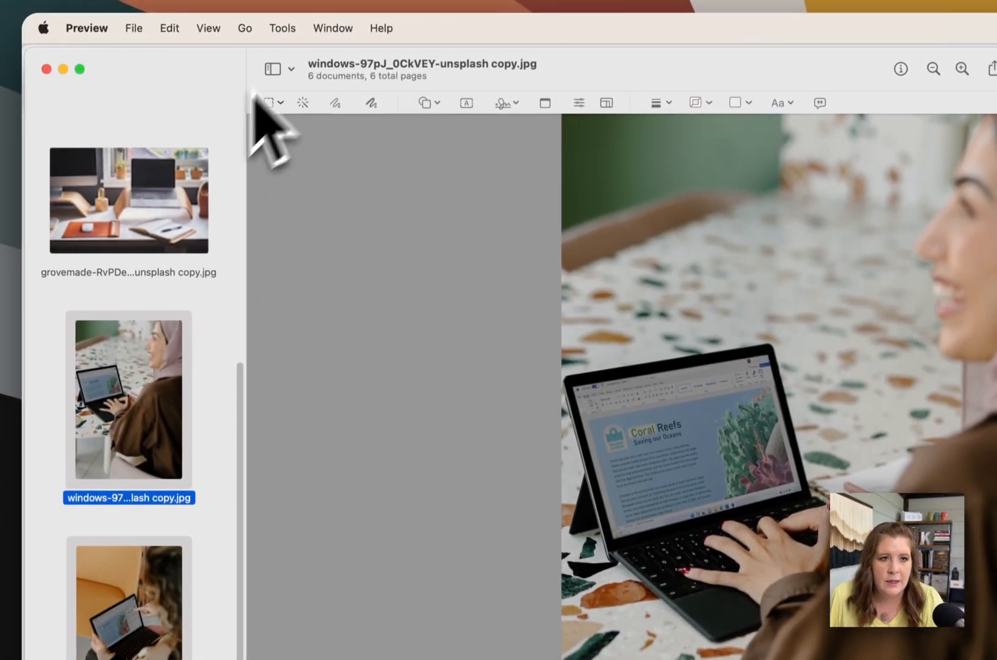
# - Scale the two portrait photos to 2500 pixels tall via Adjust Size
pyautogui.click(281, 28)
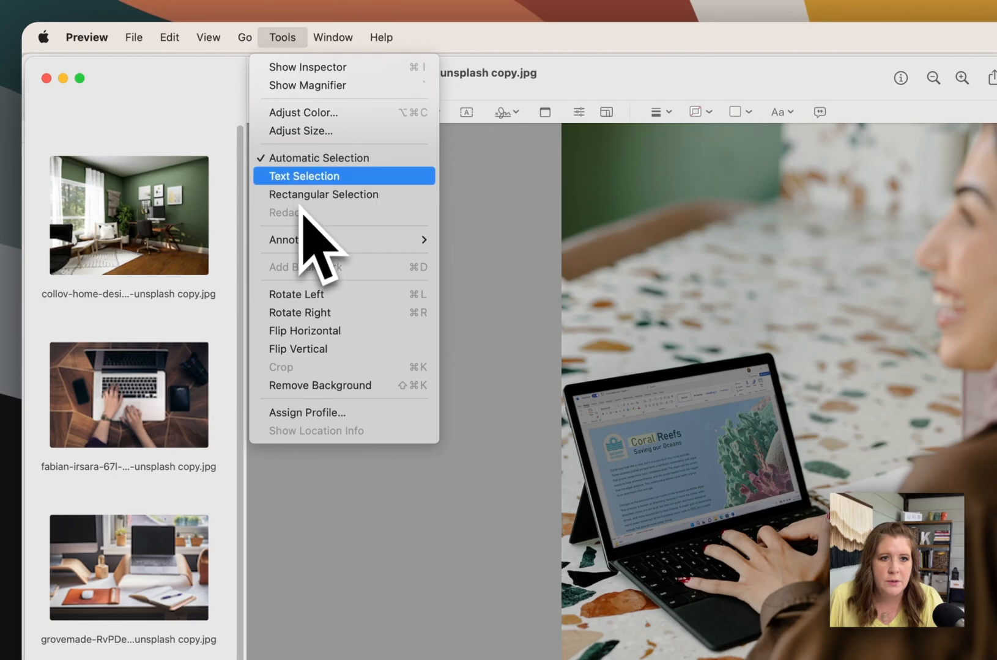
pyautogui.click(300, 131)
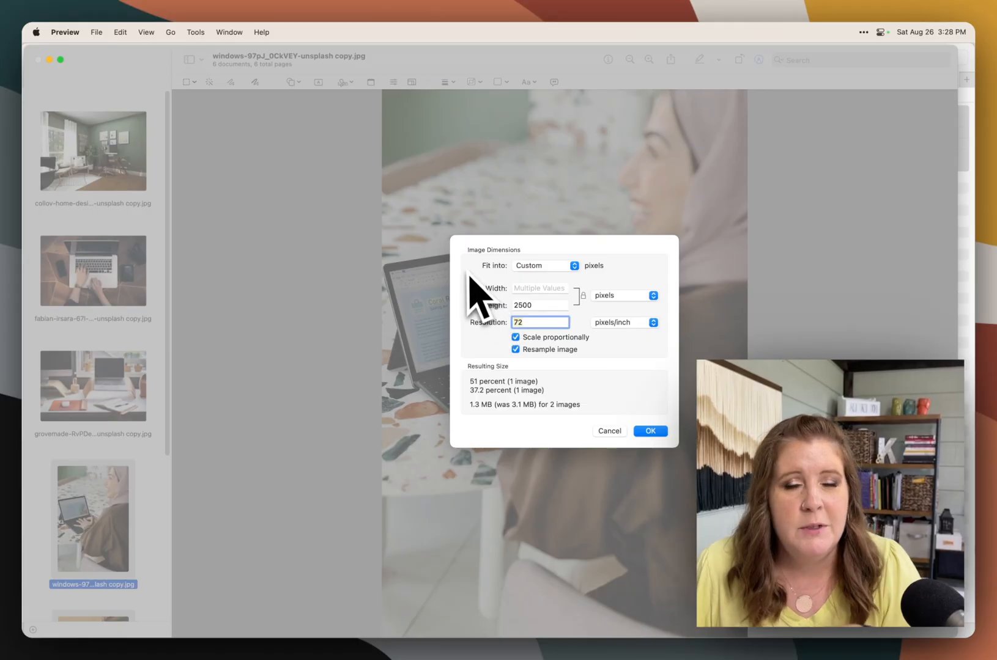
pyautogui.moveTo(478, 305)
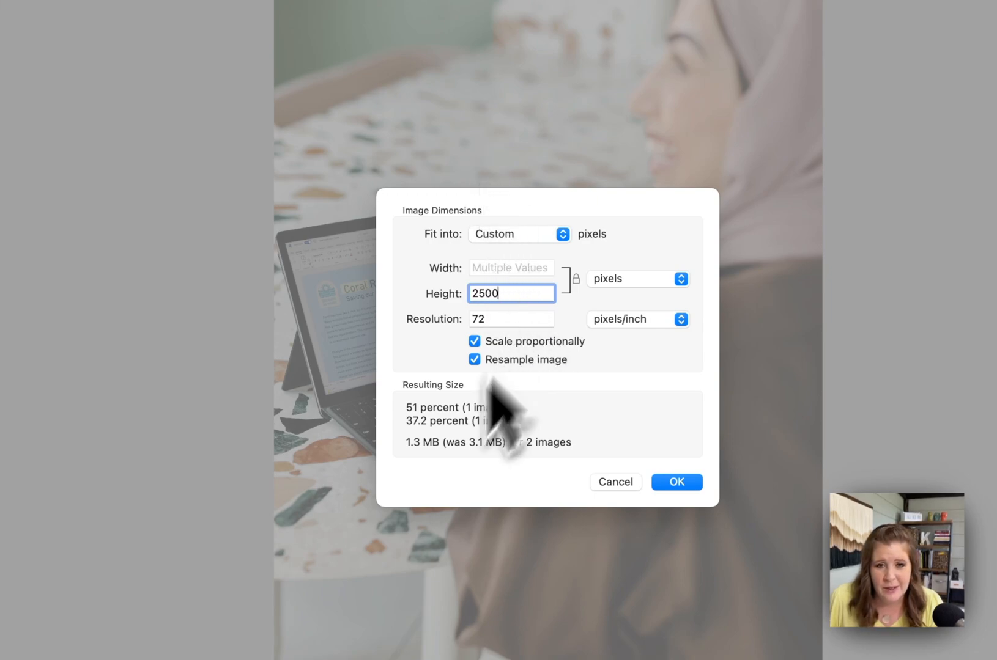
pyautogui.moveTo(492, 489)
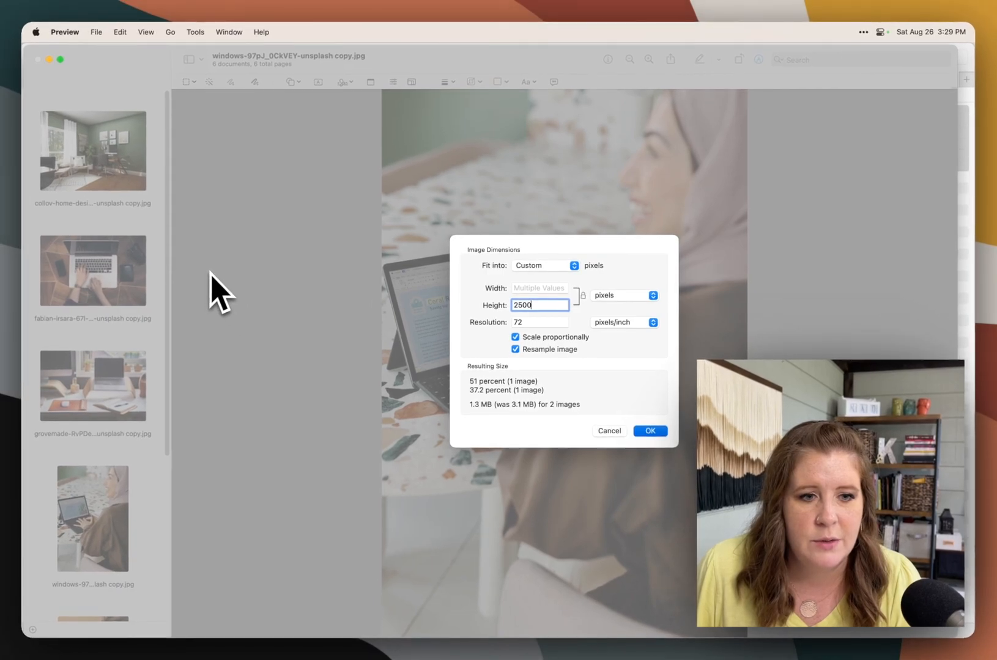
pyautogui.click(649, 431)
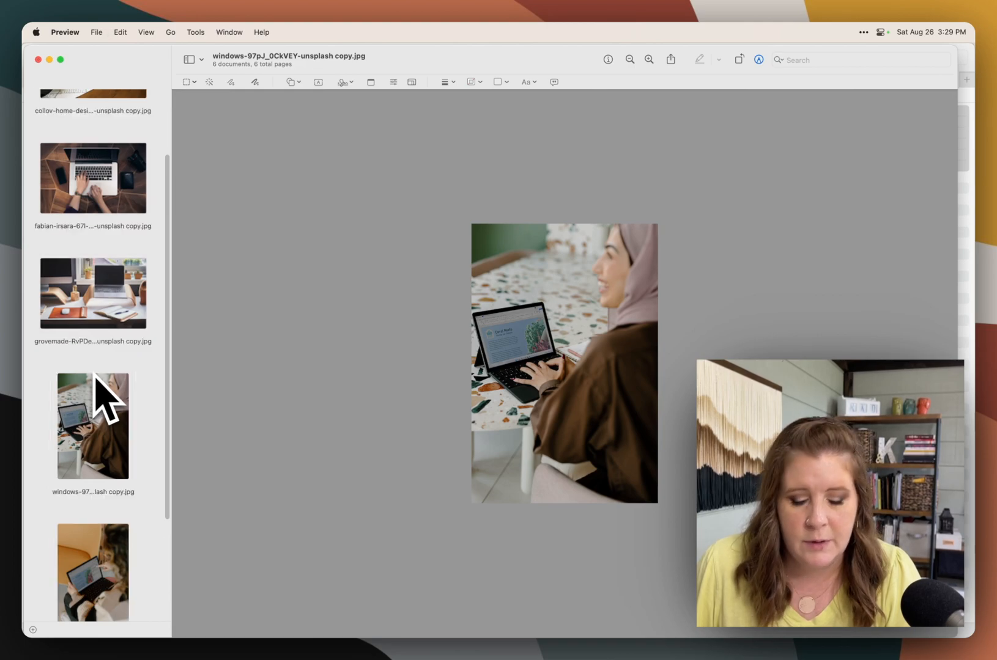
# - Save the resized photos with Command+S and close Preview, saving remaining changes
pyautogui.press('cmd+s')
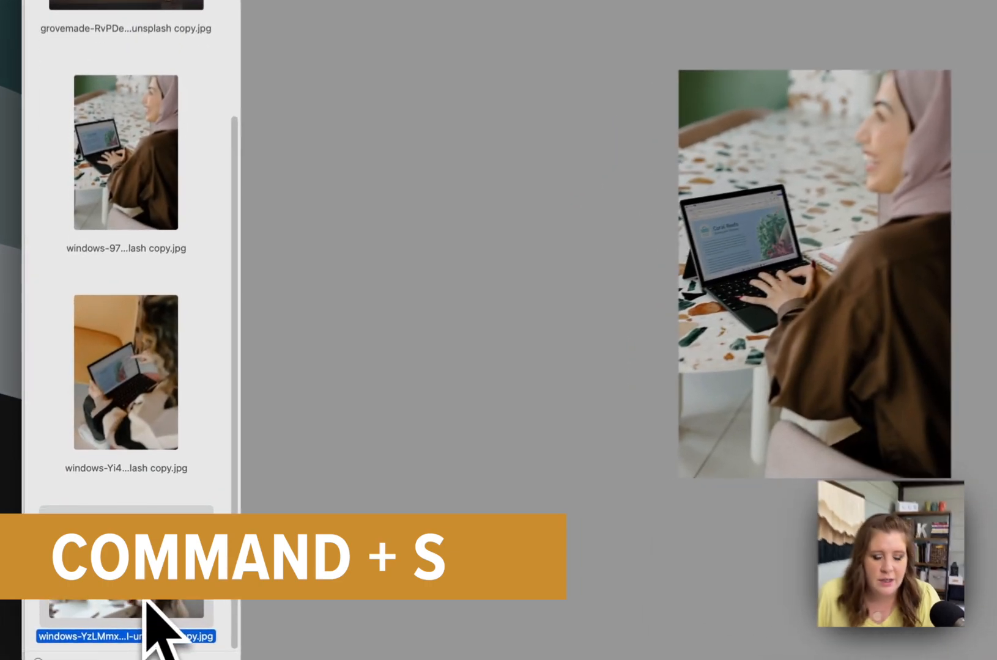
pyautogui.press('cmd+s')
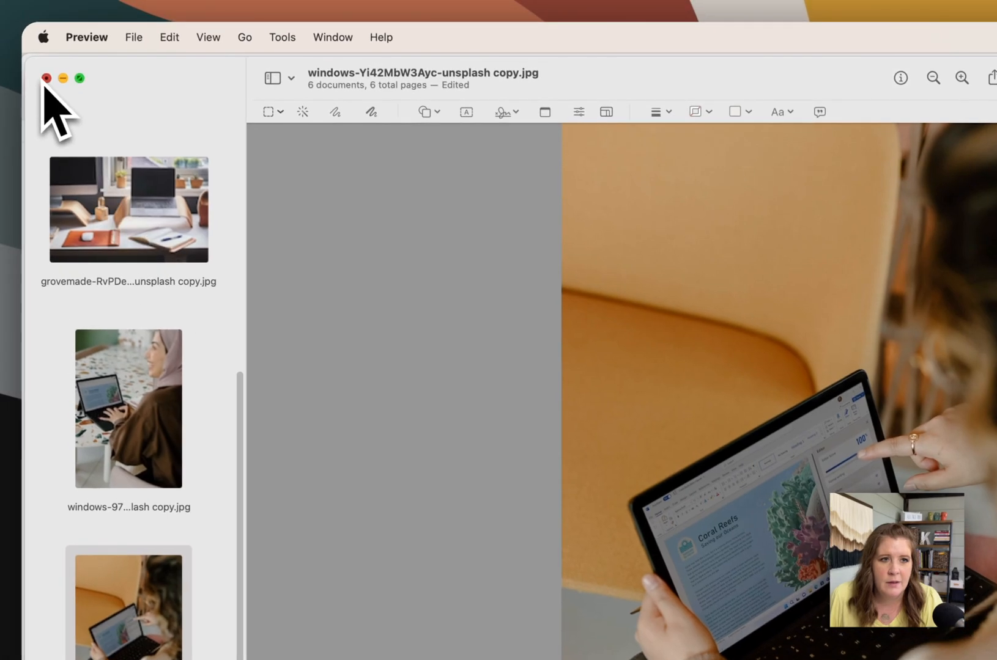
pyautogui.click(45, 79)
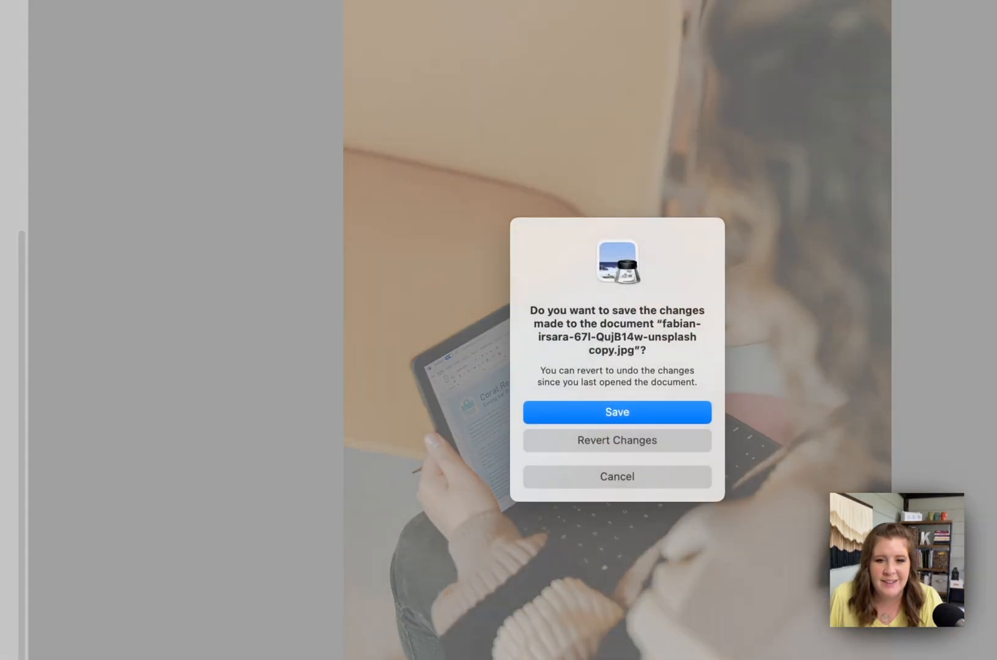
pyautogui.click(616, 412)
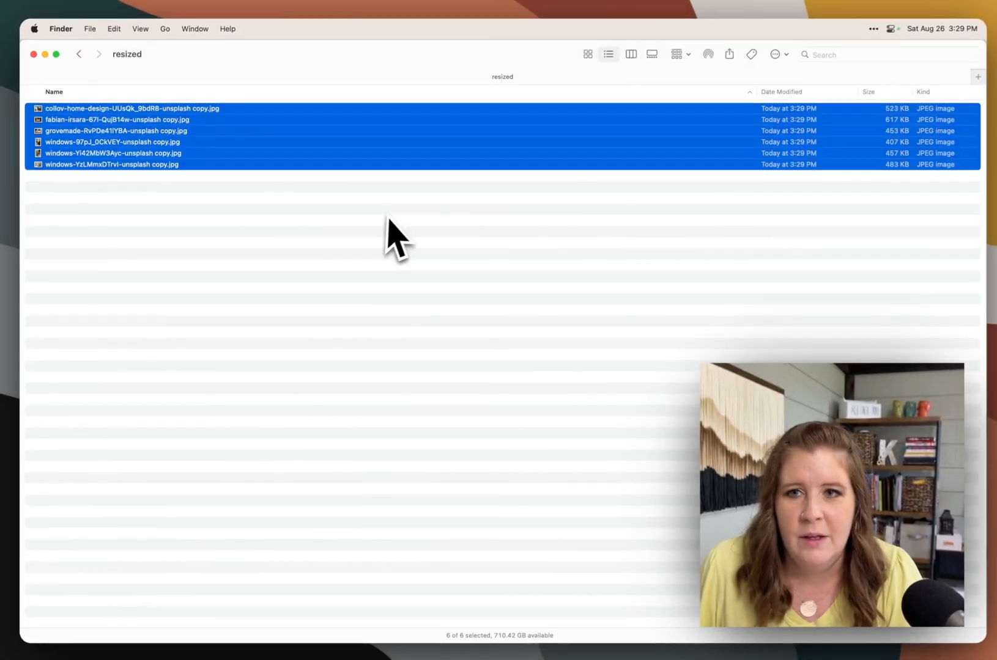
# - Select the fabian-irsara photo copy alone and open it in Preview
pyautogui.click(133, 110)
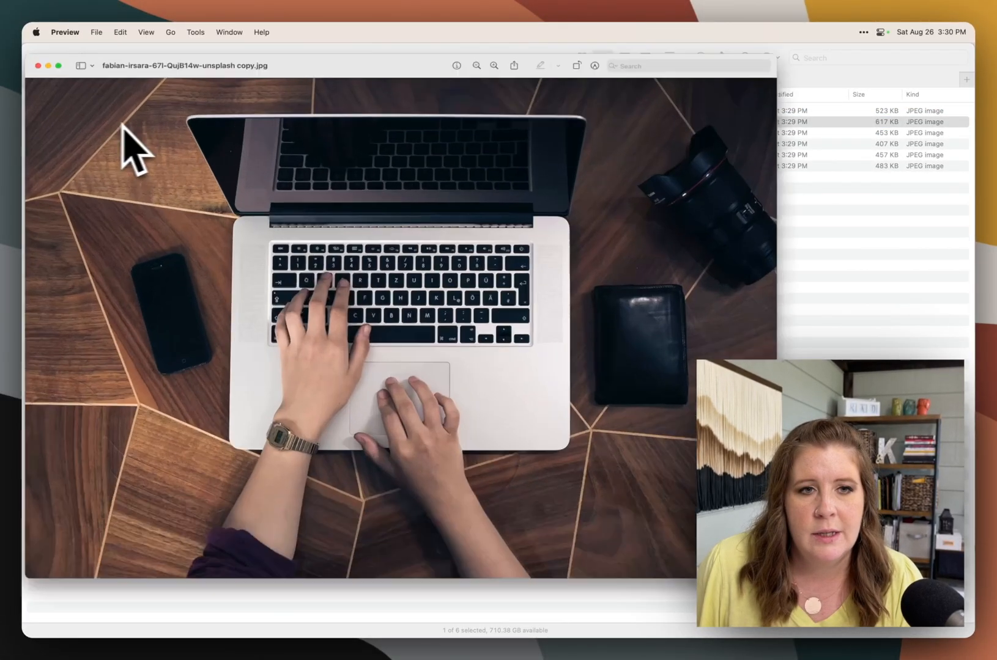
# - Scale the fabian-irsara photo down to 1200 pixels wide via Adjust Size
pyautogui.click(195, 32)
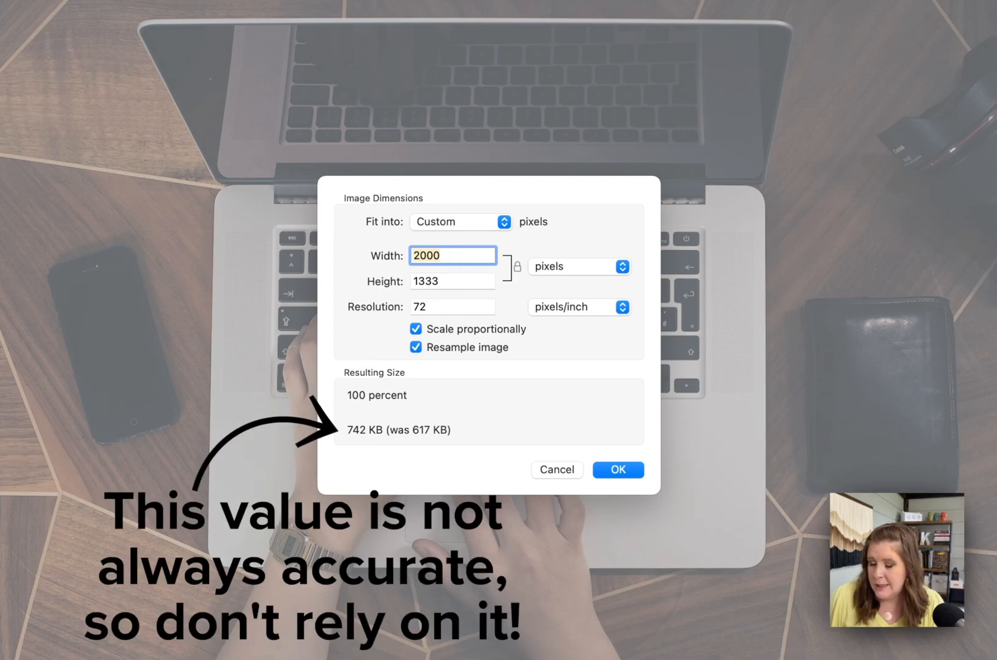
pyautogui.write('1200')
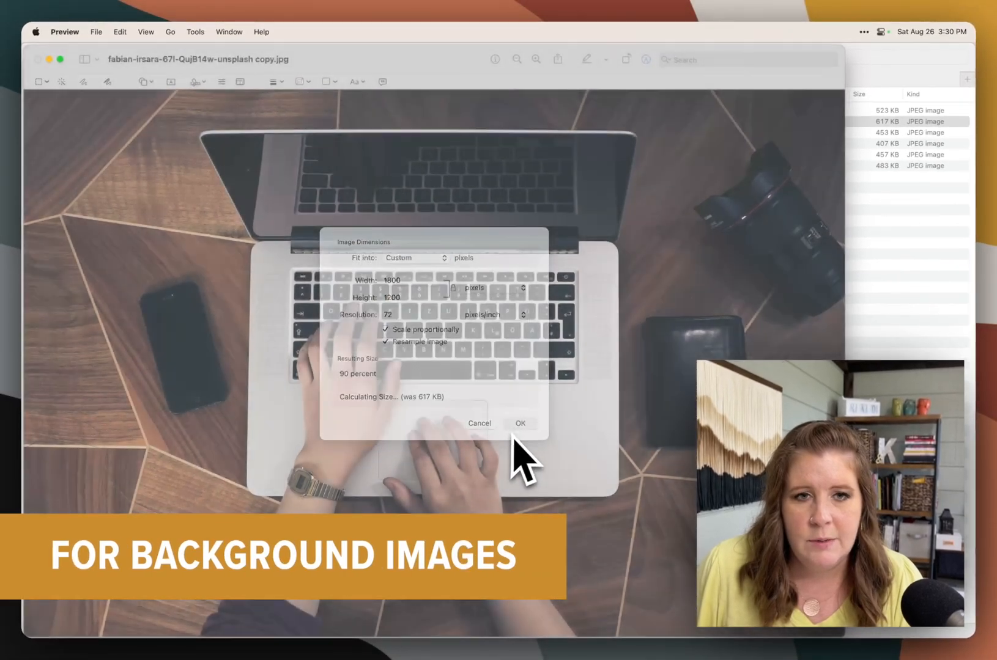
pyautogui.click(520, 423)
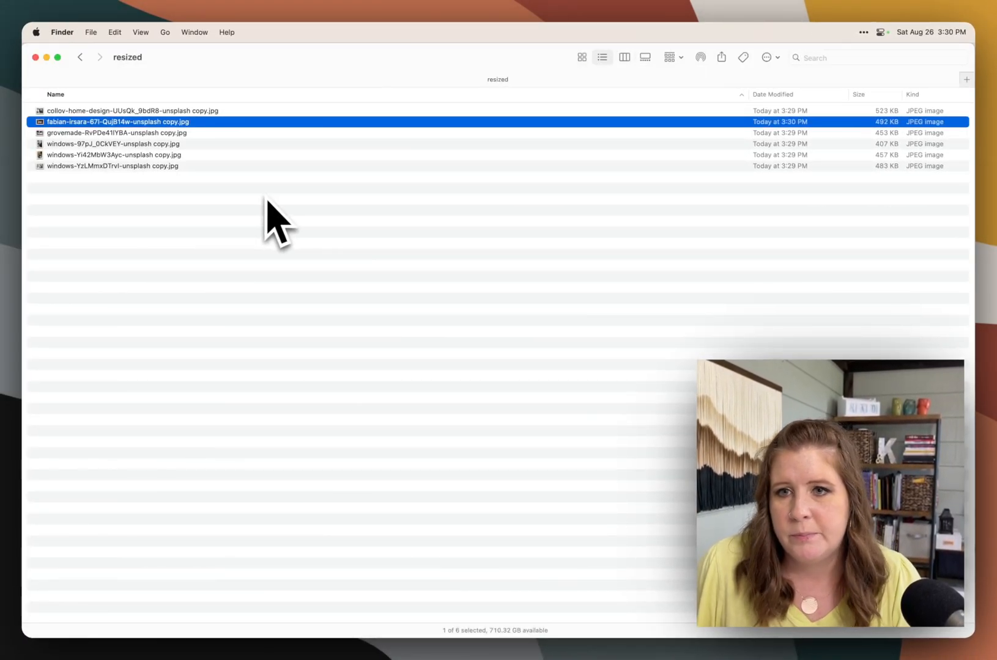
pyautogui.click(274, 254)
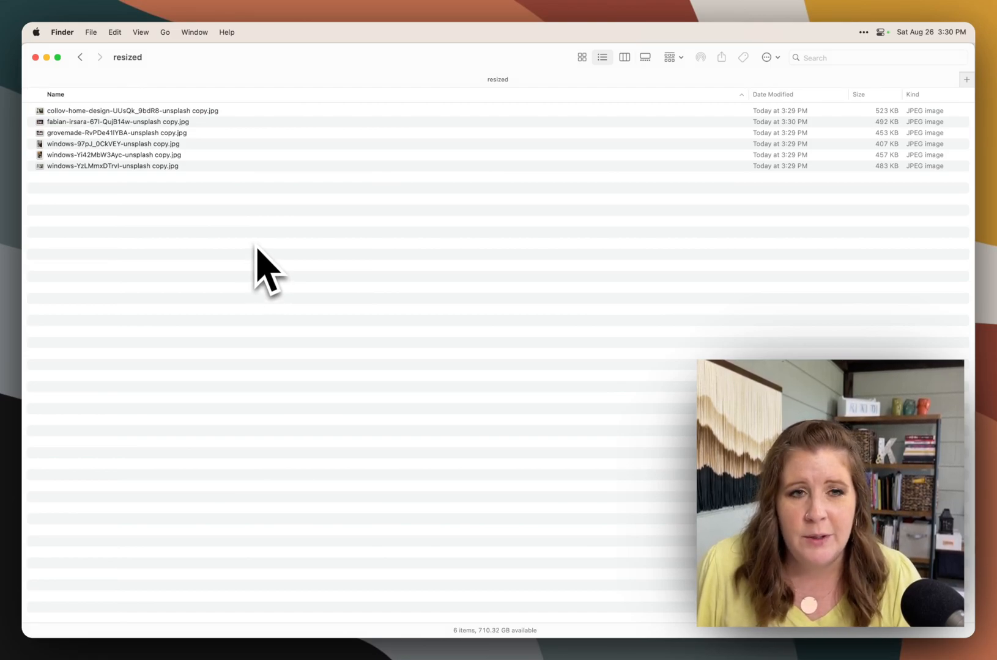
pyautogui.moveTo(302, 267)
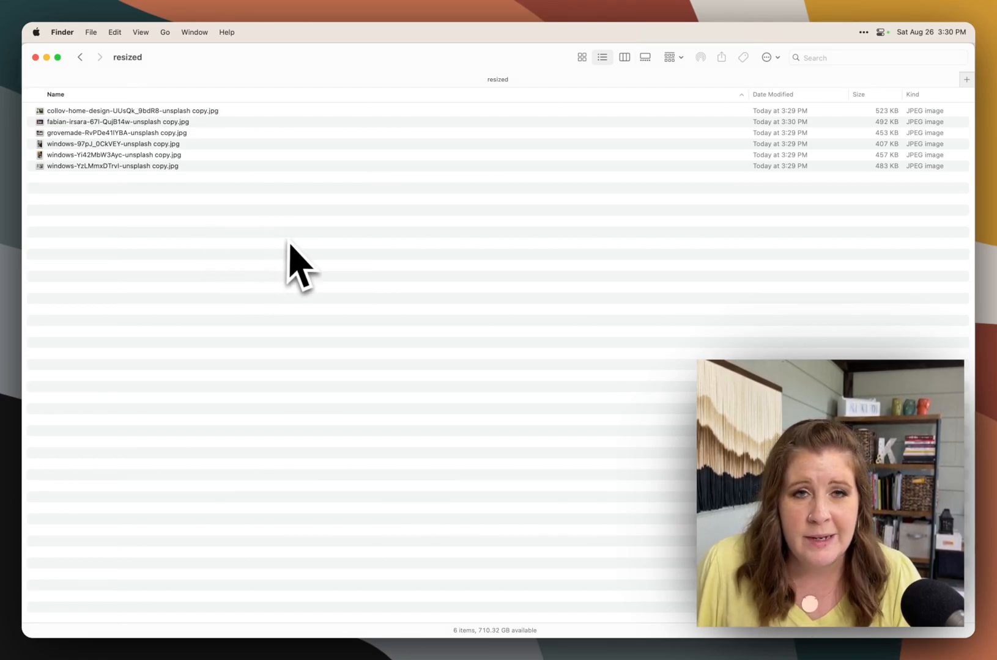
pyautogui.moveTo(280, 273)
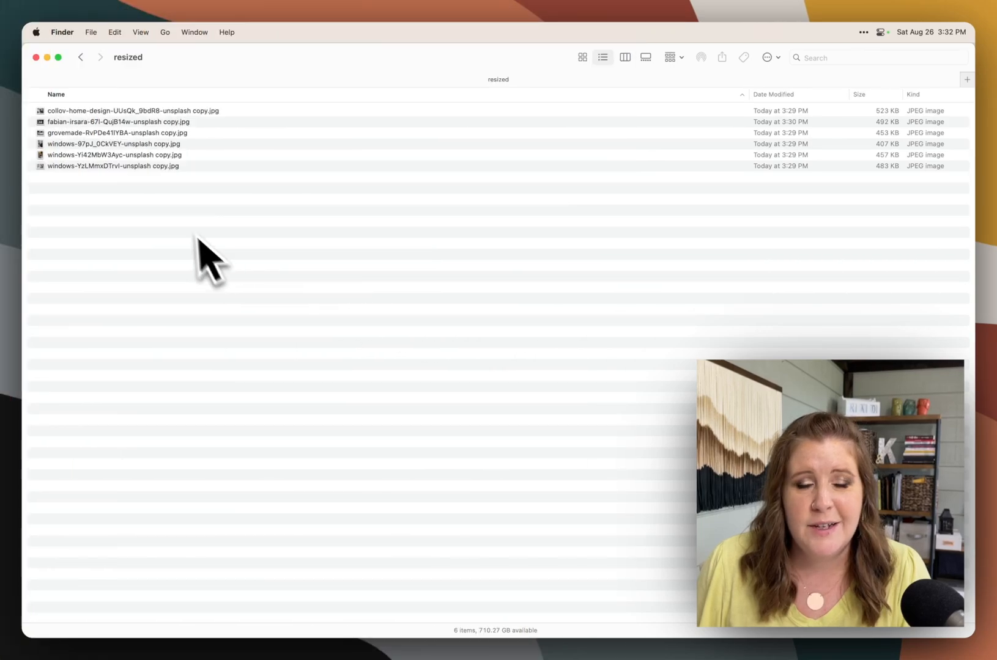
pyautogui.moveTo(216, 217)
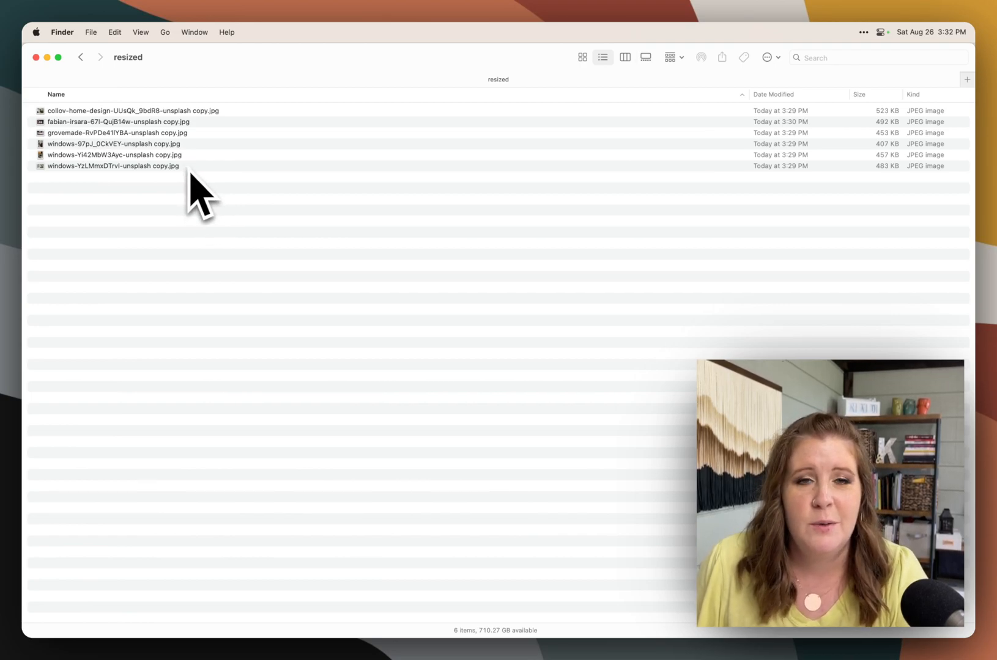
# - Select all six photos and start a batch rename in Replace Text mode
pyautogui.press('cmd+a')
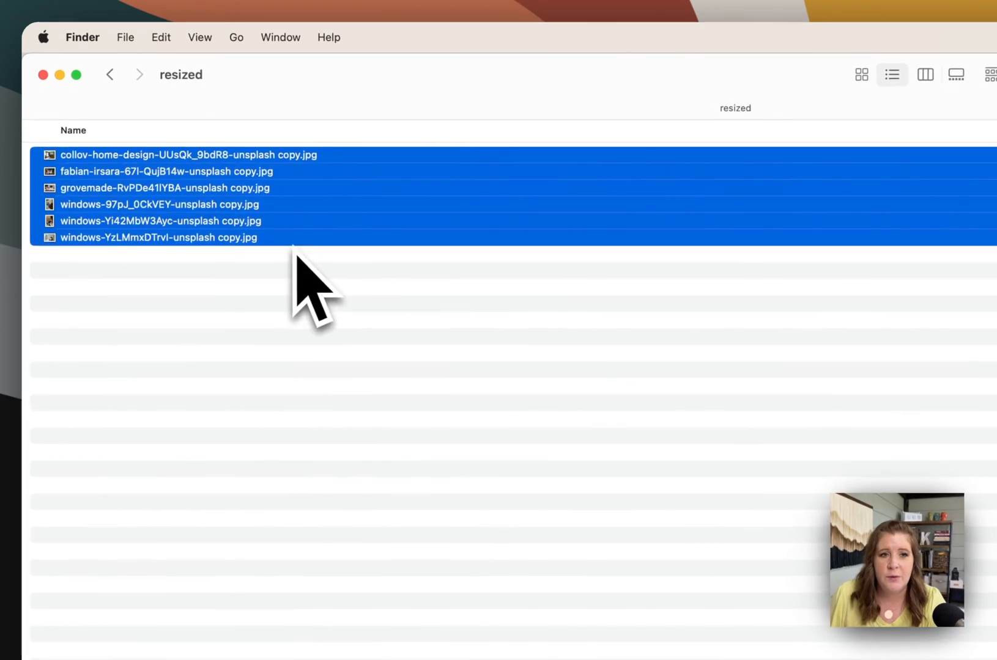
pyautogui.moveTo(217, 217)
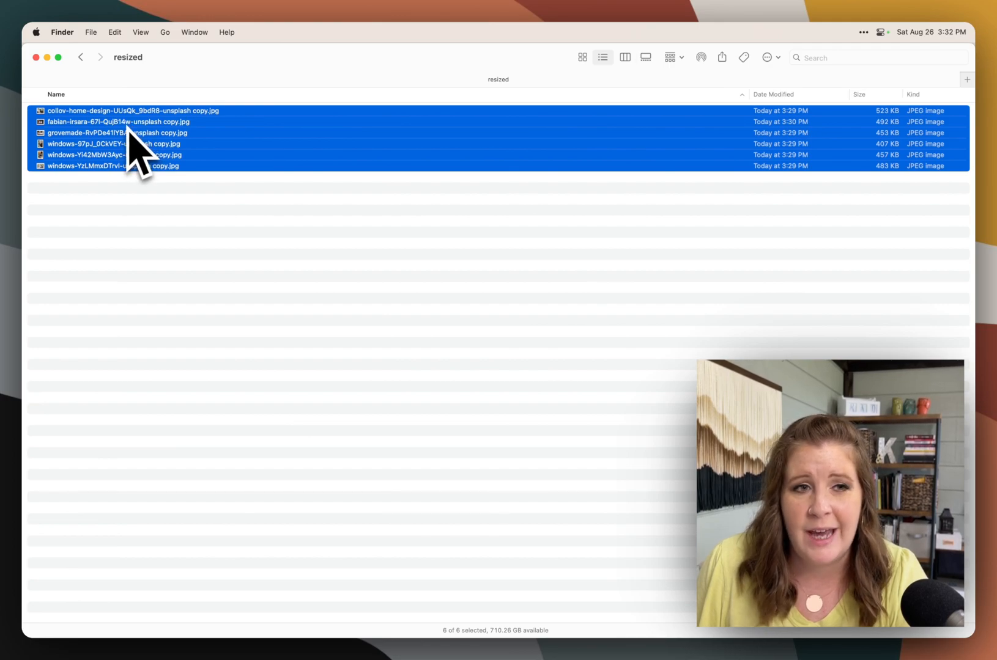
pyautogui.rightClick(140, 153)
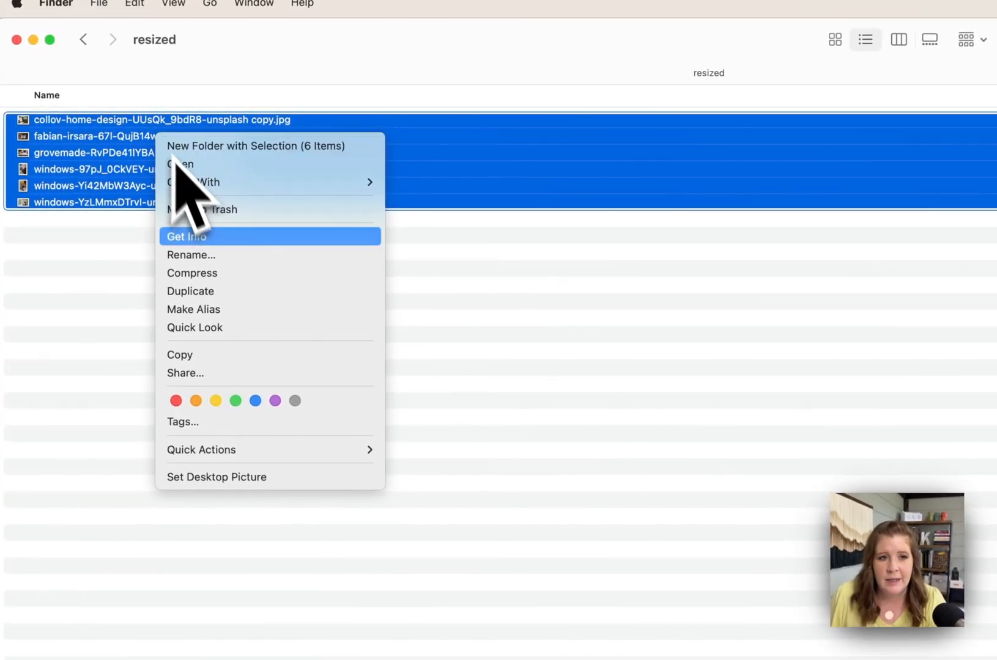
pyautogui.click(190, 255)
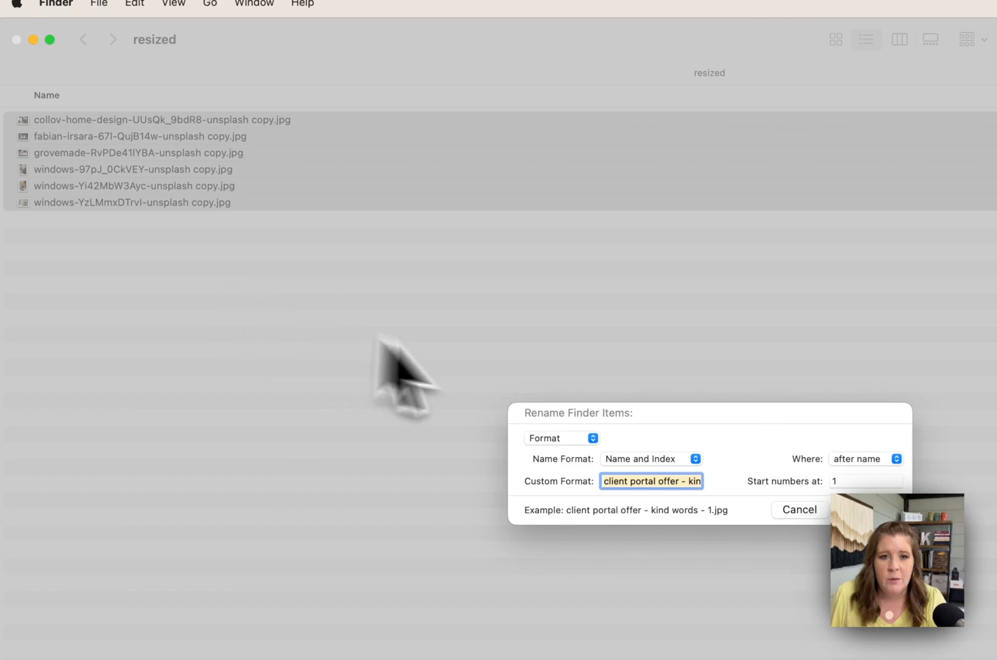
pyautogui.click(560, 439)
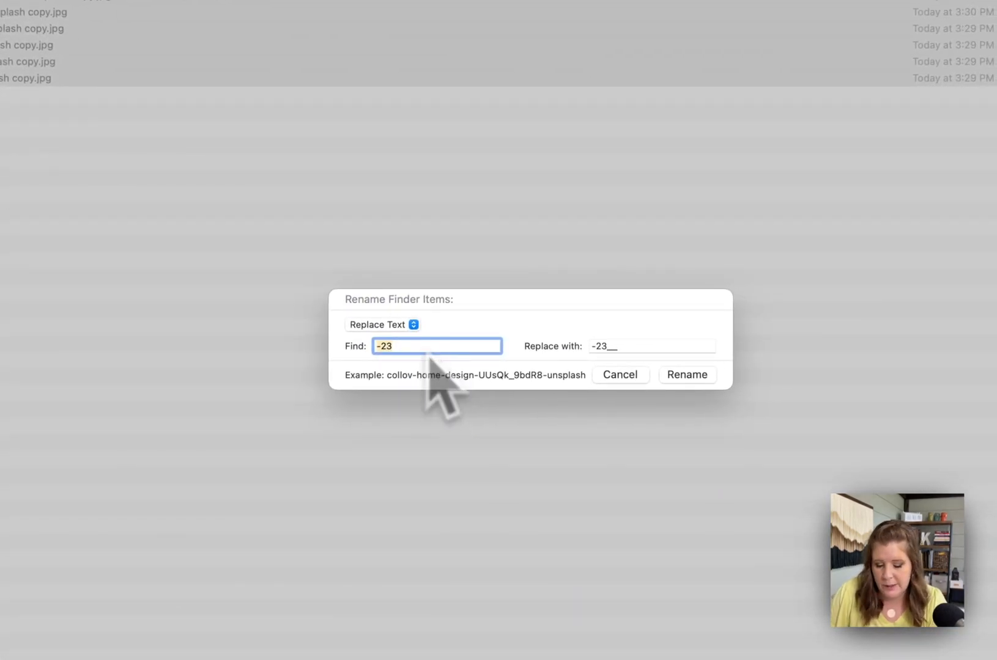
# - Replace 'copy' with '- LTDT' in all six photo names
pyautogui.write('copy')
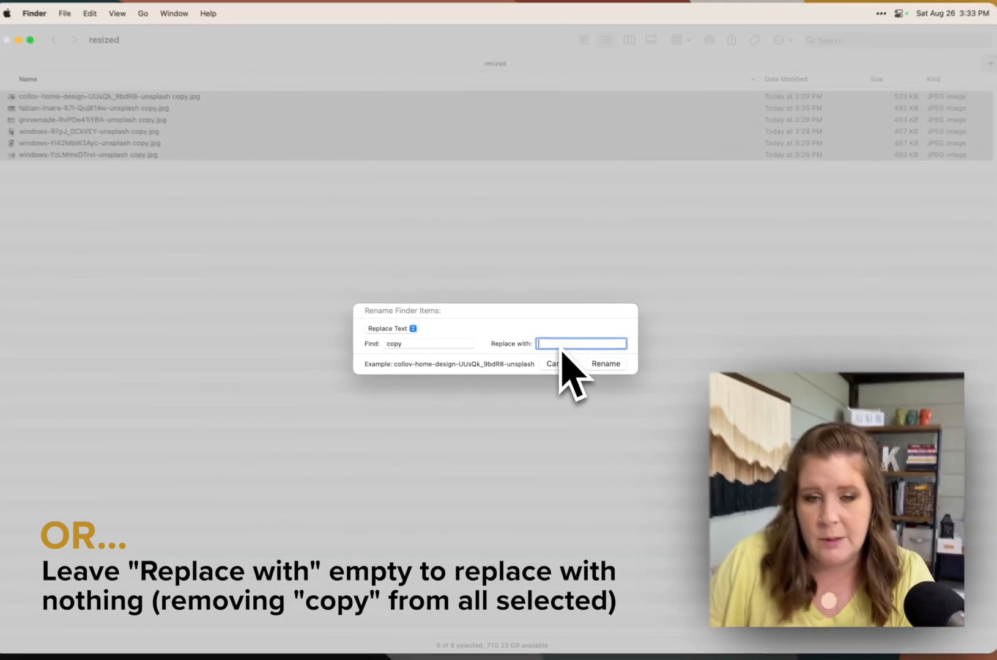
pyautogui.write('- LT')
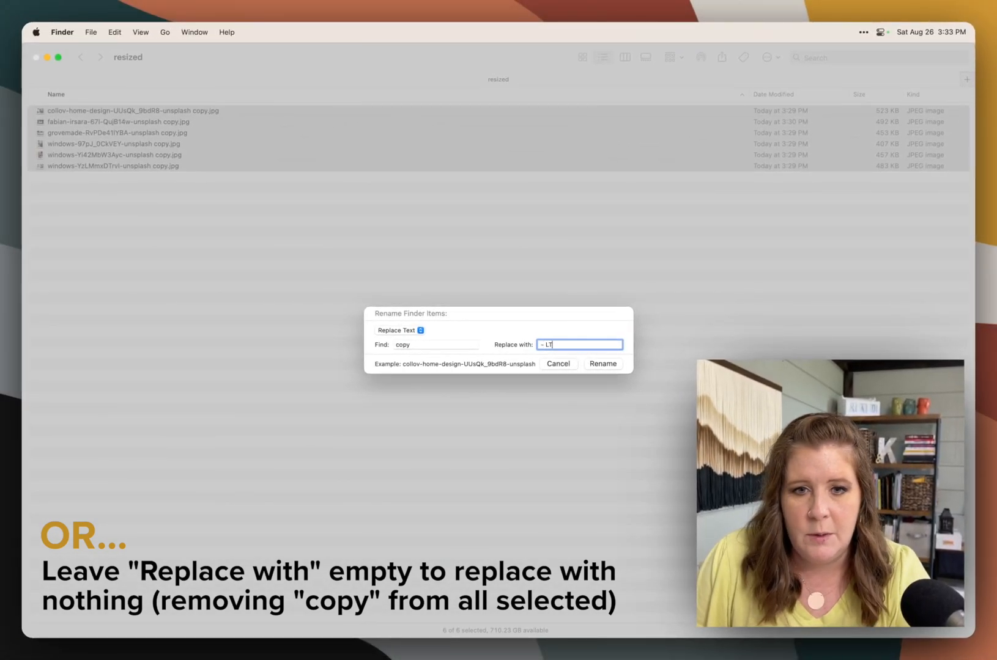
pyautogui.write('DT')
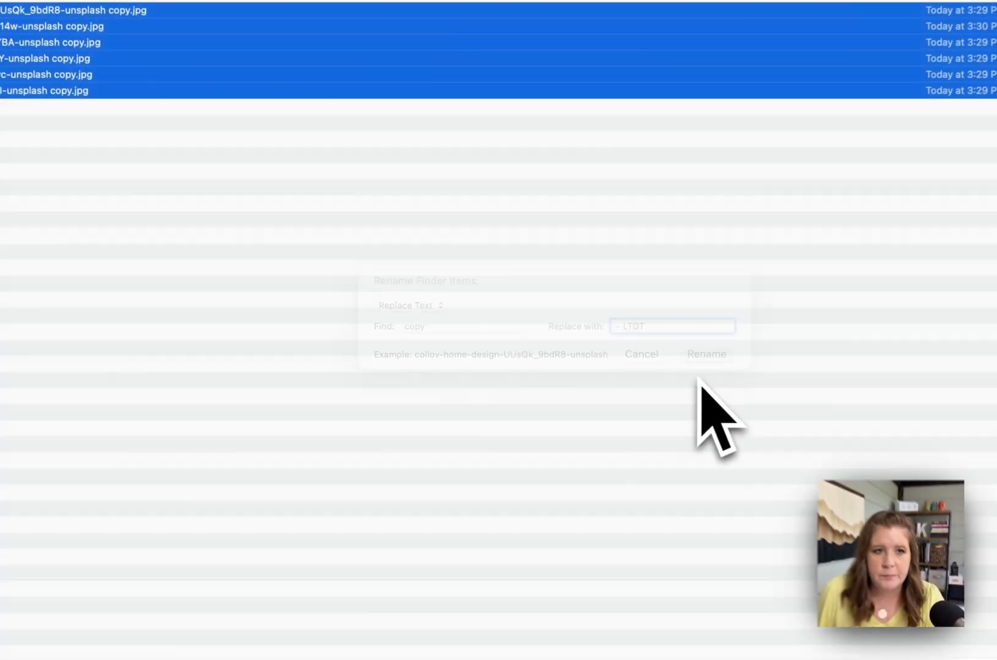
pyautogui.click(706, 354)
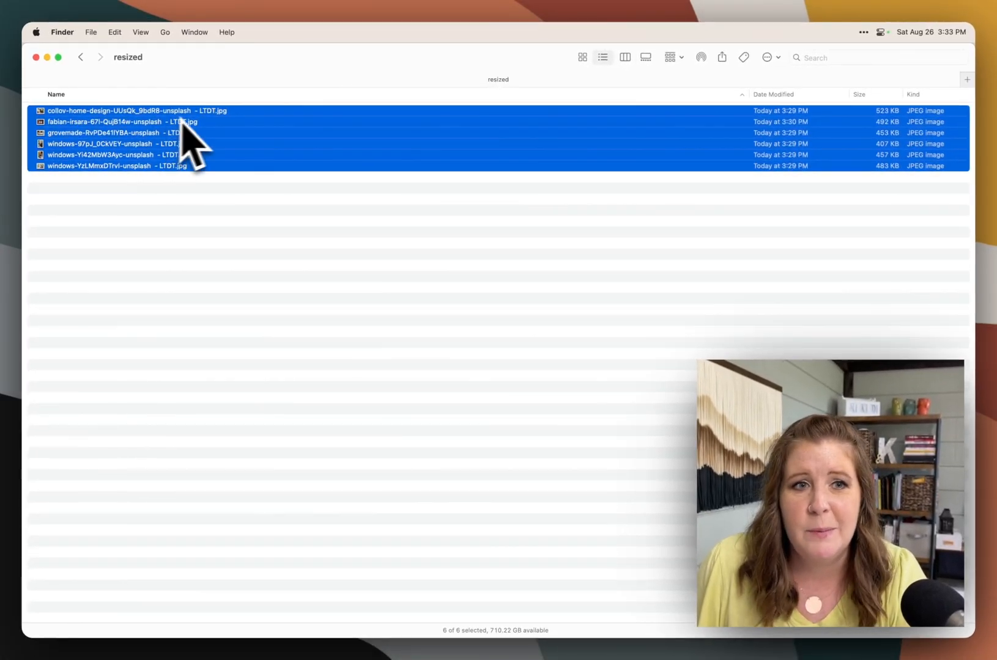
pyautogui.moveTo(219, 140)
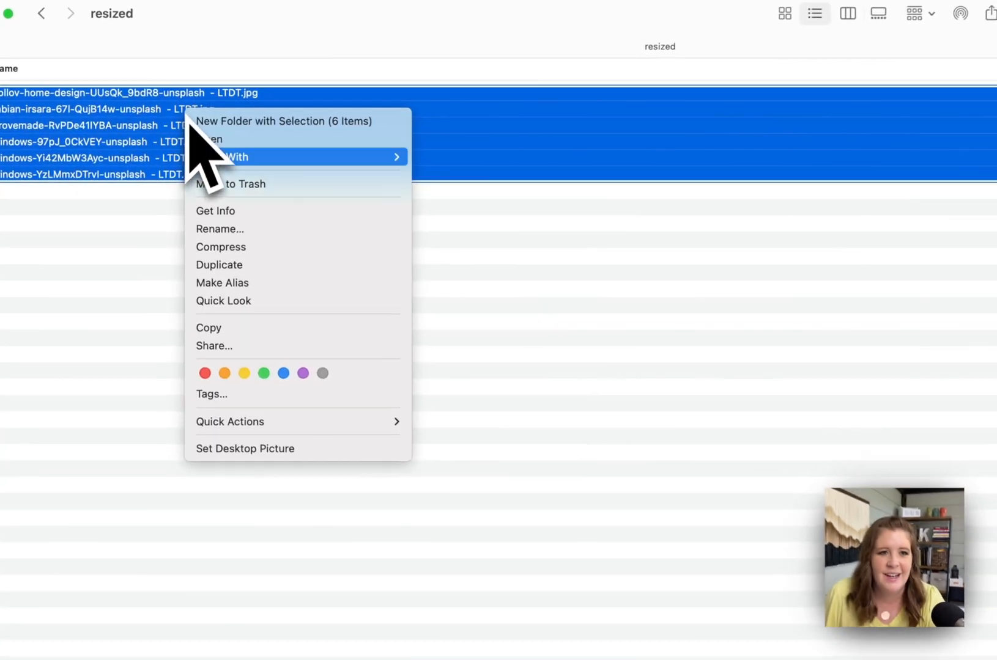
# - Start an Add Text batch rename and enter '- Launch the Damn Thing!®' as the text
pyautogui.click(219, 228)
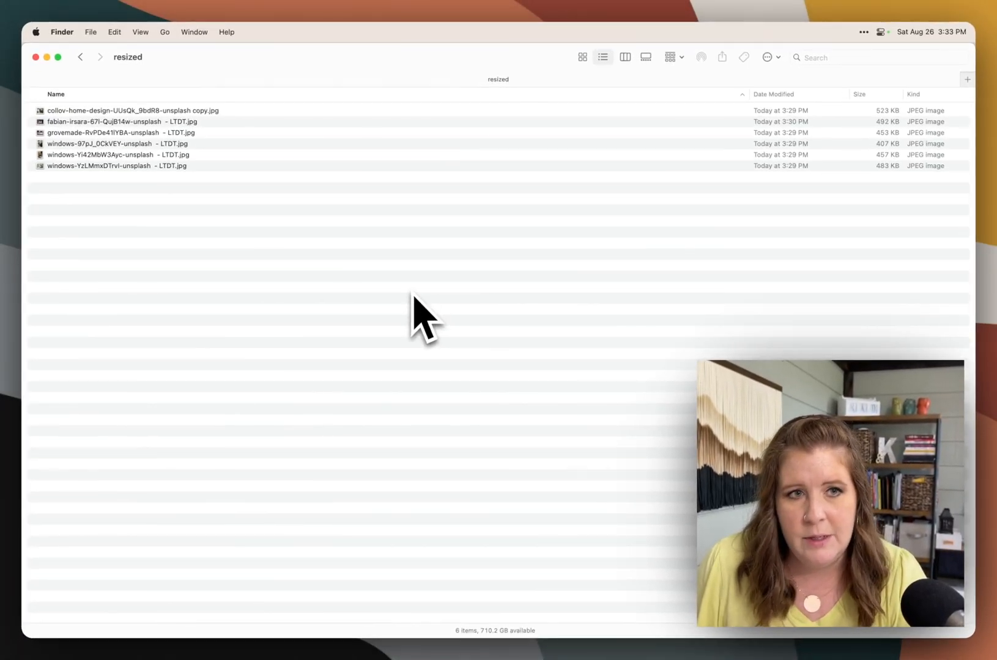
pyautogui.click(114, 166)
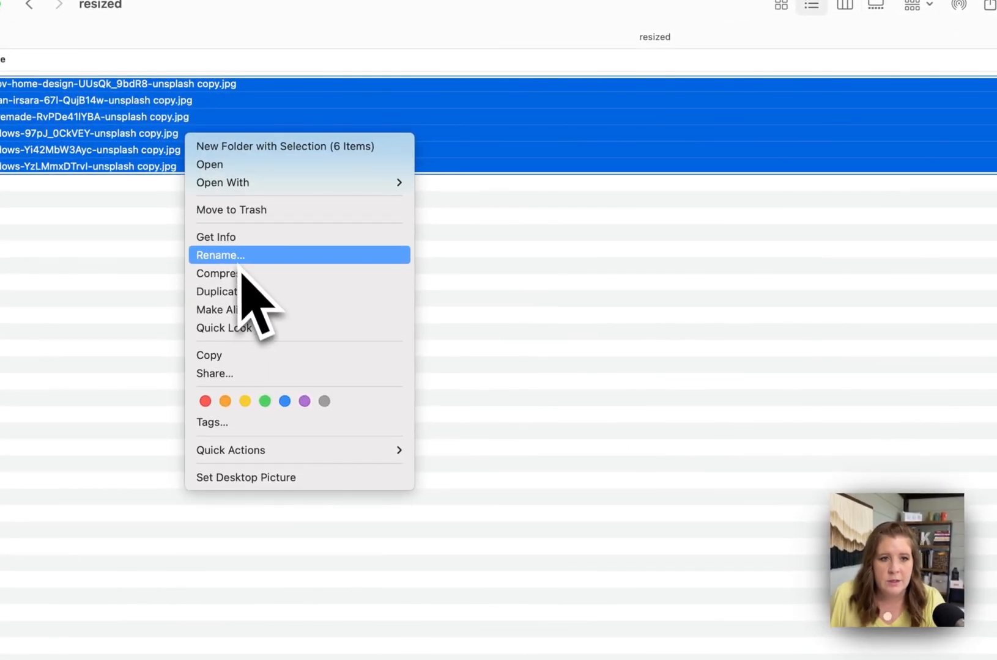
pyautogui.click(220, 254)
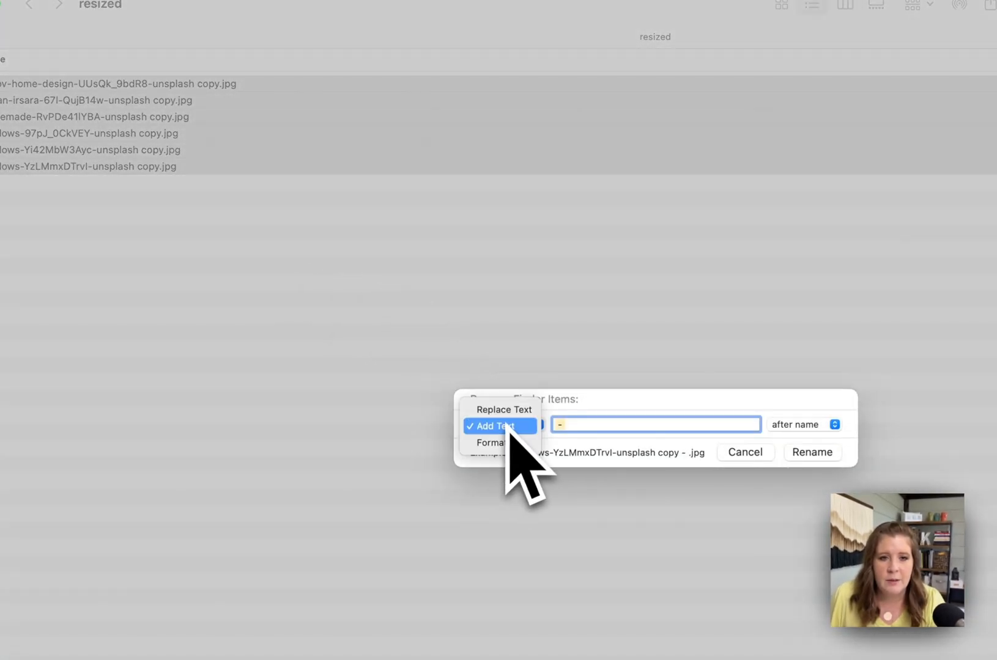
pyautogui.click(500, 426)
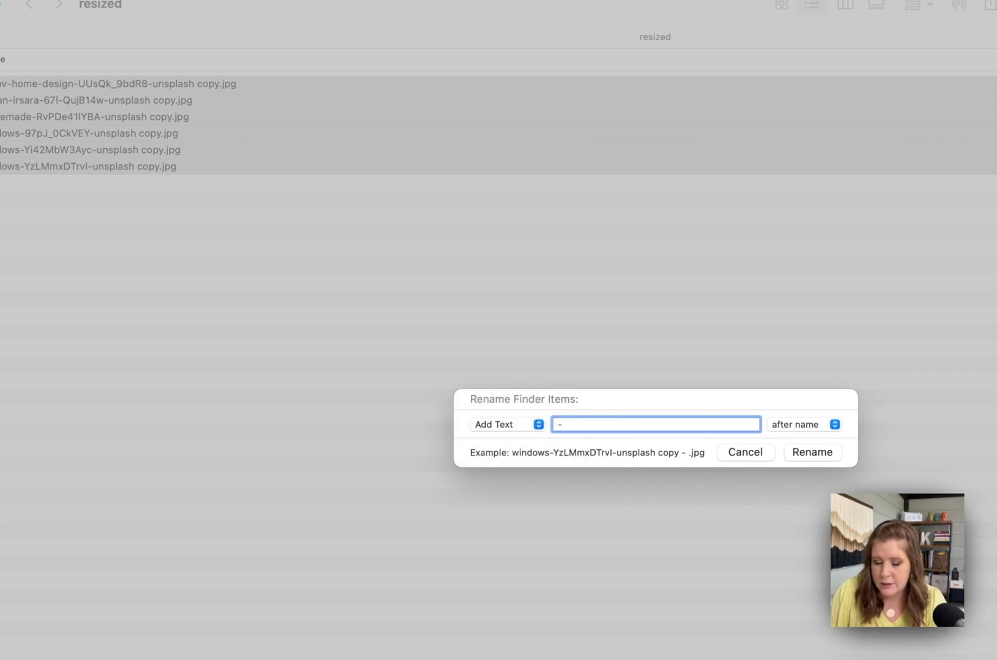
pyautogui.write('LTDT')
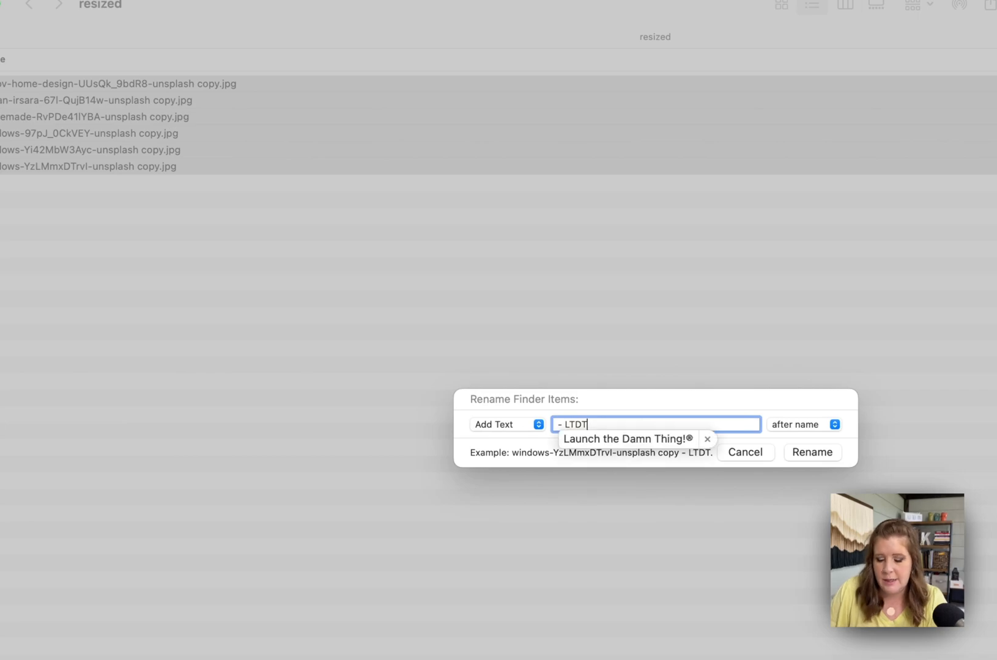
pyautogui.click(628, 439)
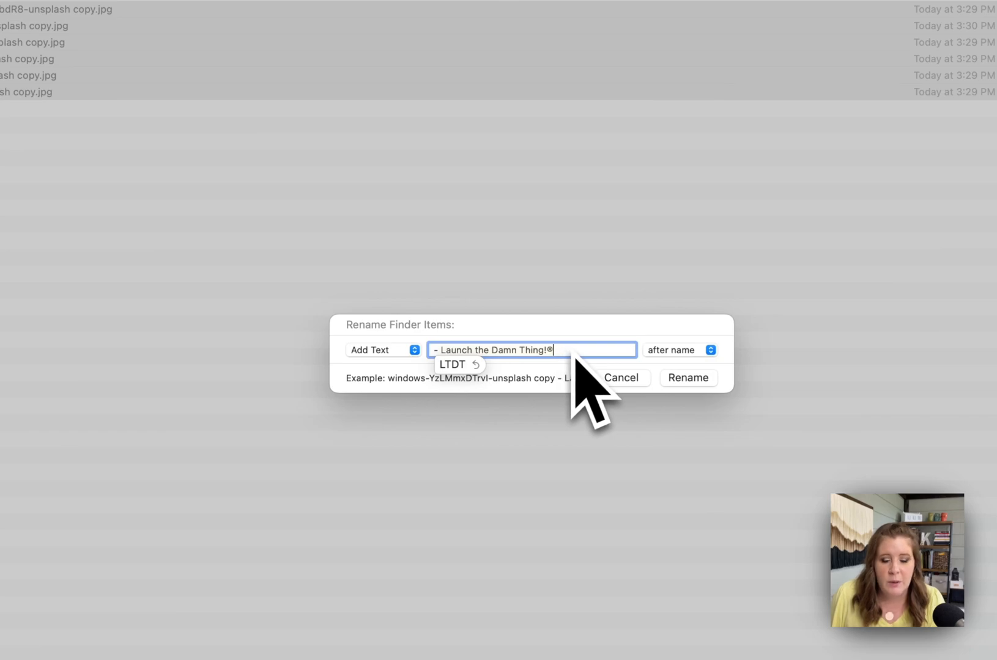
# - Place the added text after each name and rename all six photos
pyautogui.click(680, 349)
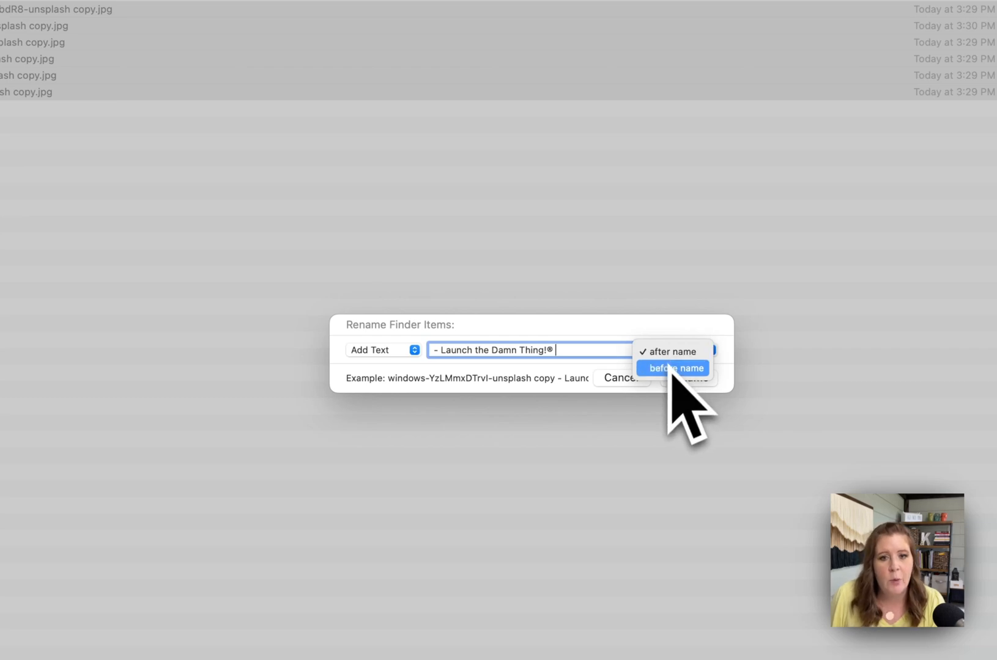
pyautogui.click(671, 368)
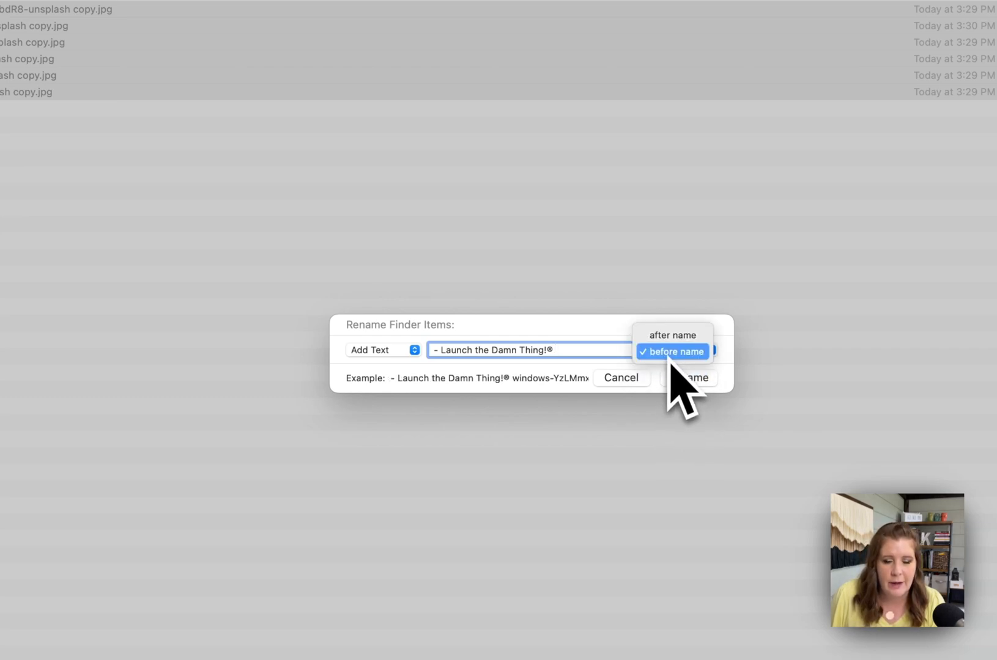
pyautogui.click(672, 336)
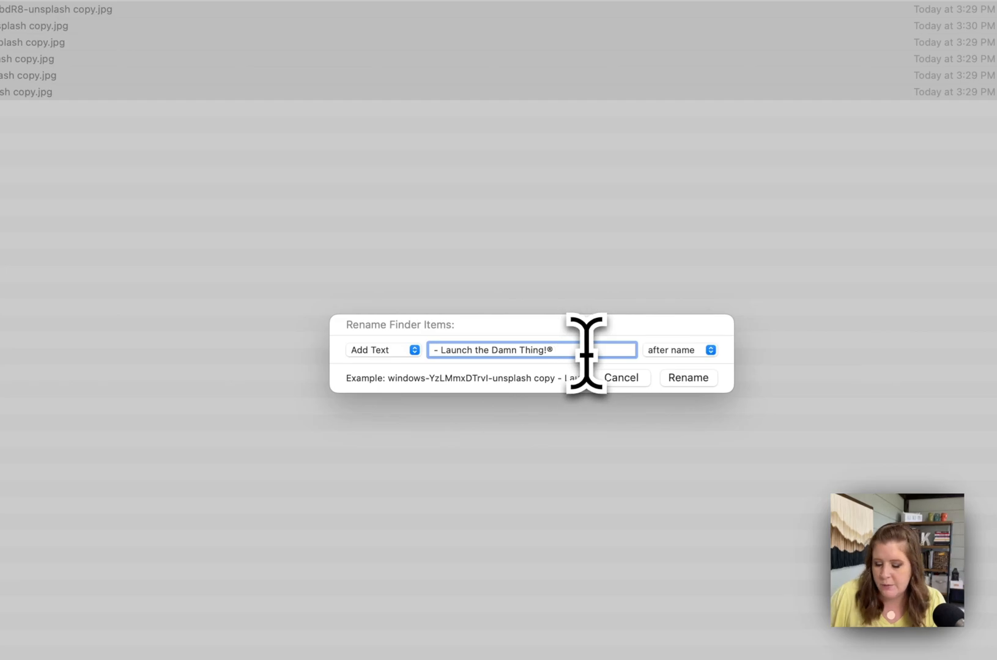
pyautogui.click(686, 378)
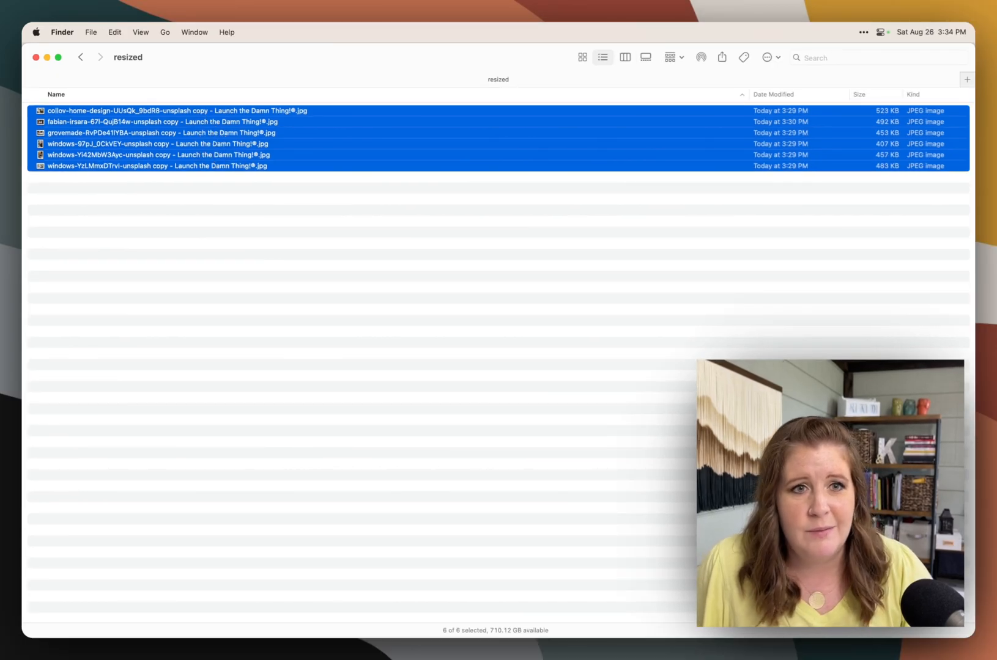
pyautogui.moveTo(217, 133)
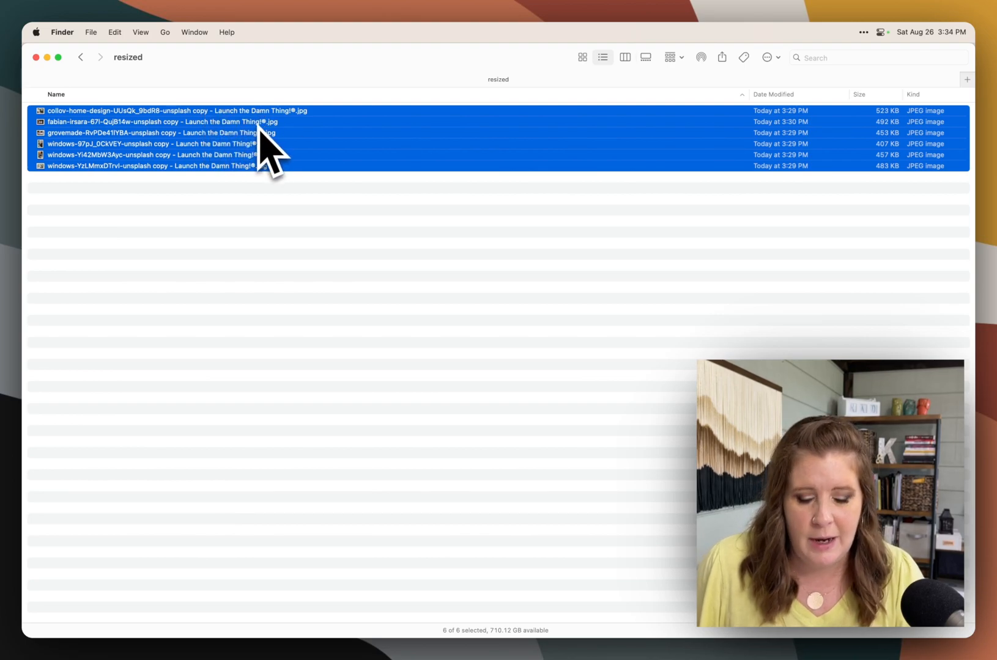
# - Start a Format batch rename using the Name and Index numbering format
pyautogui.rightClick(159, 143)
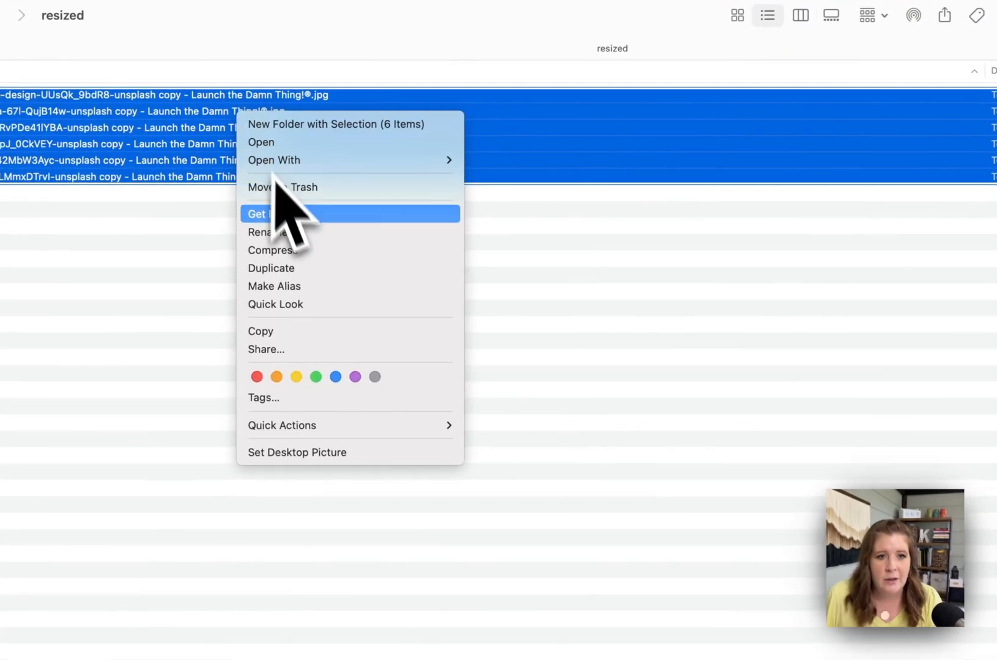
pyautogui.click(267, 232)
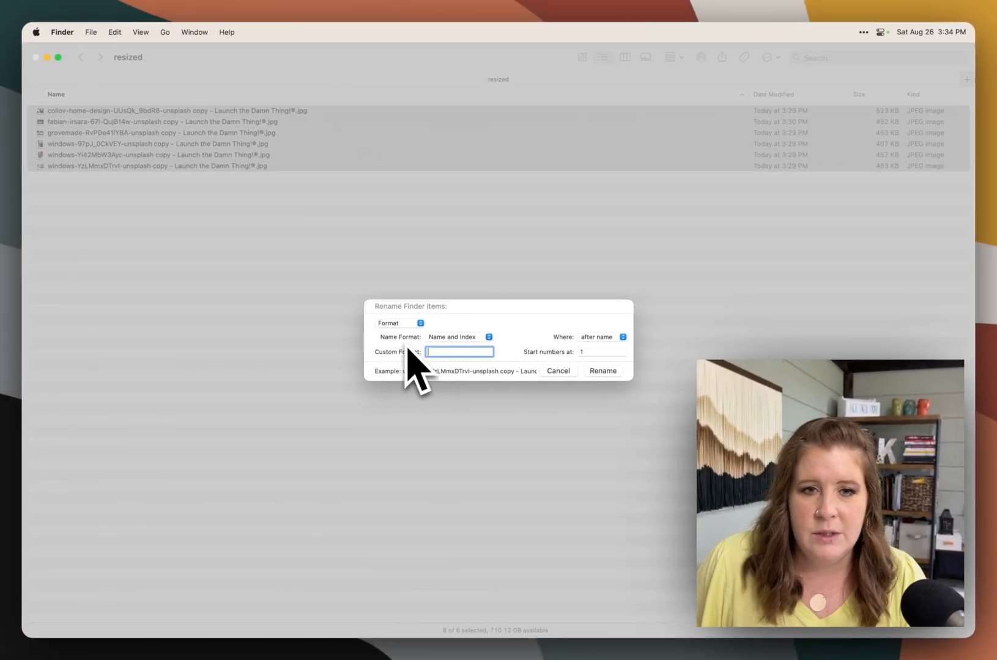
pyautogui.click(459, 336)
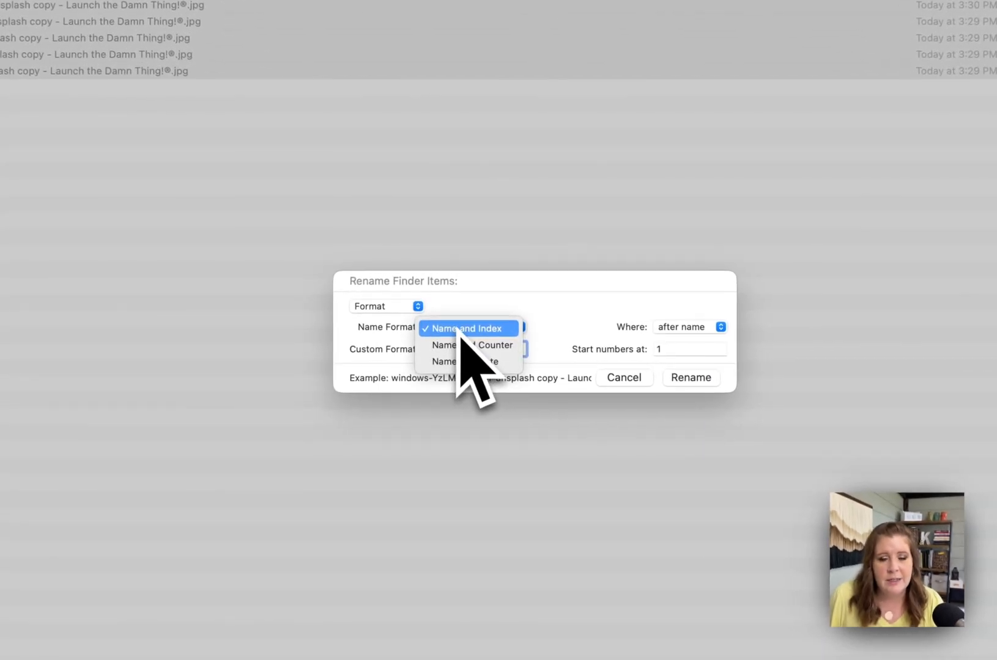
pyautogui.click(467, 329)
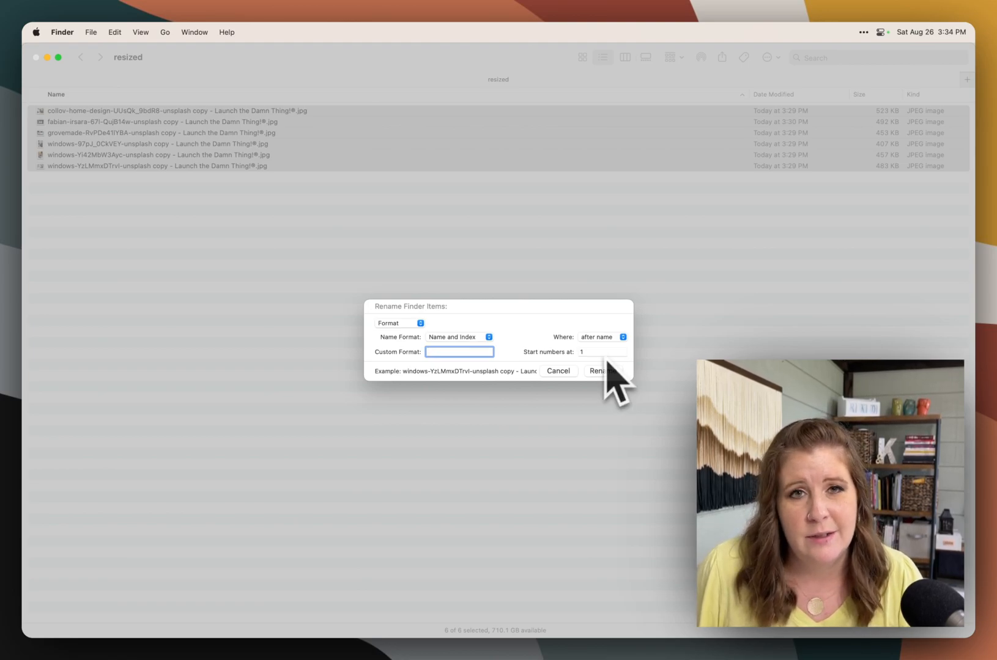
pyautogui.moveTo(324, 312)
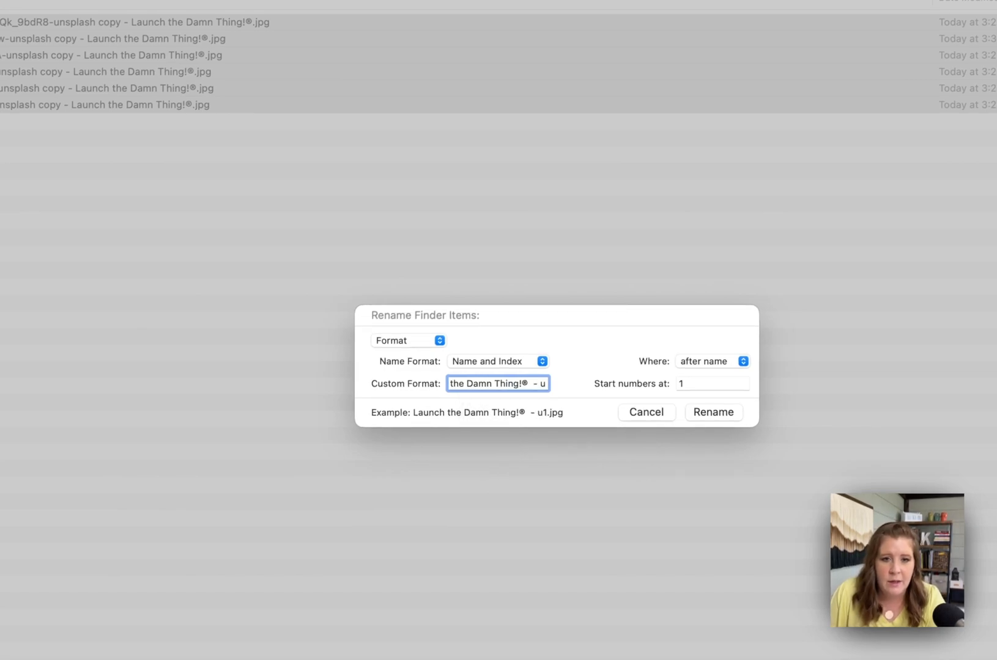
# - Enter the custom name 'Launch the Damn Thing!® - unsplash photos for blog' and rename all six photos numbered from 1
pyautogui.write('nsplash photos for blog')
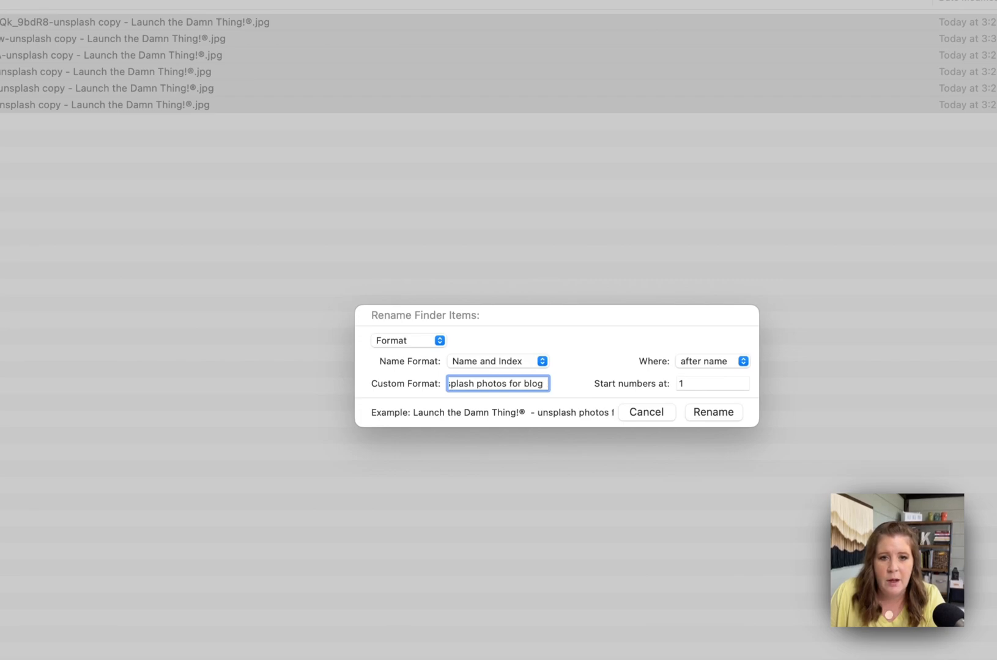
pyautogui.write('-')
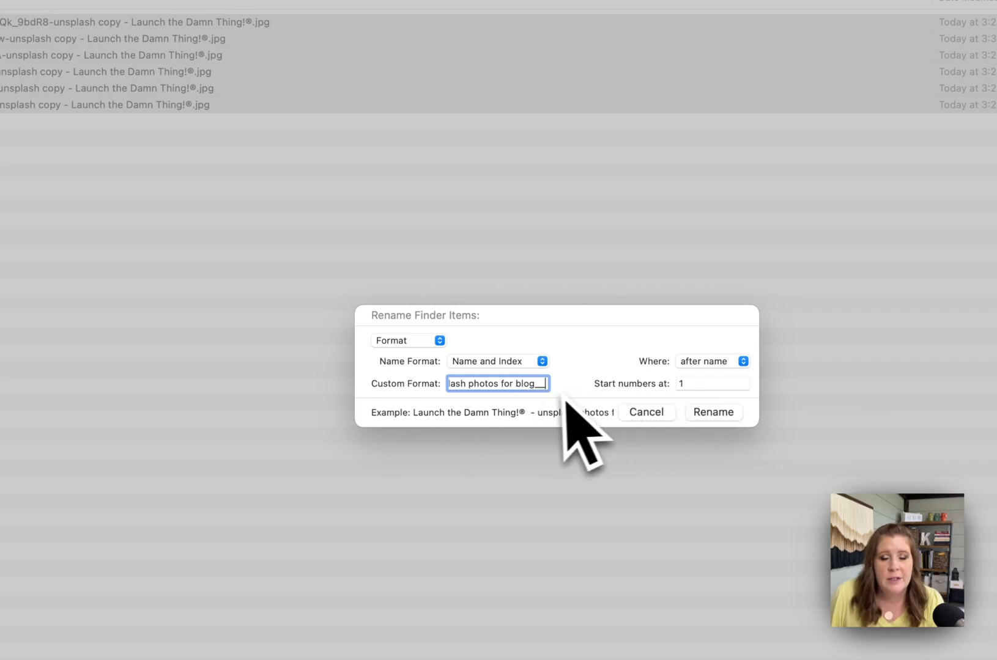
pyautogui.moveTo(557, 425)
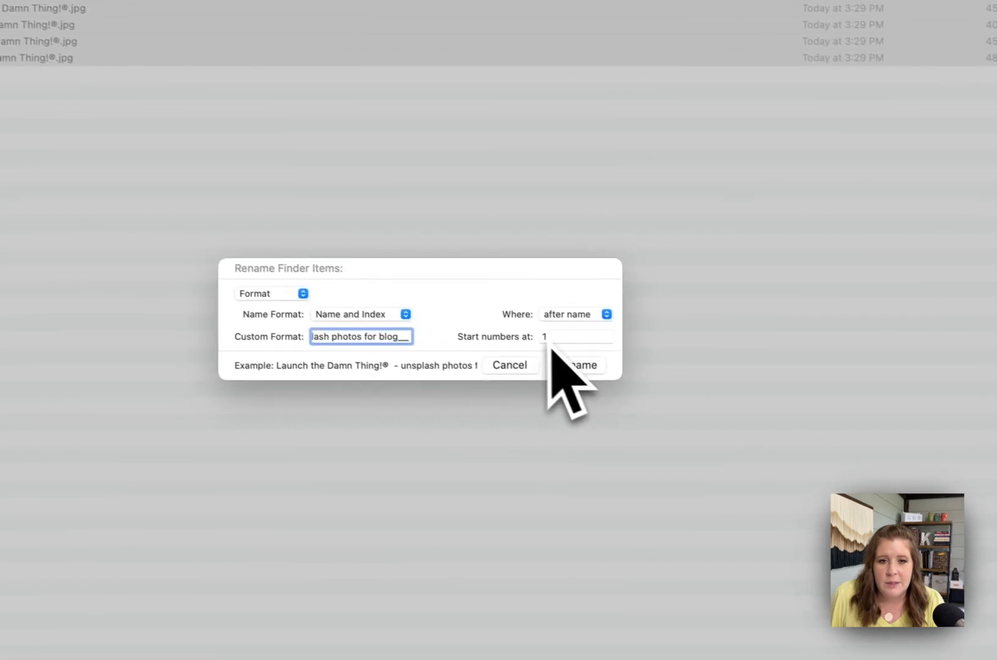
pyautogui.click(571, 365)
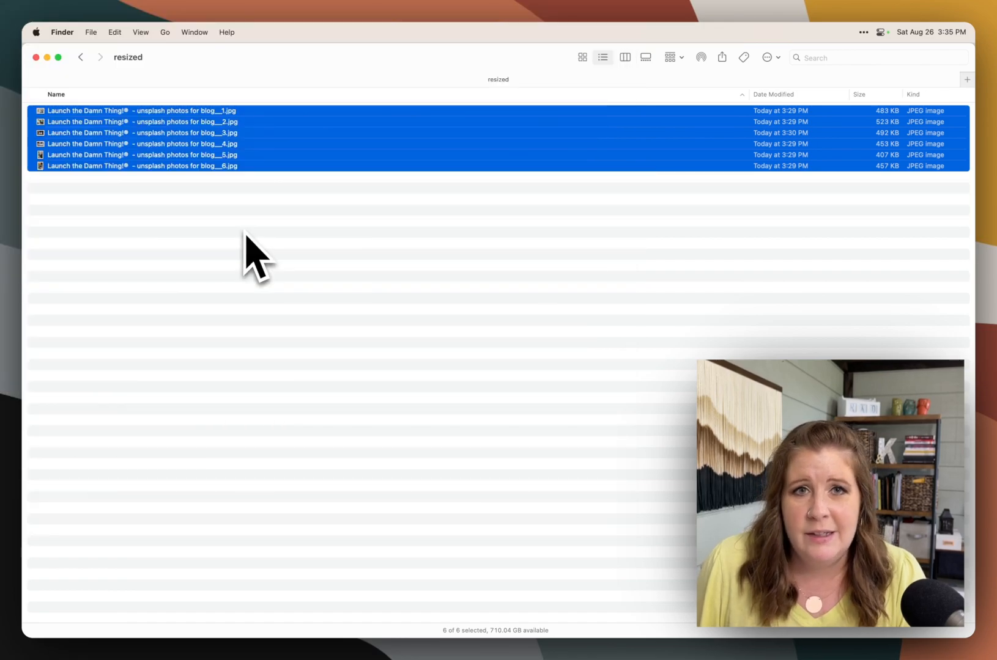
pyautogui.moveTo(179, 185)
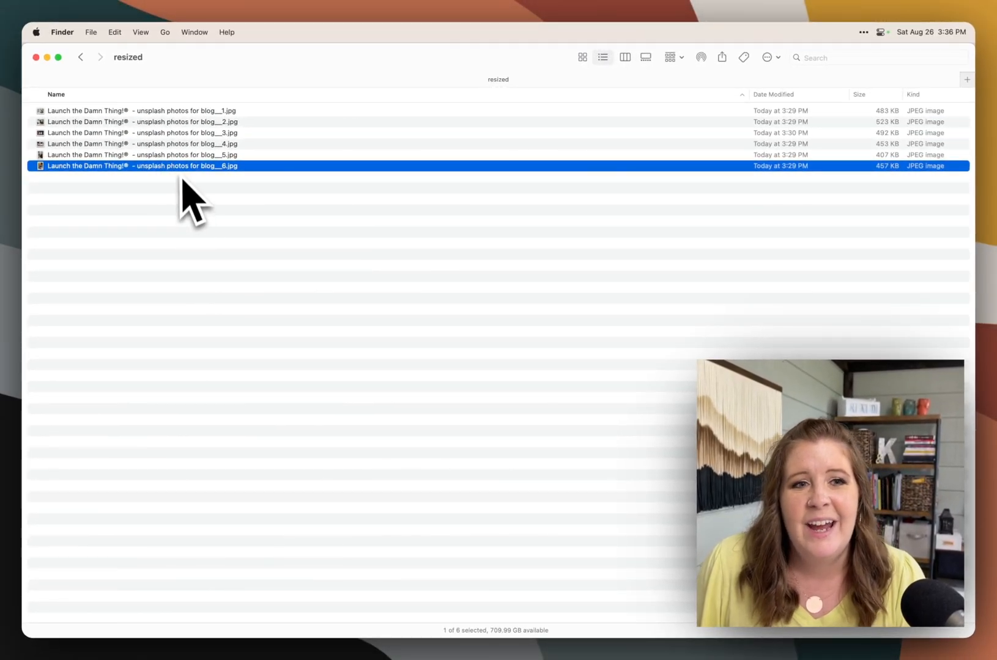
pyautogui.press('cmd+a')
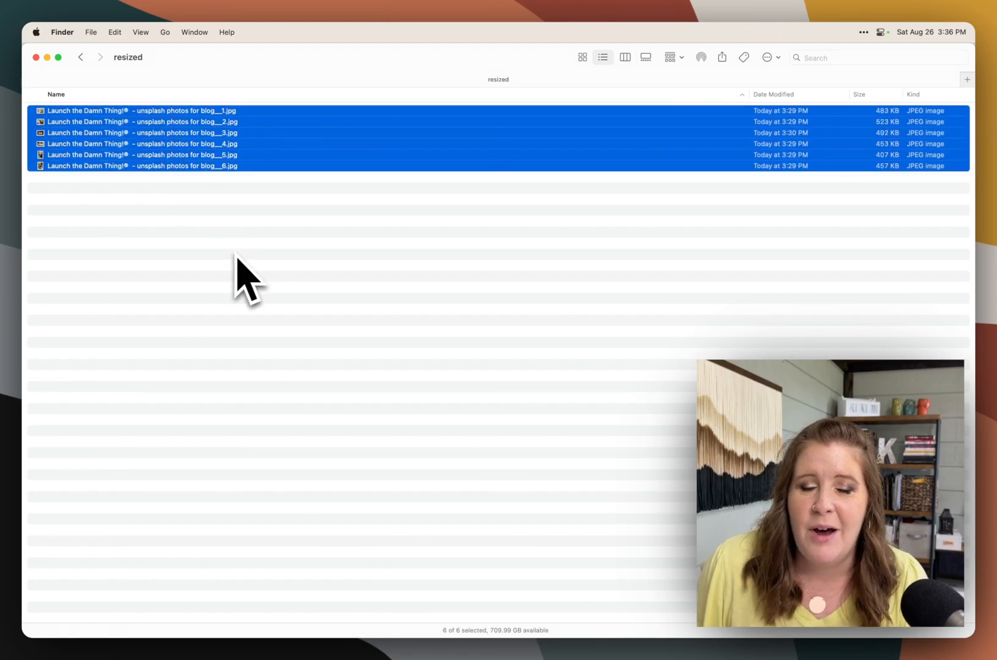